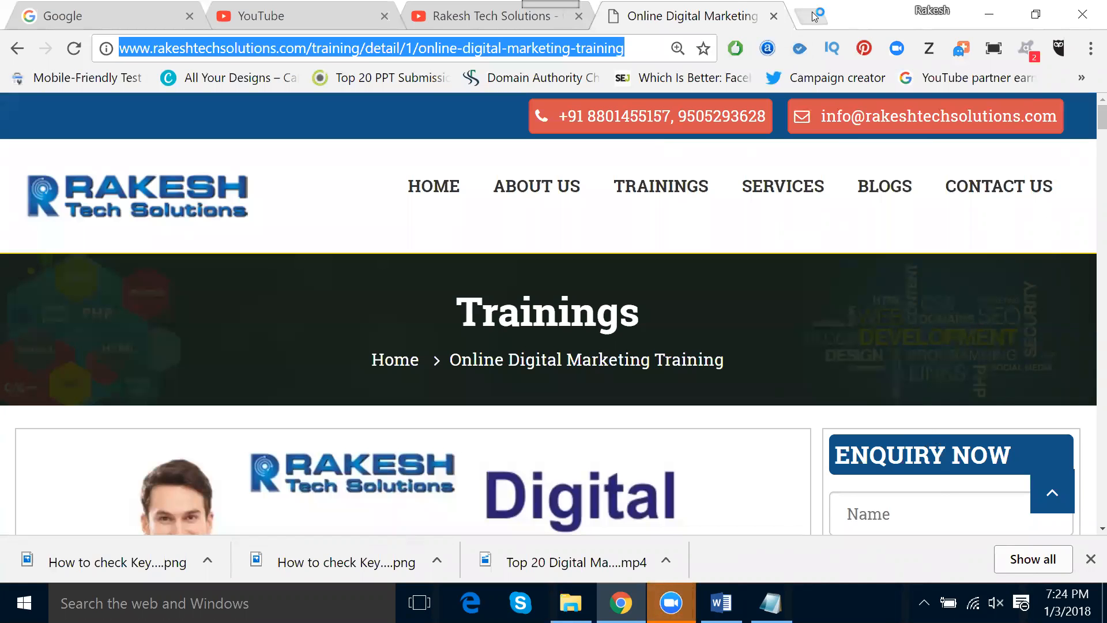
Step: Open locanto.net in a new Chrome tab
{"action": "left_click", "coordinate": [812, 16]}
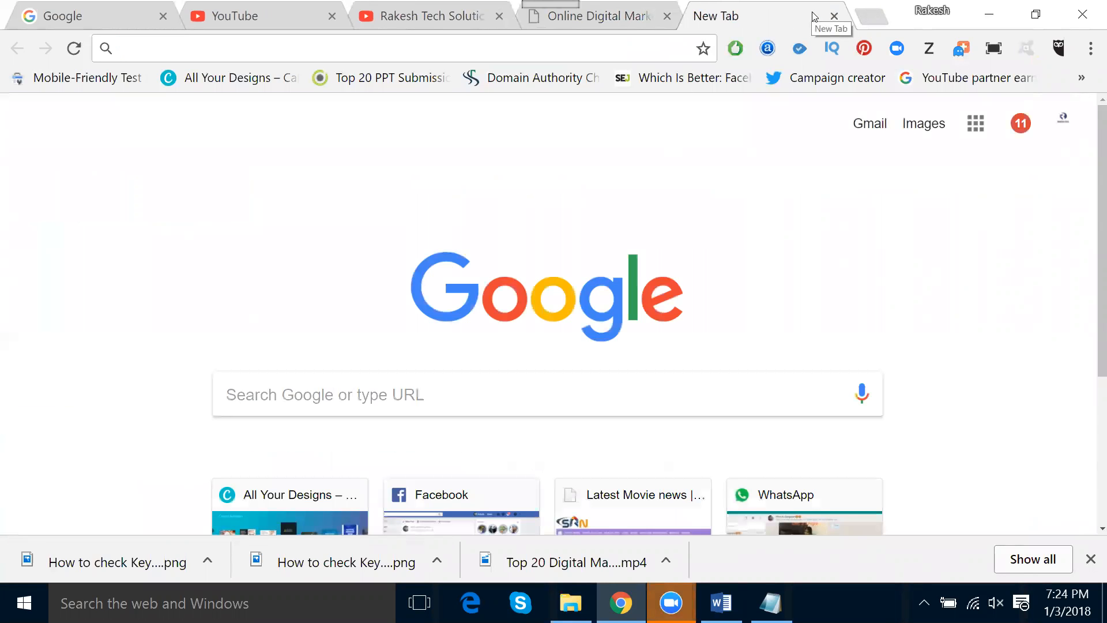
{"action": "type", "text": "locanto.net"}
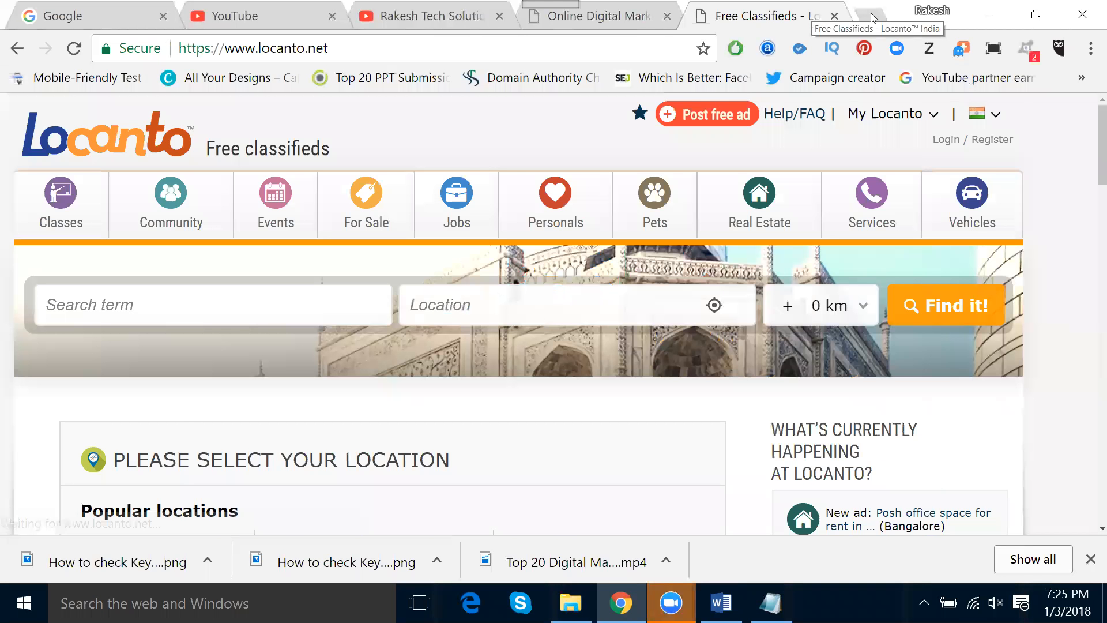
{"action": "left_click", "coordinate": [997, 113]}
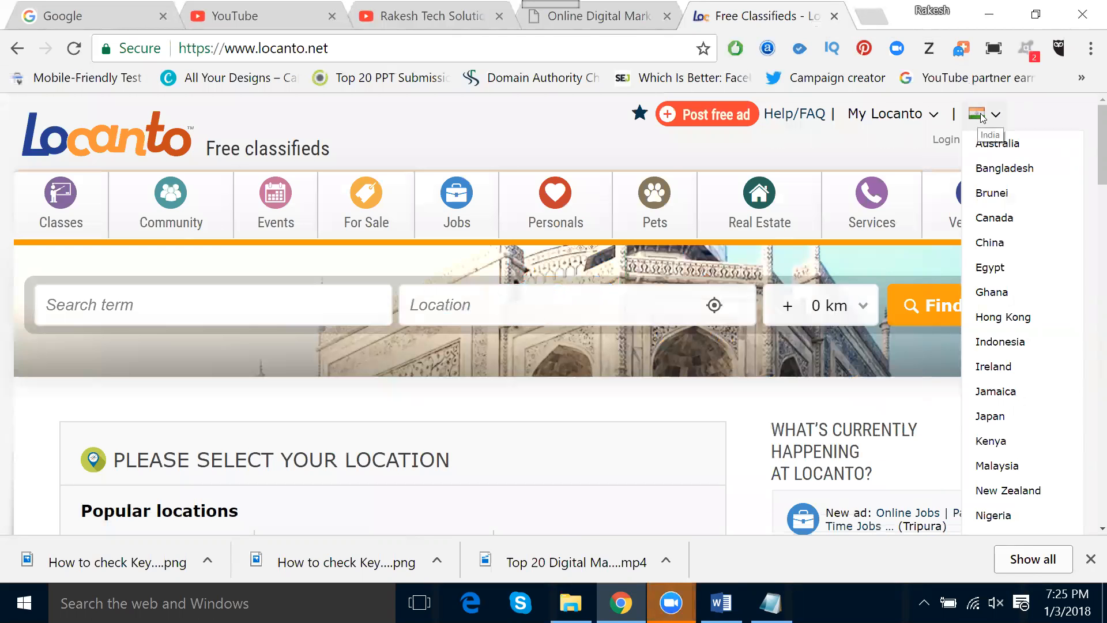
{"action": "mouse_move", "coordinate": [983, 113]}
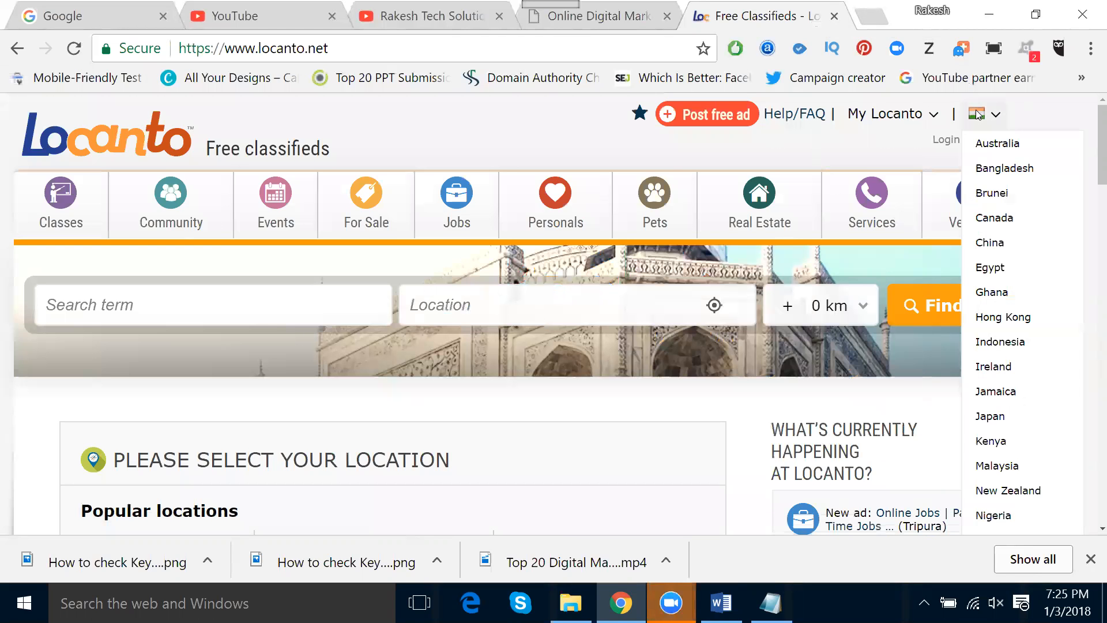
{"action": "scroll", "scroll_direction": "down", "scroll_amount": 3}
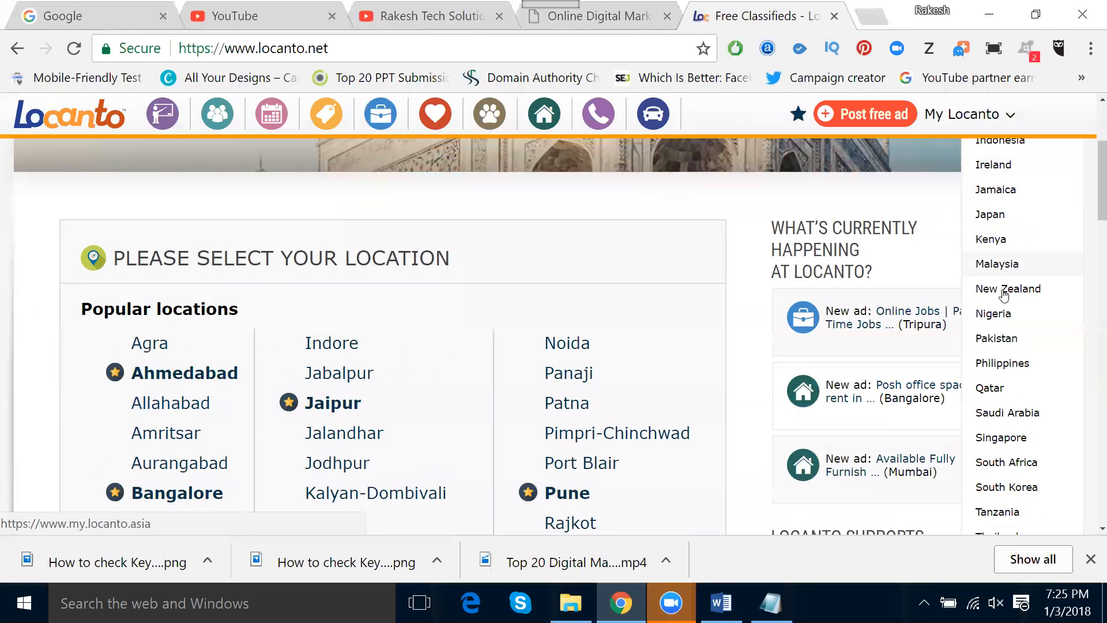
{"action": "scroll", "scroll_direction": "down", "scroll_amount": 3}
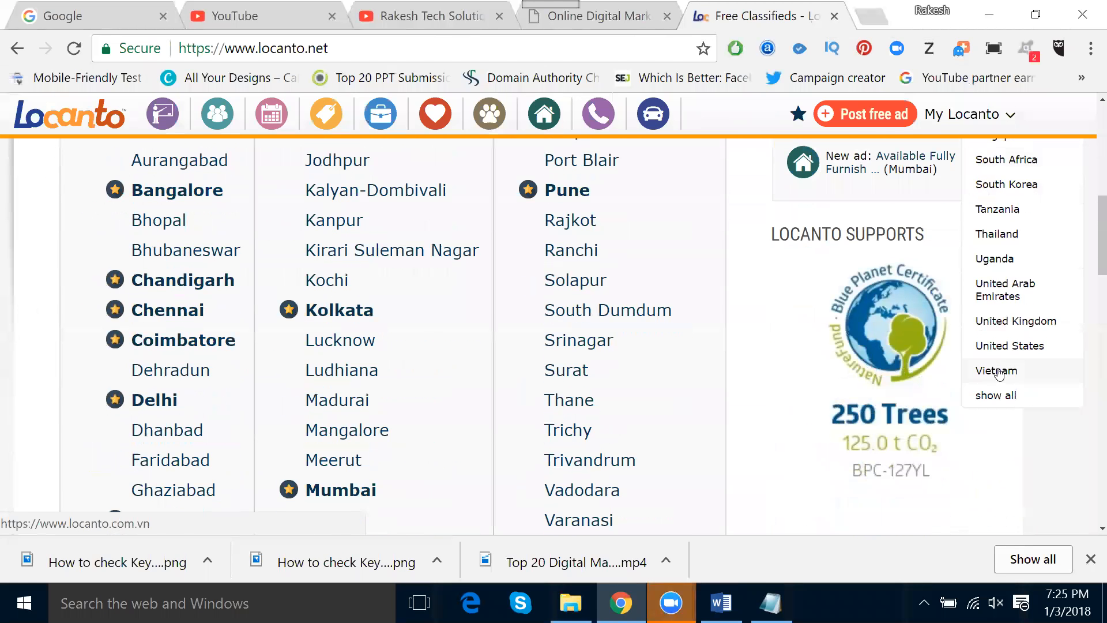
{"action": "mouse_move", "coordinate": [1009, 345]}
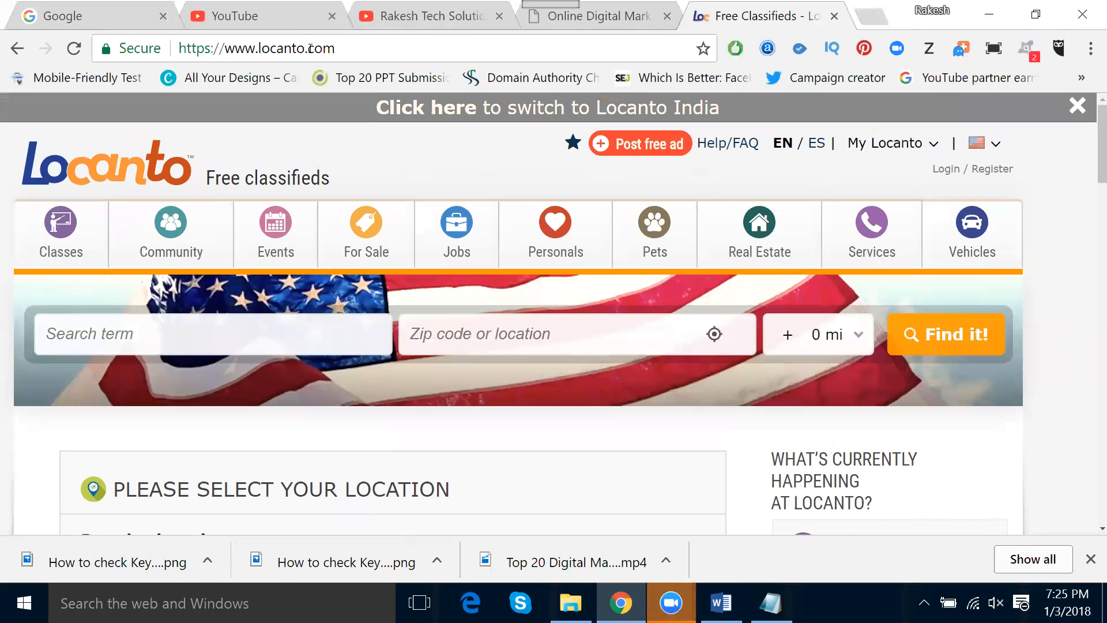
{"action": "left_click", "coordinate": [998, 144]}
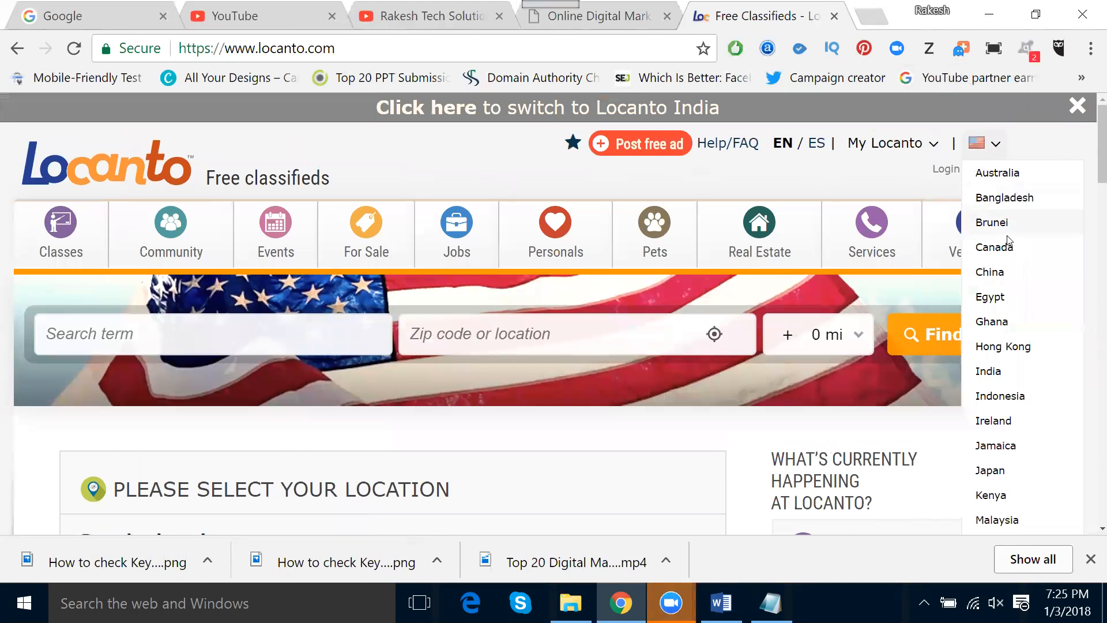
{"action": "left_click", "coordinate": [994, 247]}
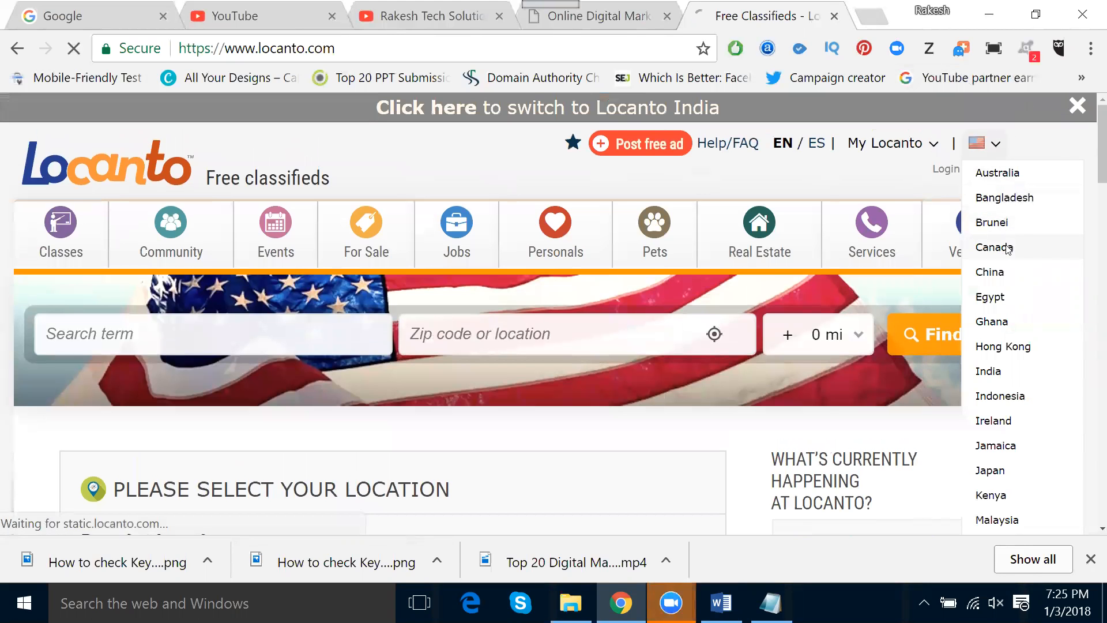
{"action": "left_click", "coordinate": [994, 247]}
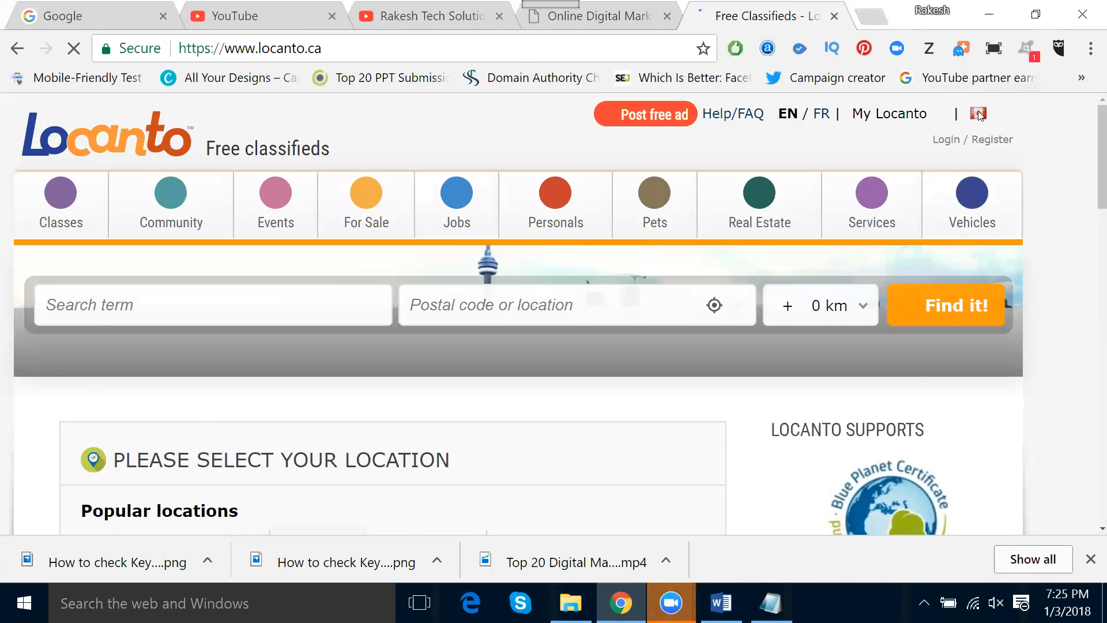
{"action": "left_click", "coordinate": [978, 114]}
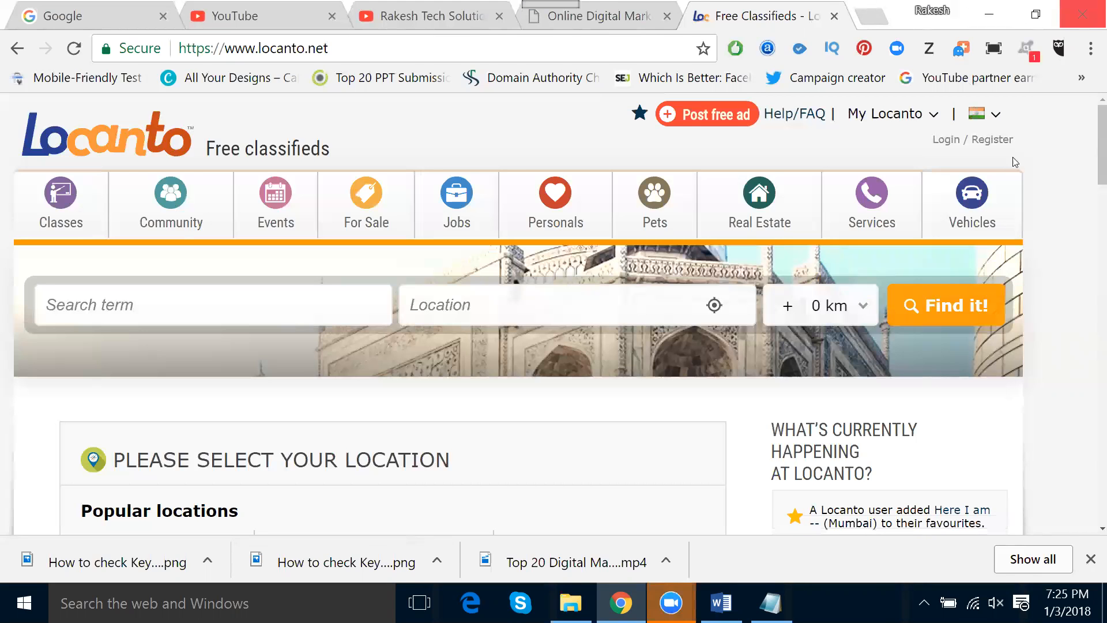
Step: Go from Login / Register to the 'Register in 20 seconds' free sign-up page
{"action": "left_click", "coordinate": [947, 139]}
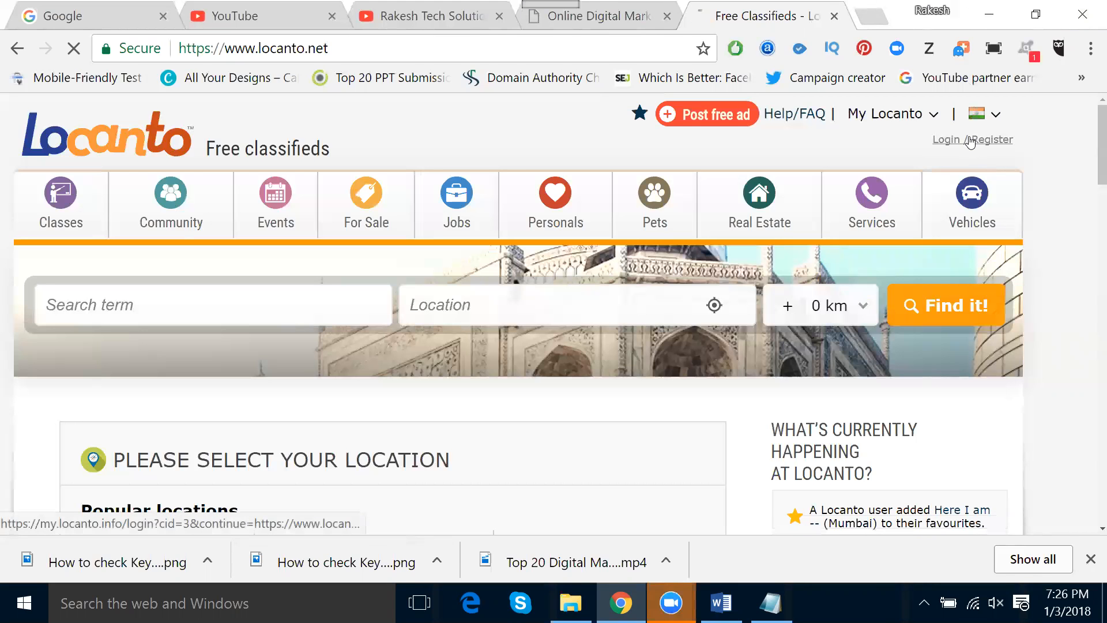
{"action": "left_click", "coordinate": [946, 140]}
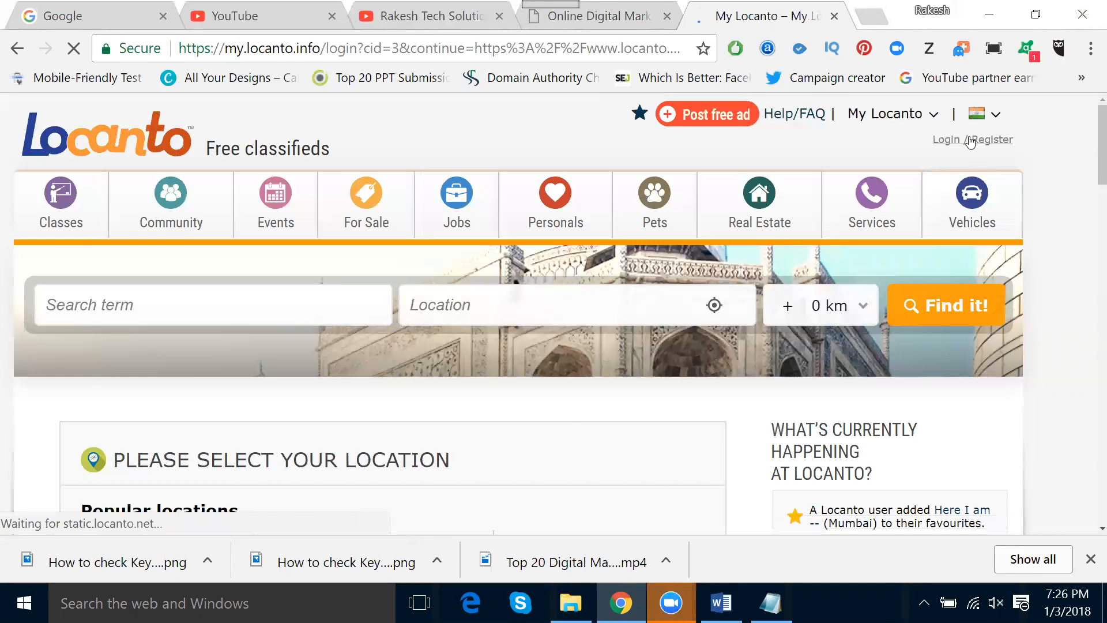
{"action": "left_click", "coordinate": [946, 139]}
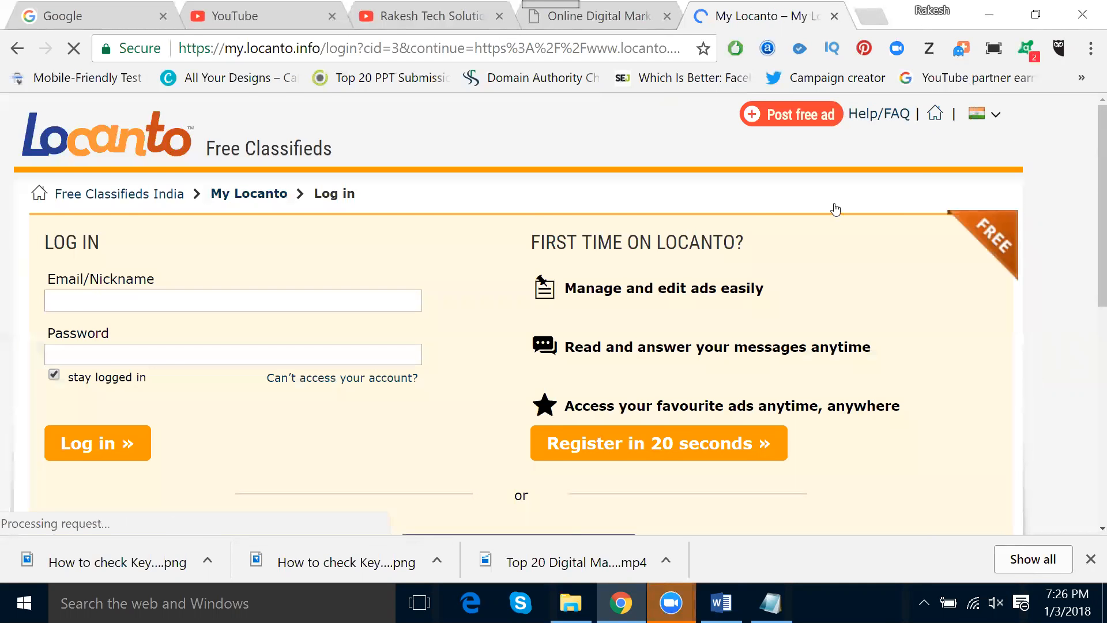
{"action": "scroll", "scroll_direction": "down", "scroll_amount": 3}
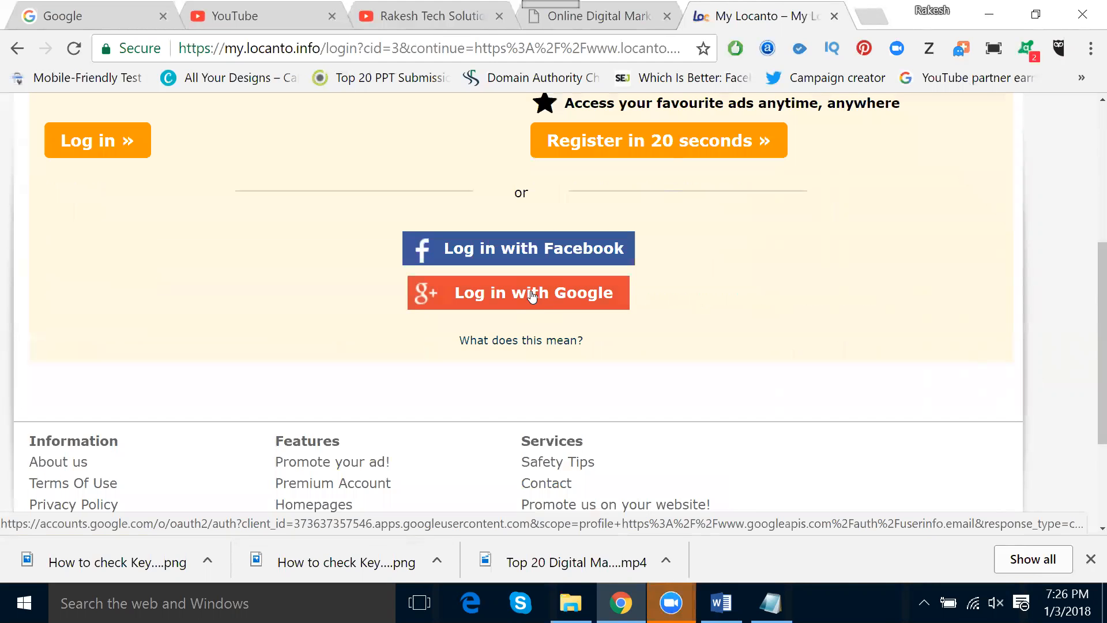
{"action": "mouse_move", "coordinate": [520, 248]}
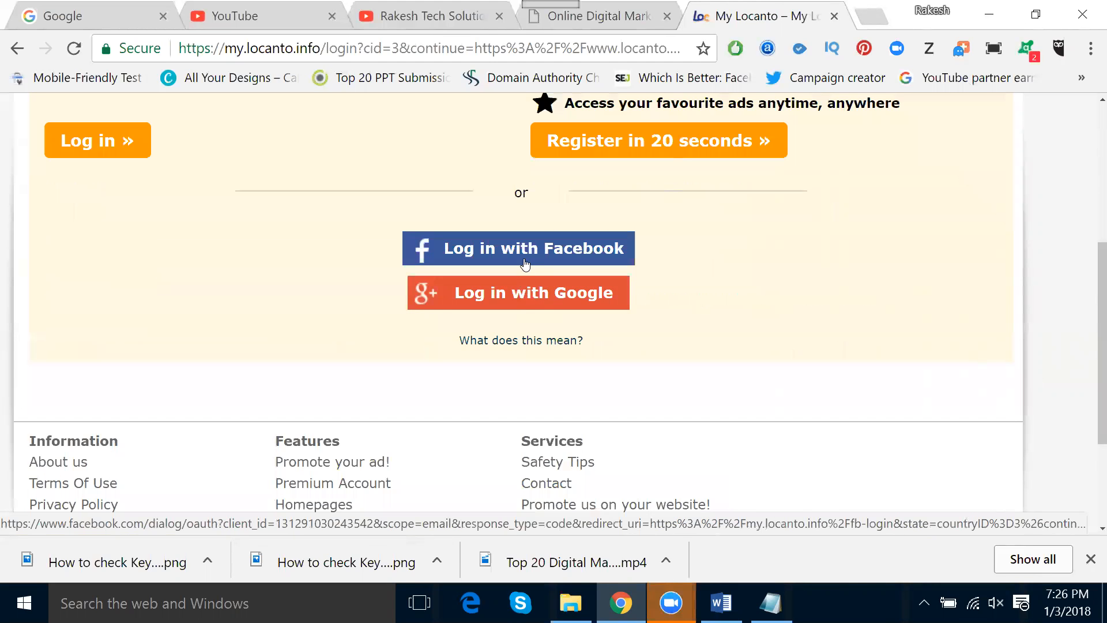
{"action": "scroll", "scroll_direction": "up", "scroll_amount": 3}
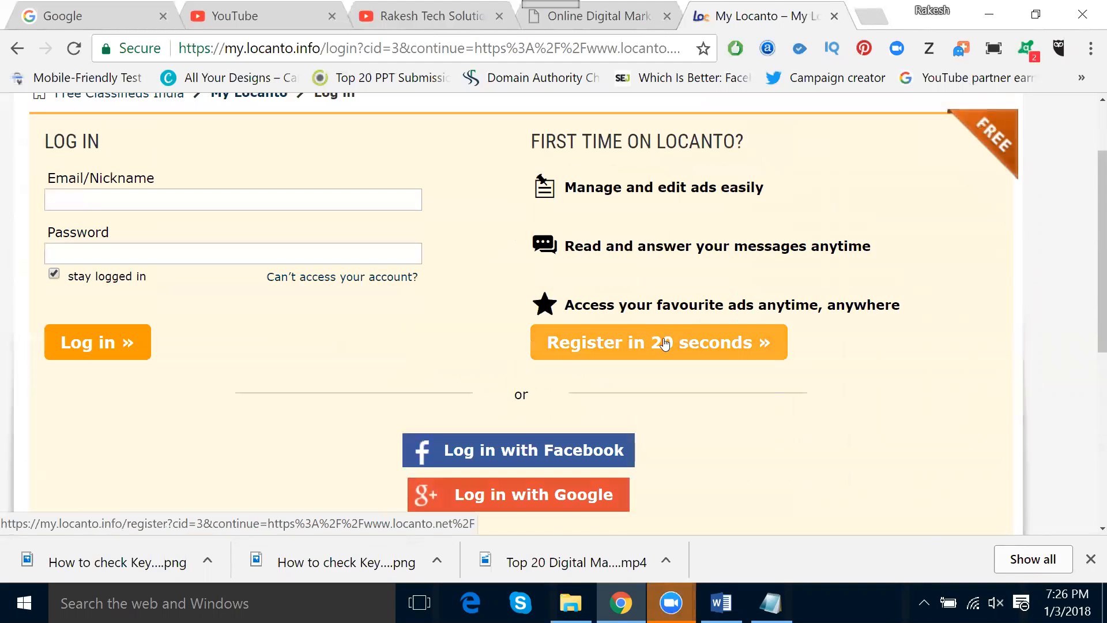
{"action": "mouse_move", "coordinate": [643, 347]}
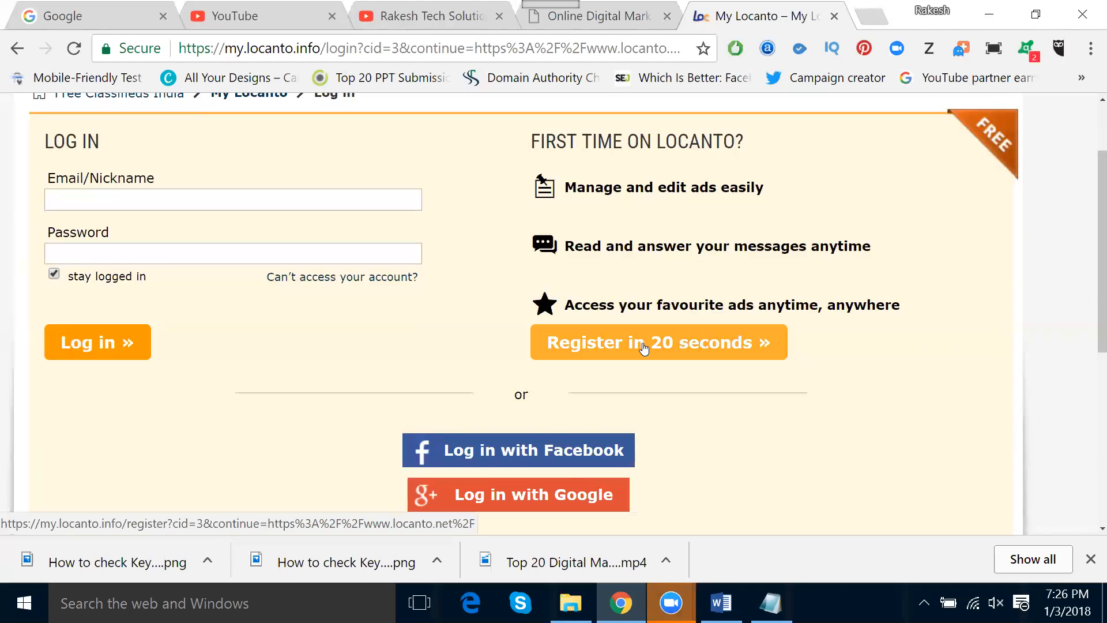
{"action": "mouse_move", "coordinate": [646, 346]}
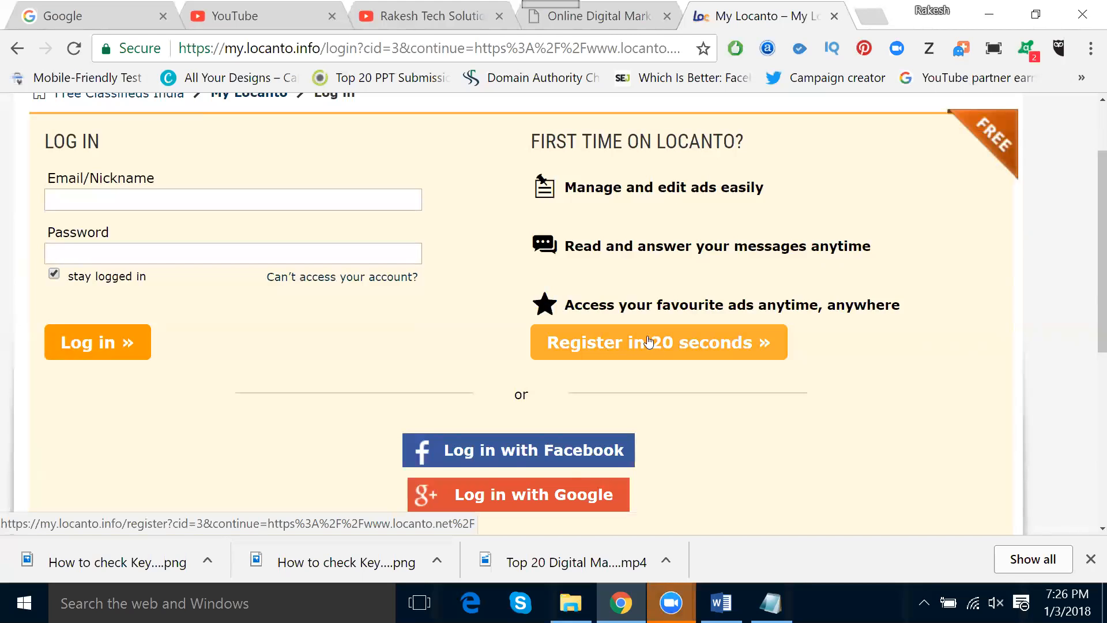
{"action": "left_click", "coordinate": [658, 342]}
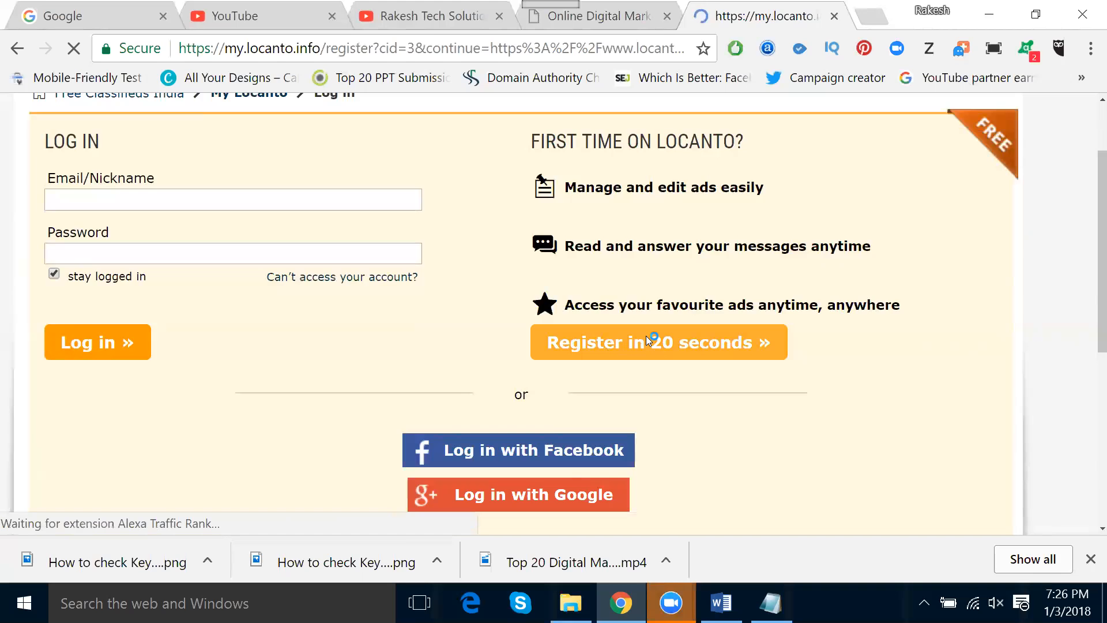
{"action": "left_click", "coordinate": [658, 342]}
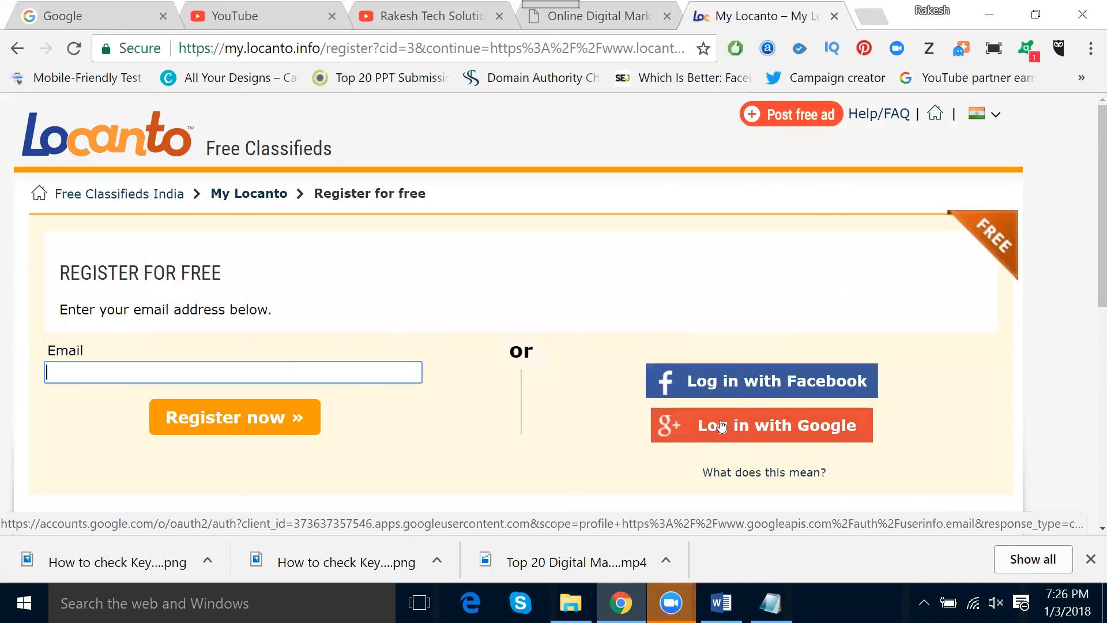
Step: Sign in with the Google account and dismiss the homepage promotion pop-up
{"action": "left_click", "coordinate": [762, 425]}
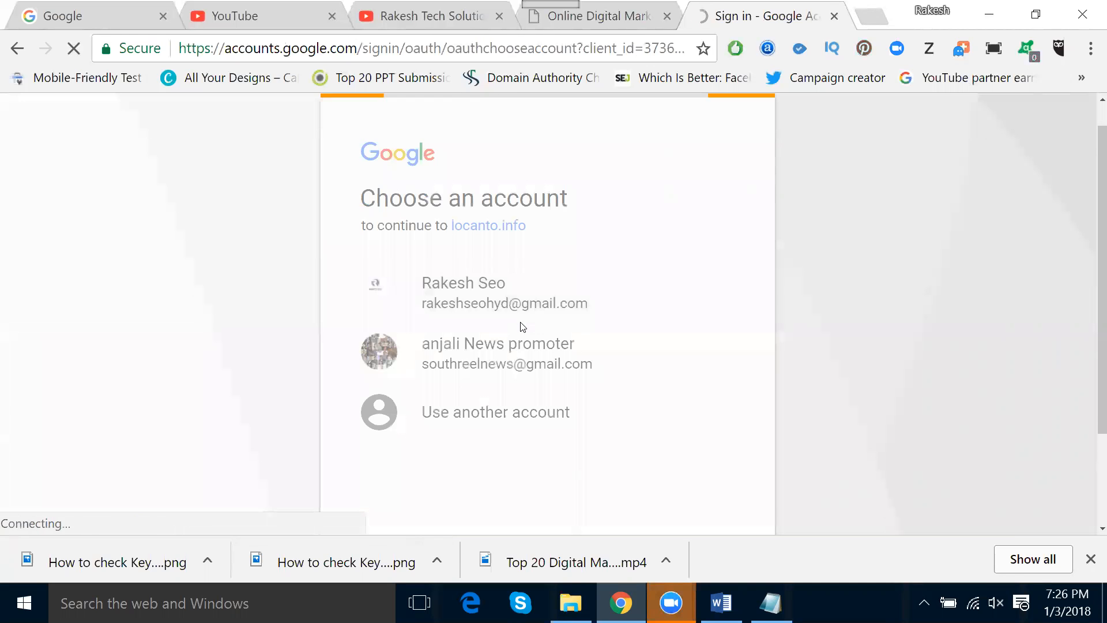
{"action": "left_click", "coordinate": [463, 293]}
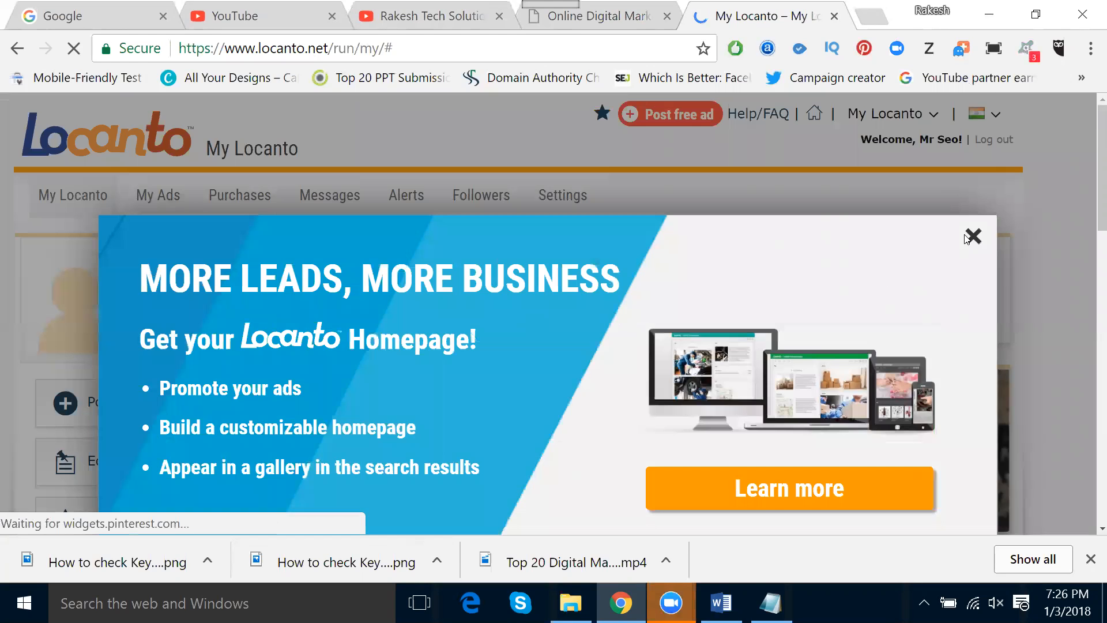
{"action": "left_click", "coordinate": [973, 236]}
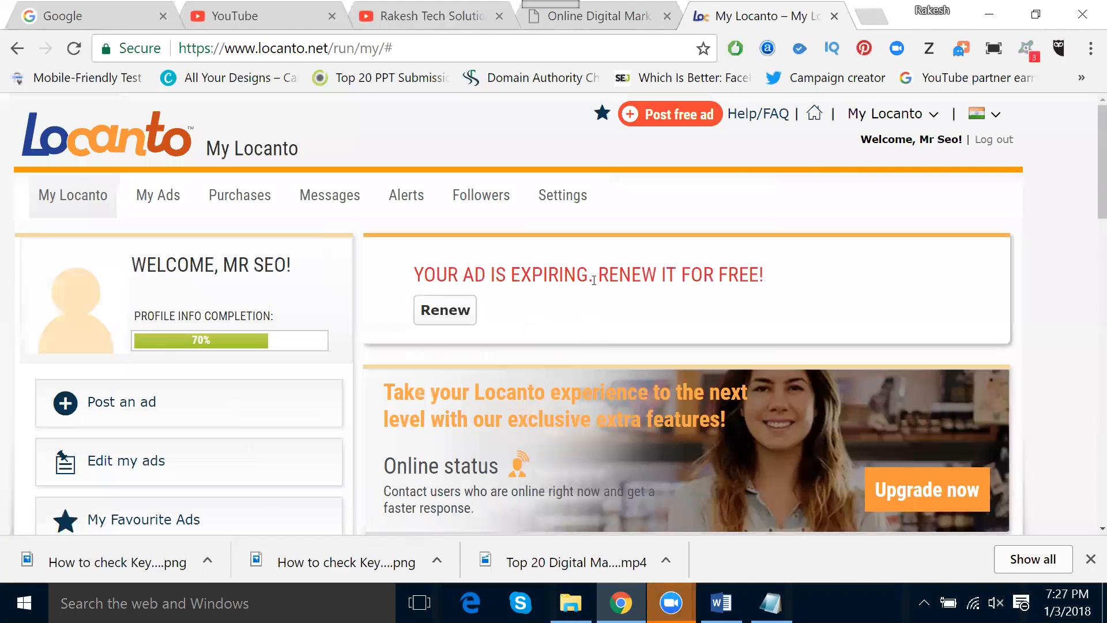
Step: Open Profile from the My Locanto menu and scroll the public profile page
{"action": "left_click", "coordinate": [888, 114]}
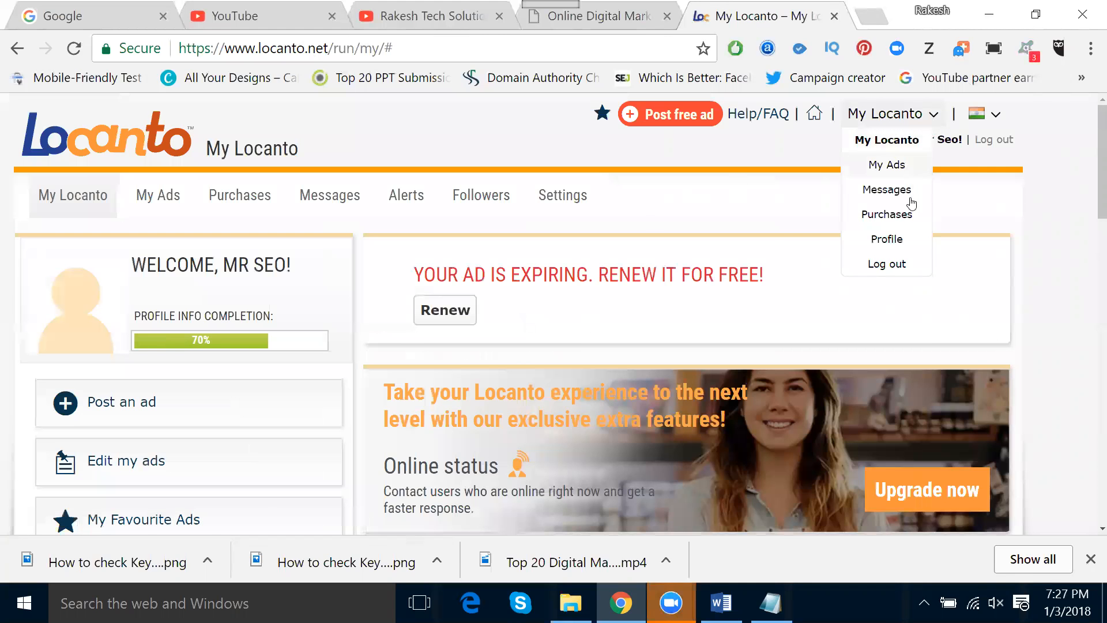
{"action": "left_click", "coordinate": [887, 239]}
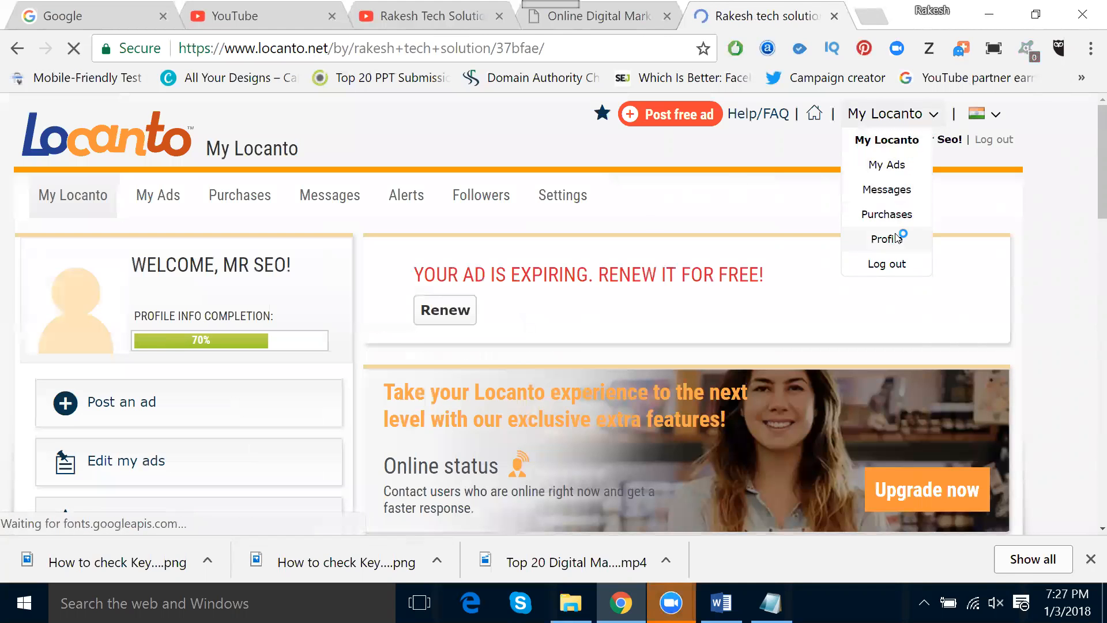
{"action": "left_click", "coordinate": [886, 239]}
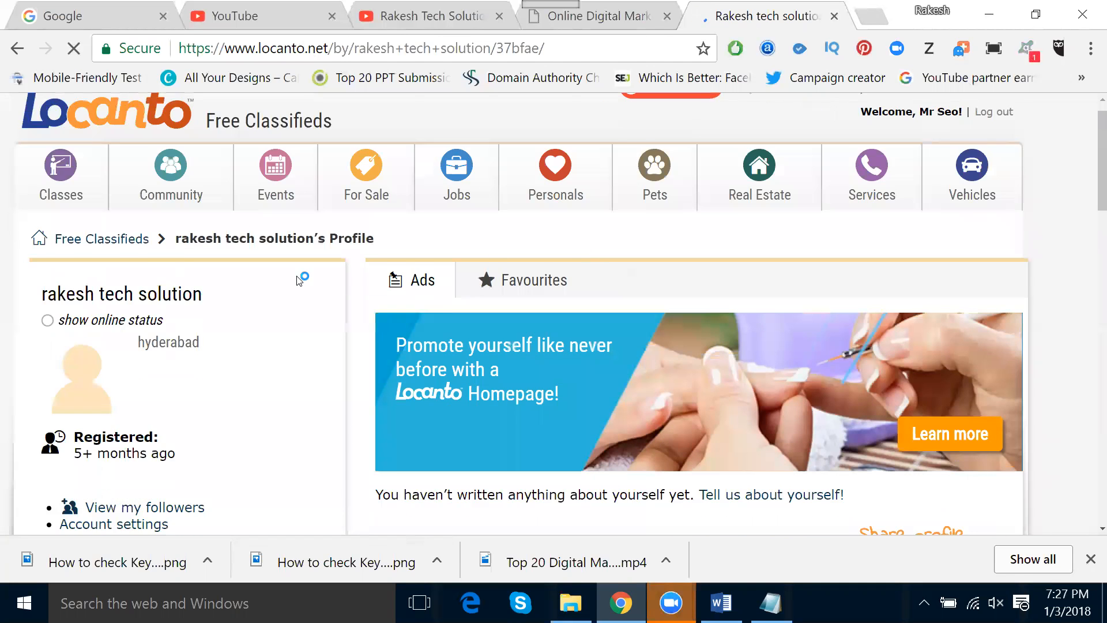
{"action": "scroll", "scroll_direction": "down", "scroll_amount": 3}
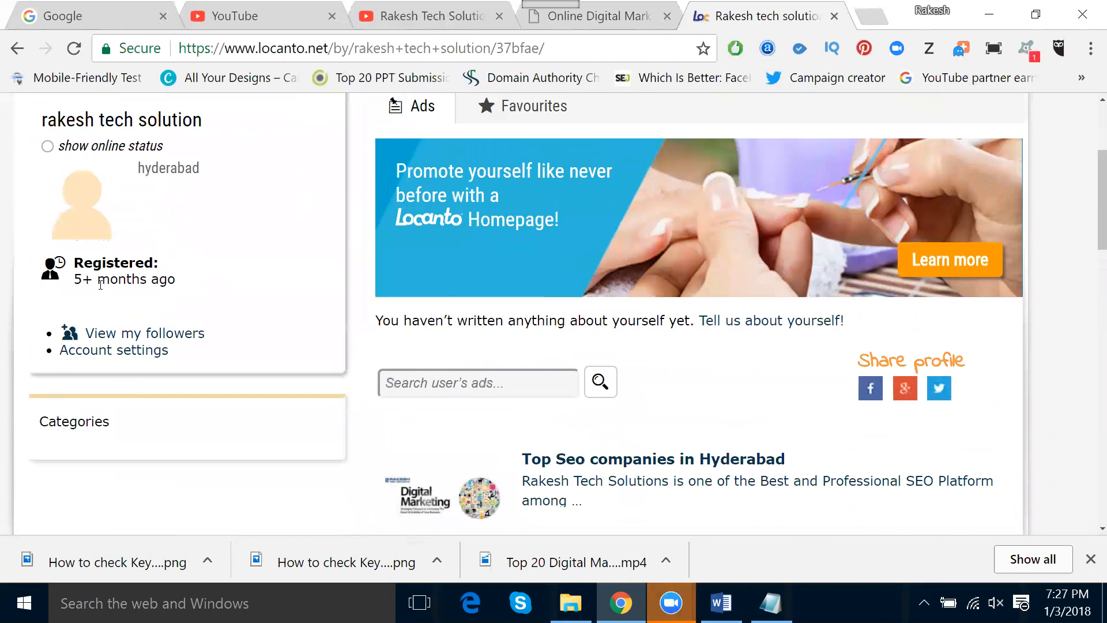
{"action": "mouse_move", "coordinate": [113, 350]}
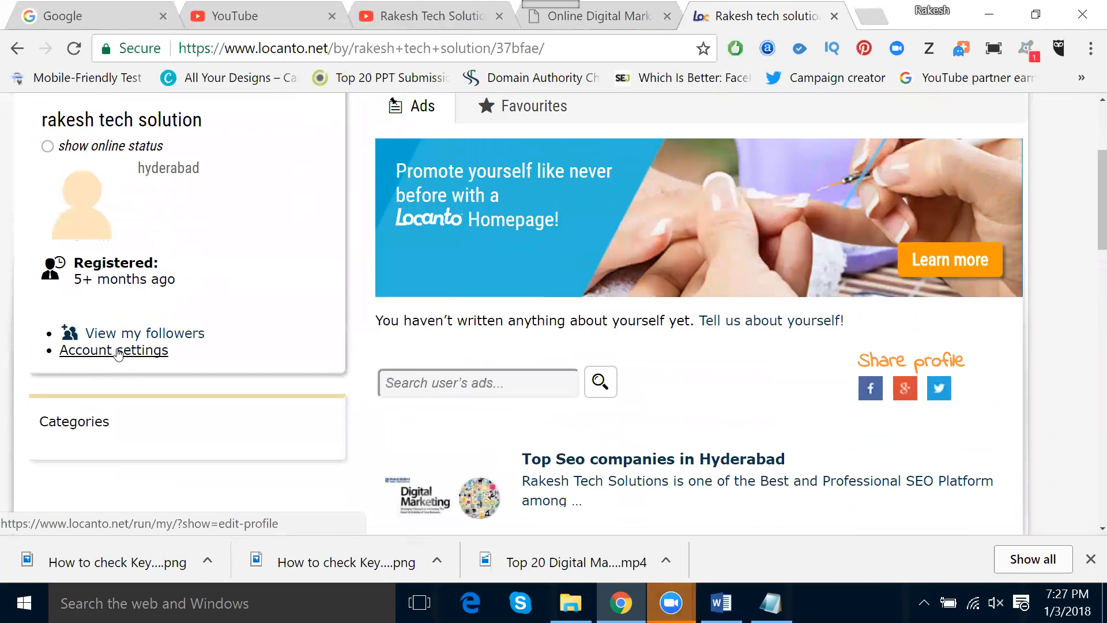
Step: Make the account a commercial user named 'Rakesh Tech Solutions' and update the profile
{"action": "left_click", "coordinate": [113, 350]}
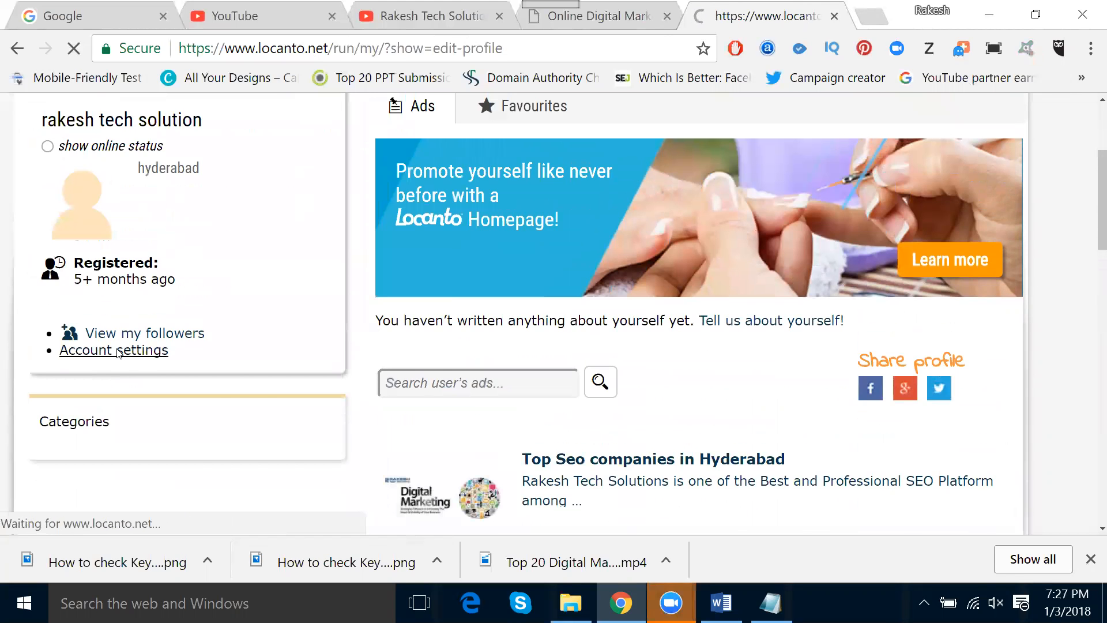
{"action": "left_click", "coordinate": [113, 349]}
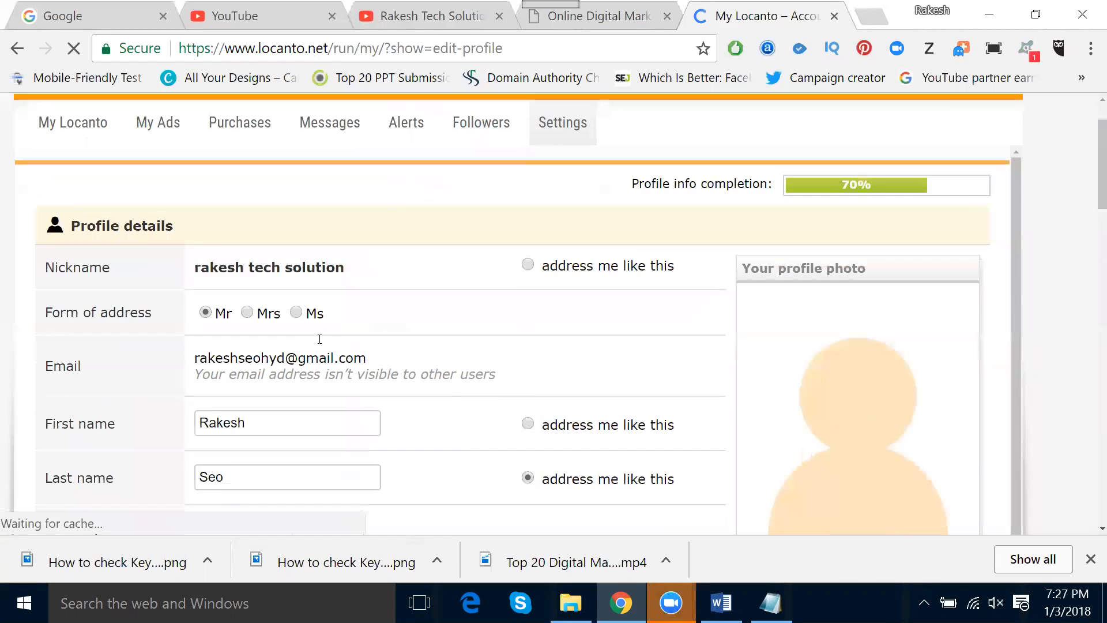
{"action": "scroll", "scroll_direction": "down", "scroll_amount": 3}
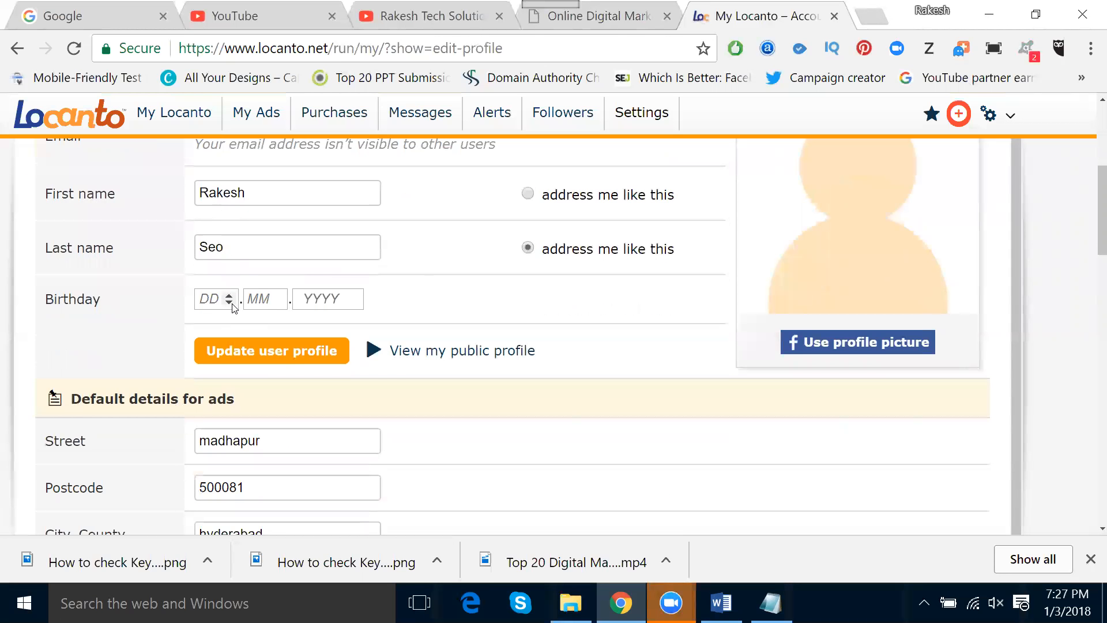
{"action": "scroll", "scroll_direction": "down", "scroll_amount": 3}
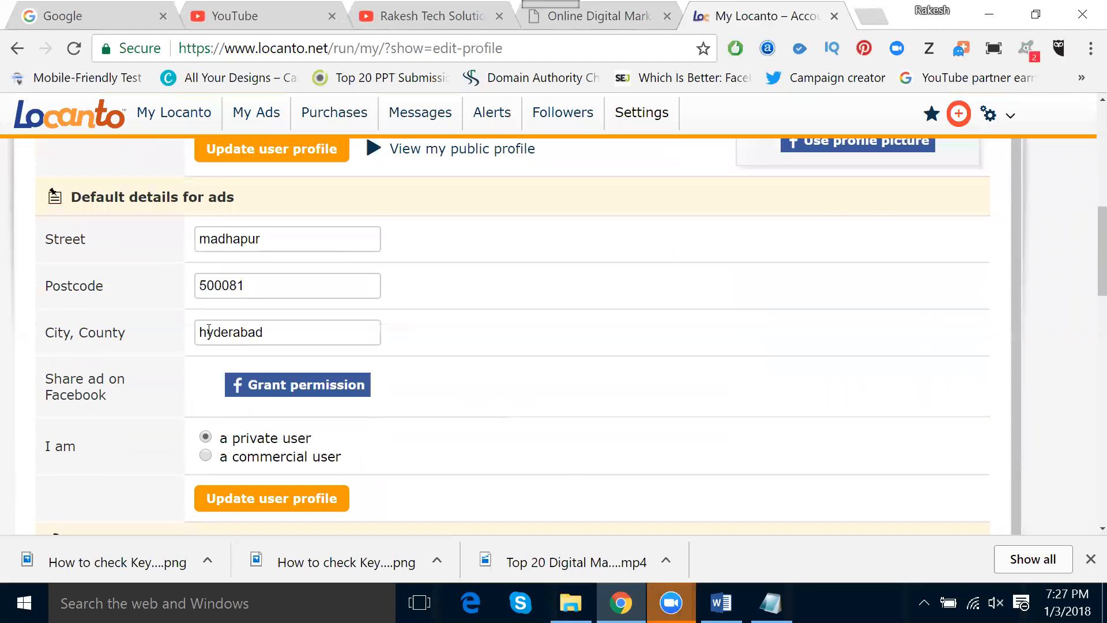
{"action": "scroll", "scroll_direction": "down", "scroll_amount": 3}
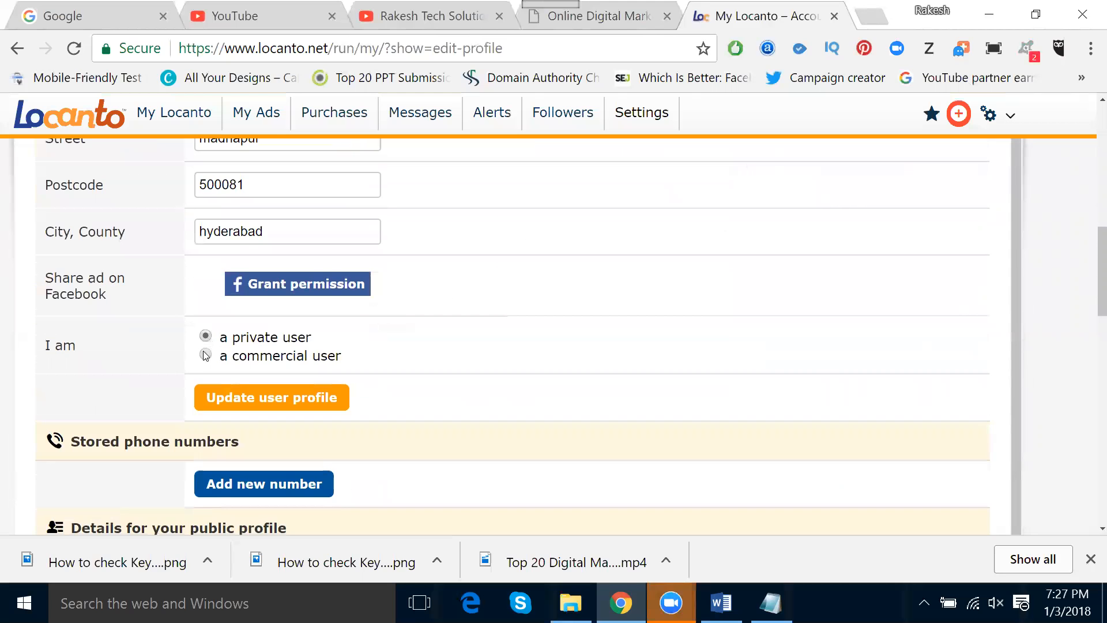
{"action": "left_click", "coordinate": [206, 355]}
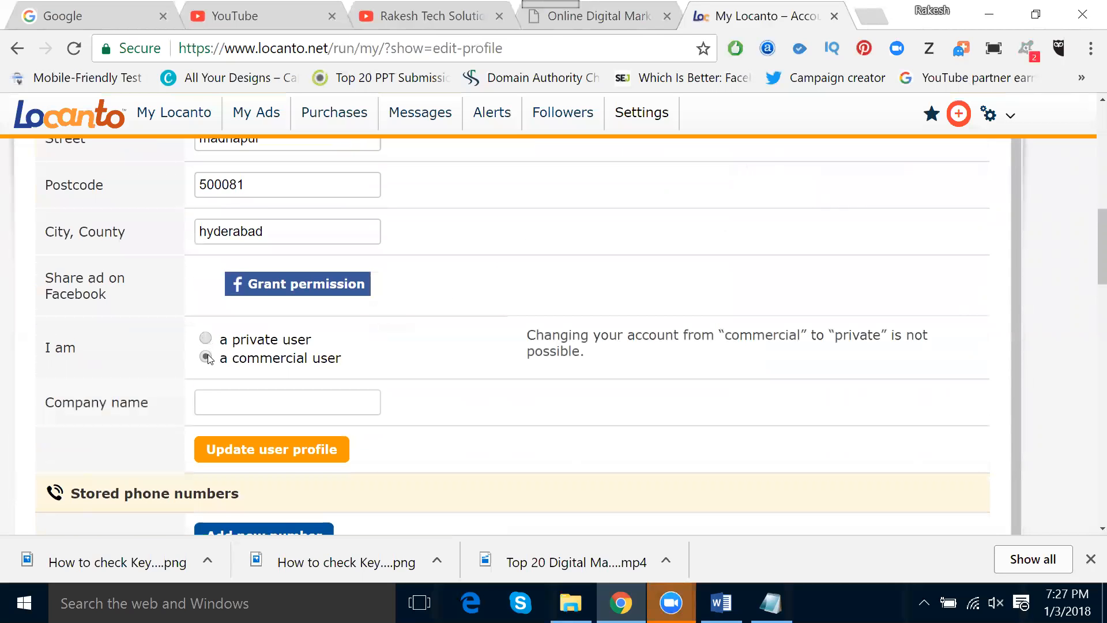
{"action": "type", "text": "r"}
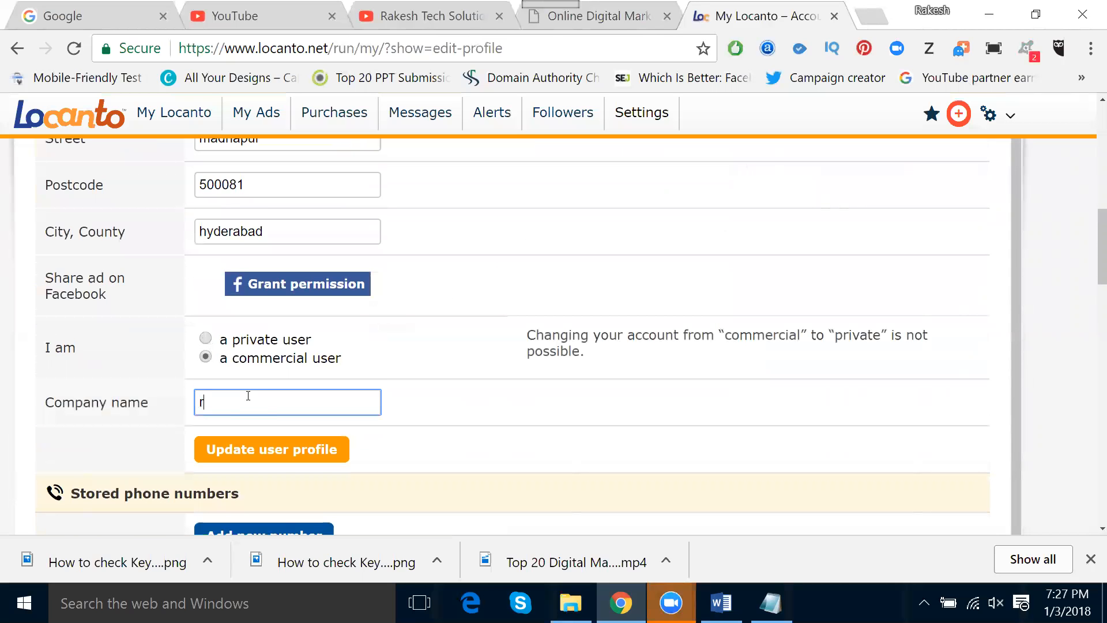
{"action": "type", "text": "akesh T"}
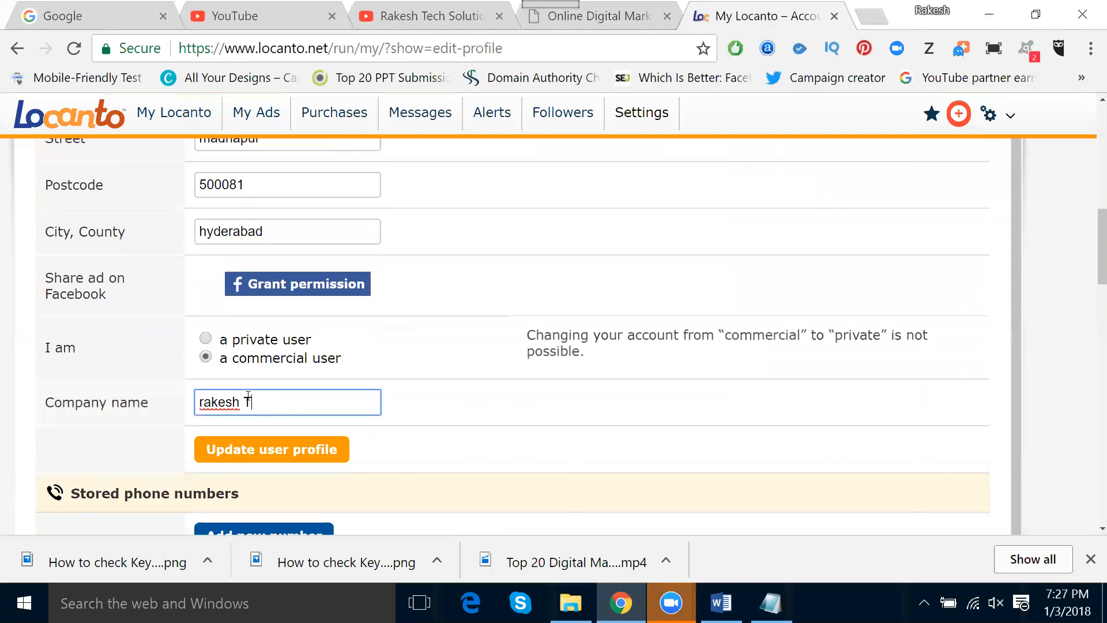
{"action": "type", "text": "ech Solut"}
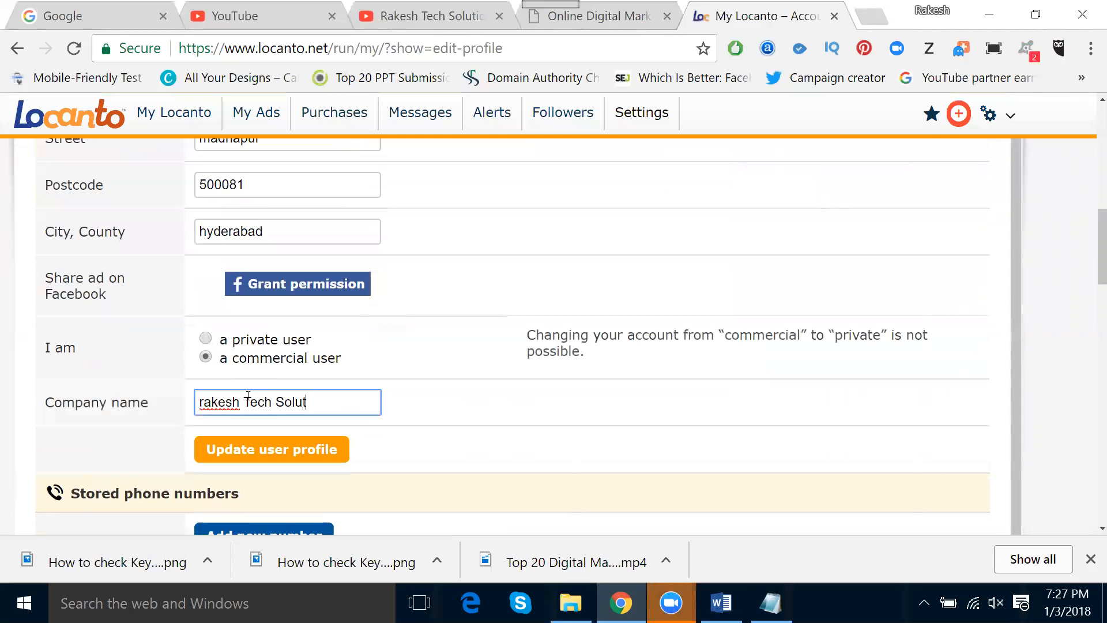
{"action": "type", "text": "ions"}
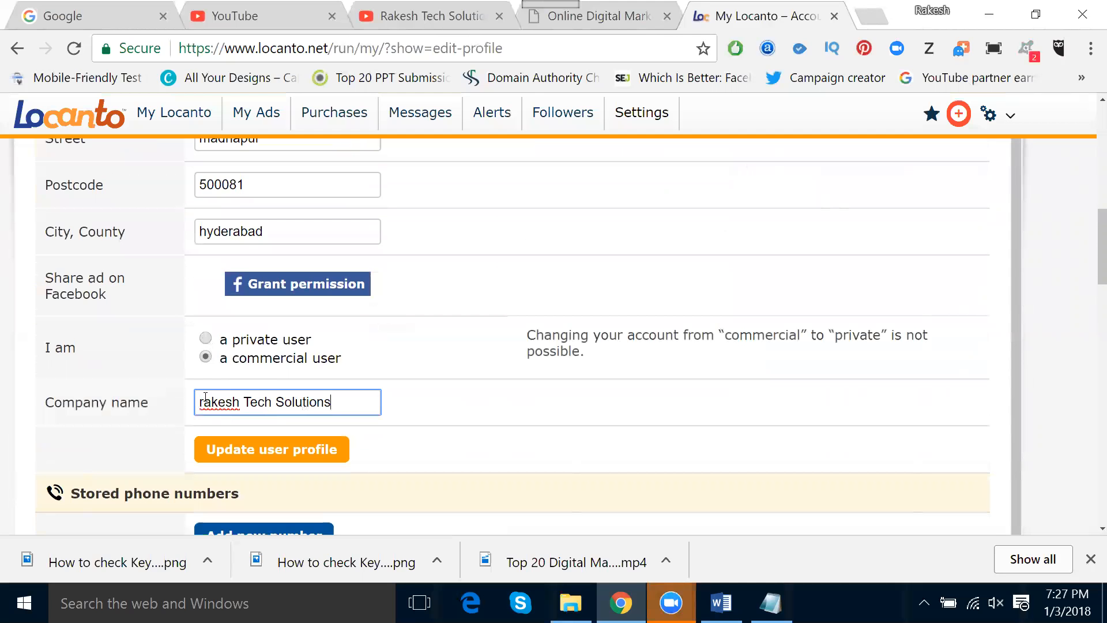
{"action": "type", "text": "Rakesh Tech Solutions"}
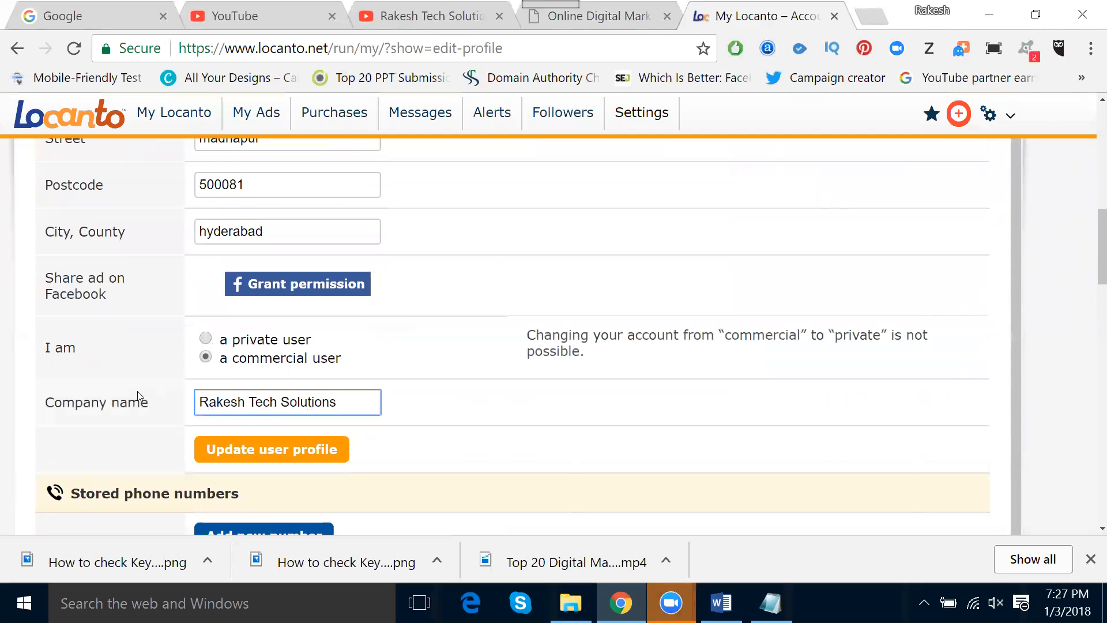
{"action": "left_click", "coordinate": [271, 449]}
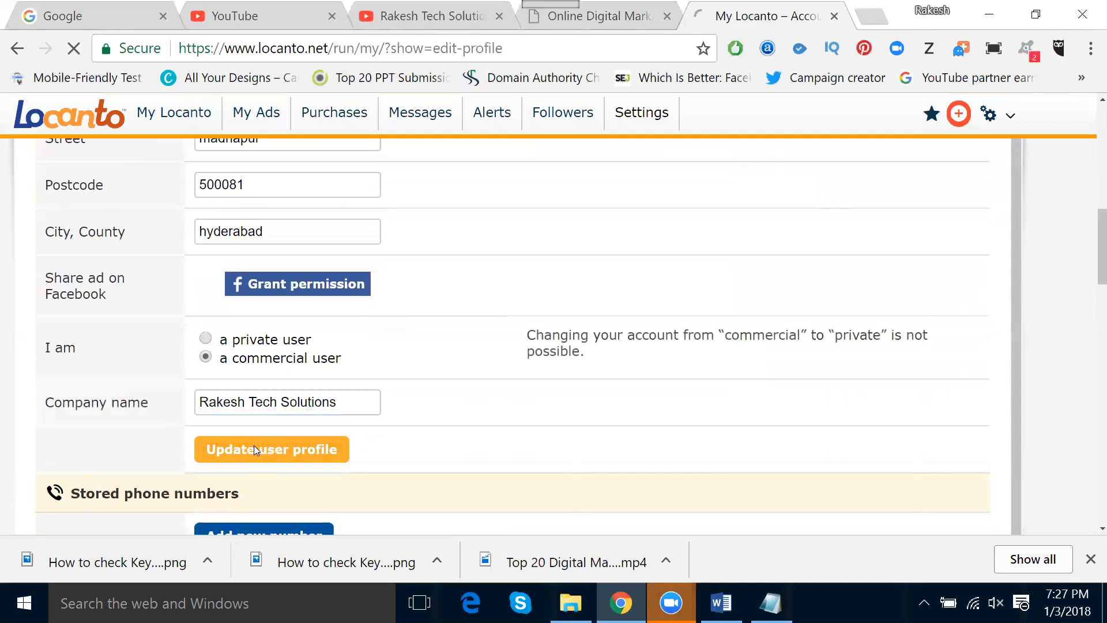
{"action": "left_click", "coordinate": [271, 449]}
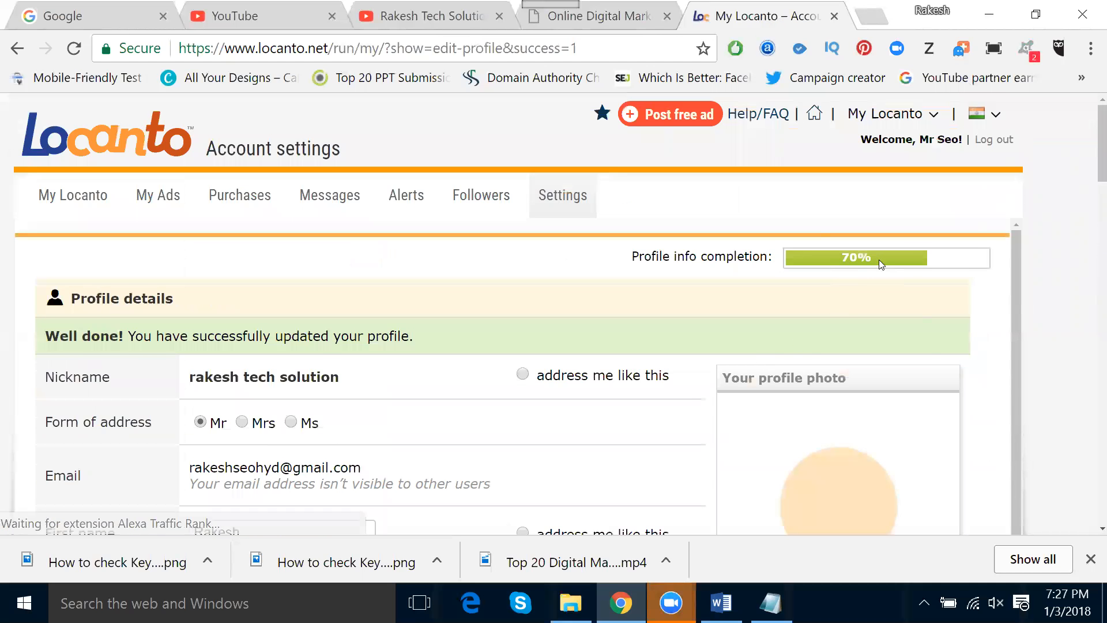
Step: Use the Facebook profile photo as the Locanto profile picture
{"action": "scroll", "scroll_direction": "down", "scroll_amount": 3}
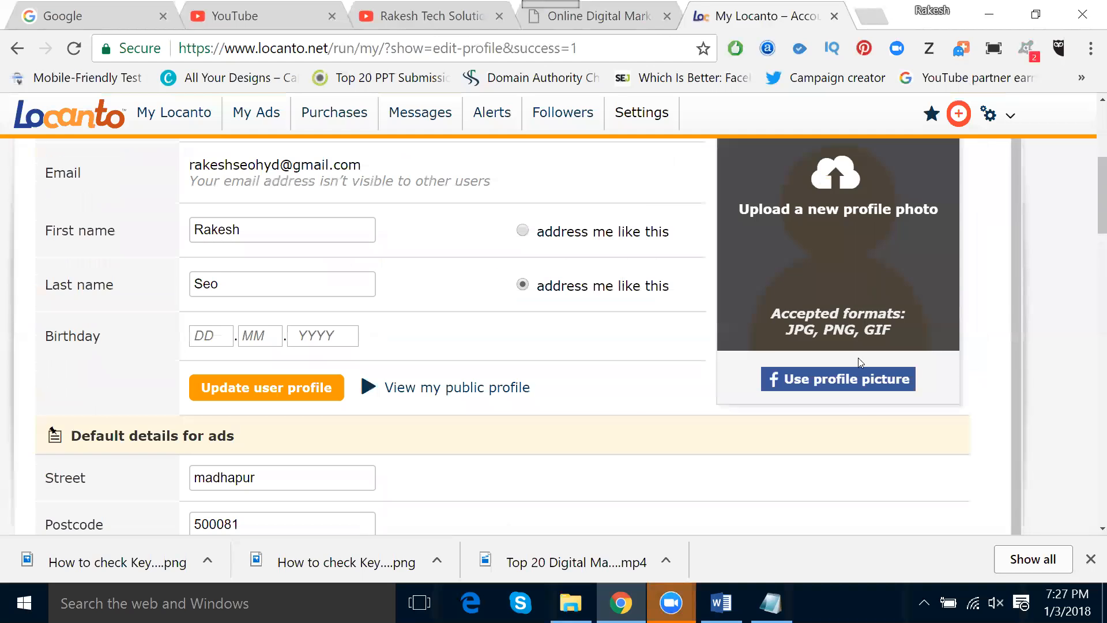
{"action": "left_click", "coordinate": [838, 378]}
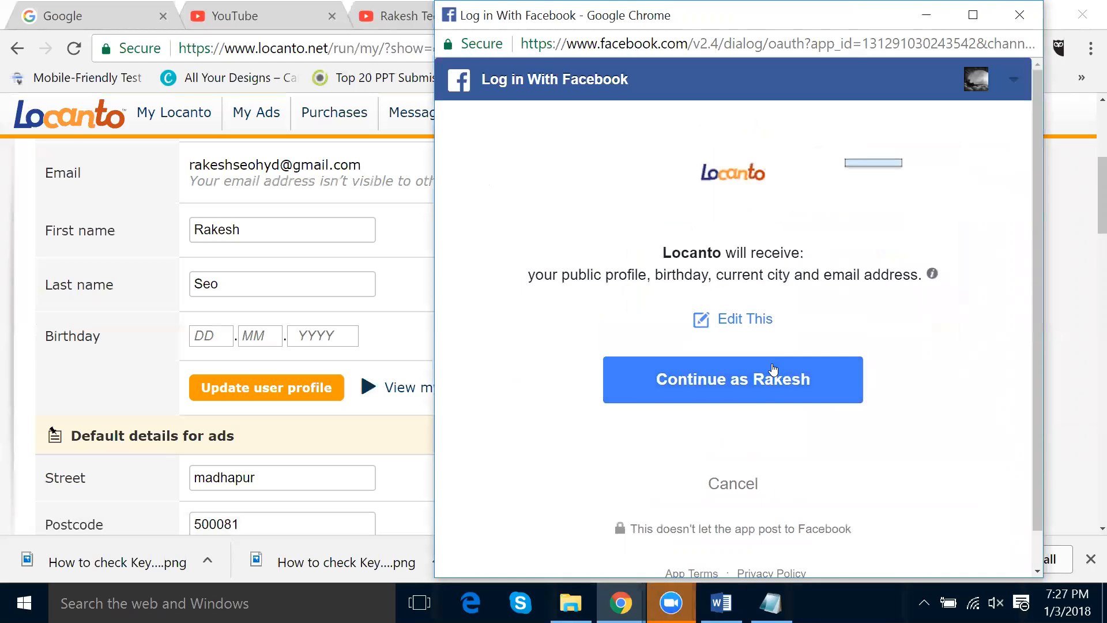
{"action": "left_click", "coordinate": [733, 380]}
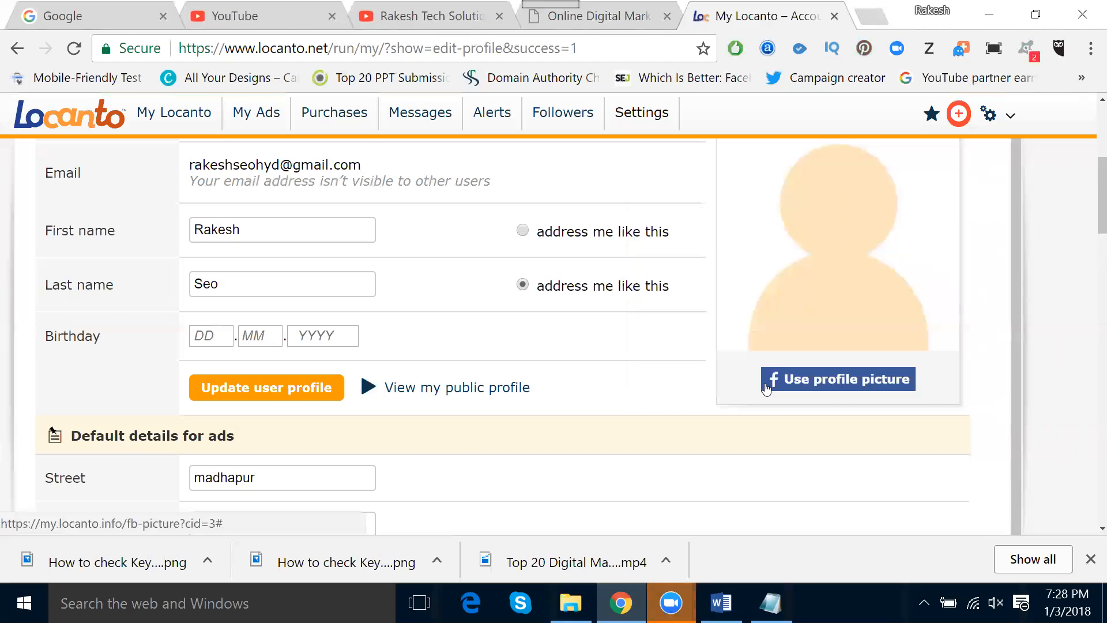
{"action": "left_click", "coordinate": [837, 379]}
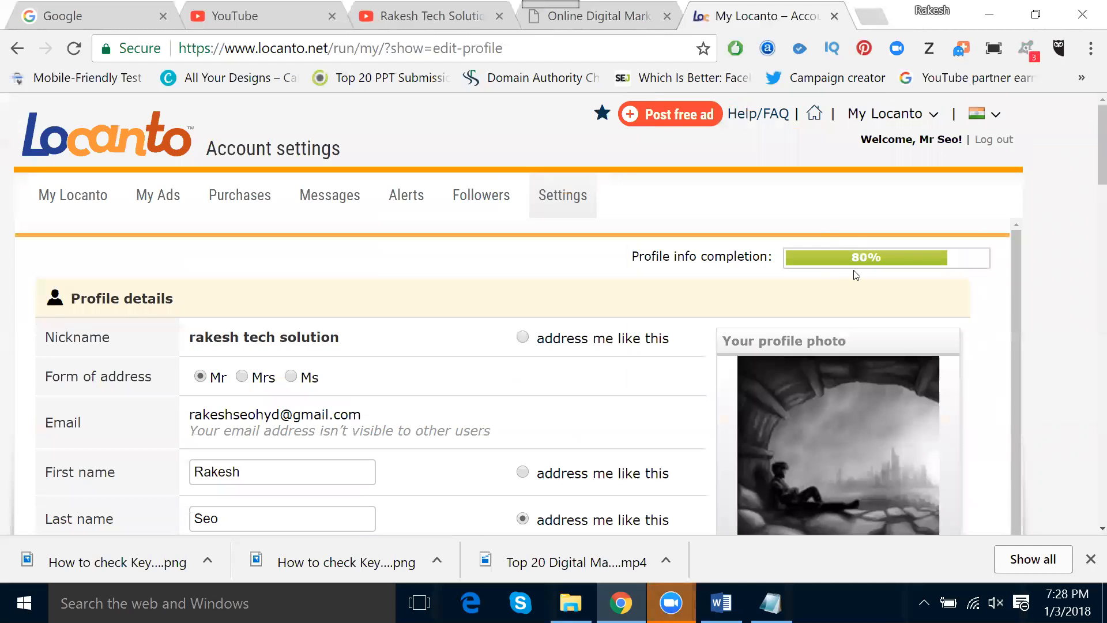
{"action": "mouse_move", "coordinate": [491, 293]}
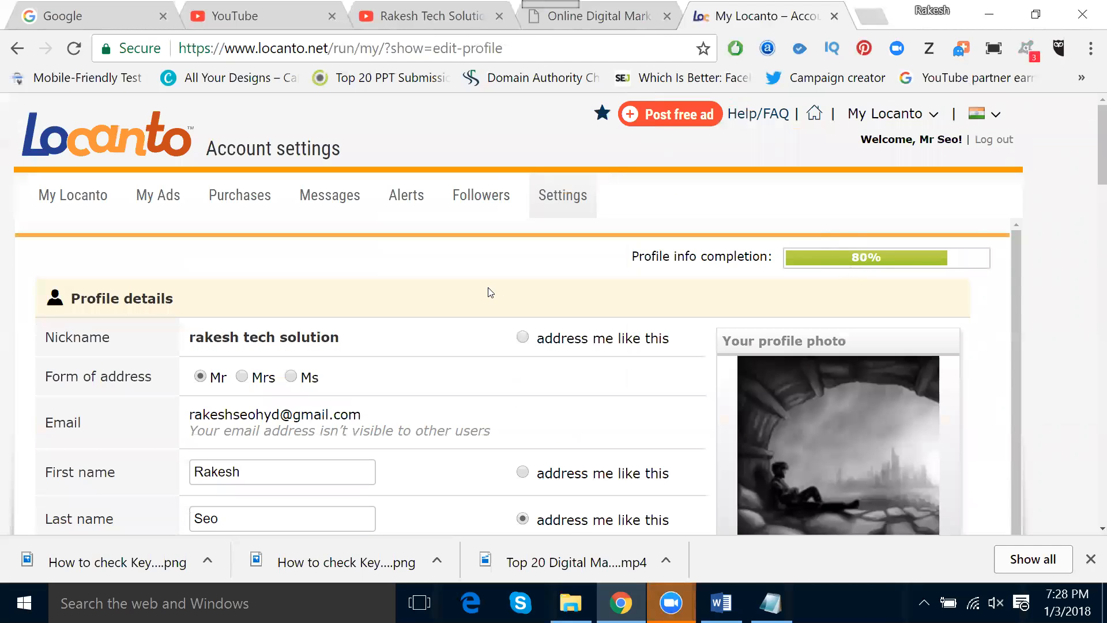
Step: Paste the Rakesh Tech Solutions description from Word into the 'about yourself' box
{"action": "scroll", "scroll_direction": "down", "scroll_amount": 3}
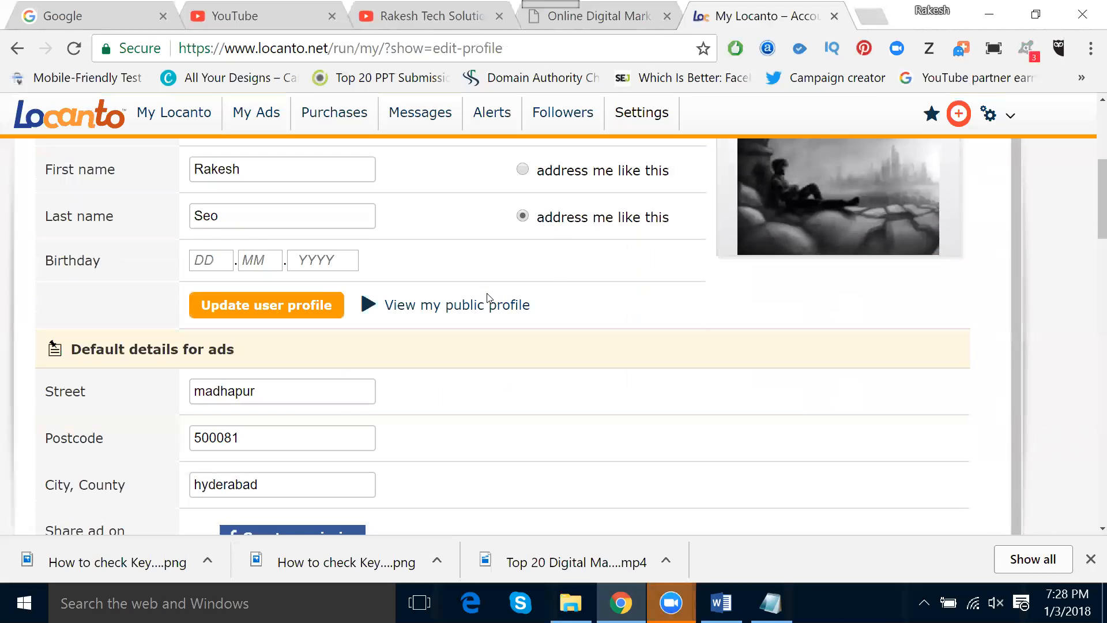
{"action": "scroll", "scroll_direction": "down", "scroll_amount": 3}
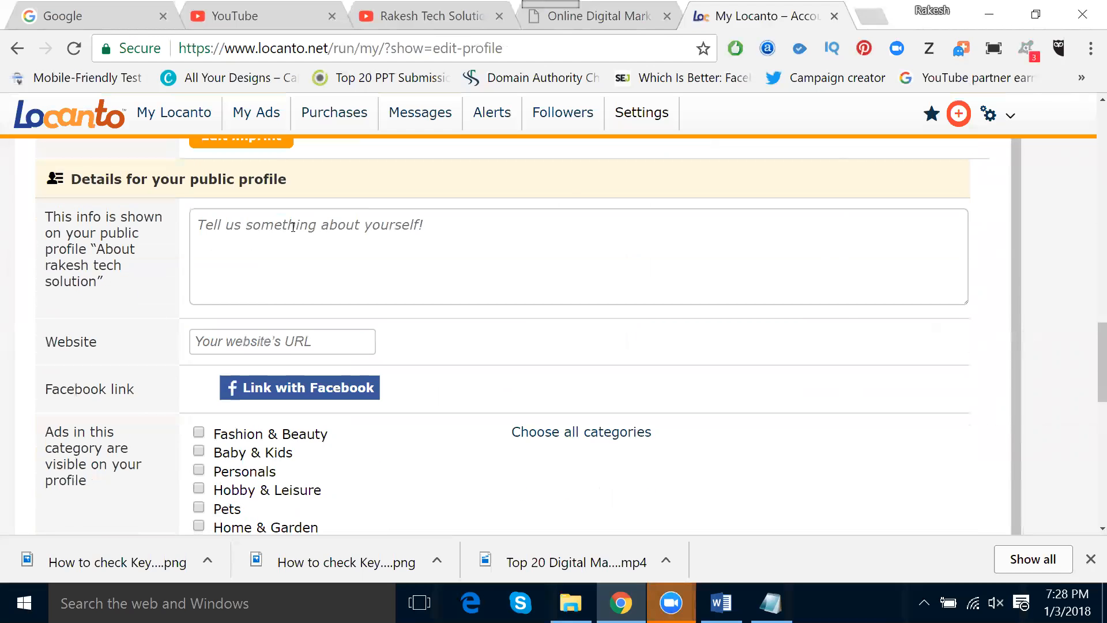
{"action": "mouse_move", "coordinate": [472, 393]}
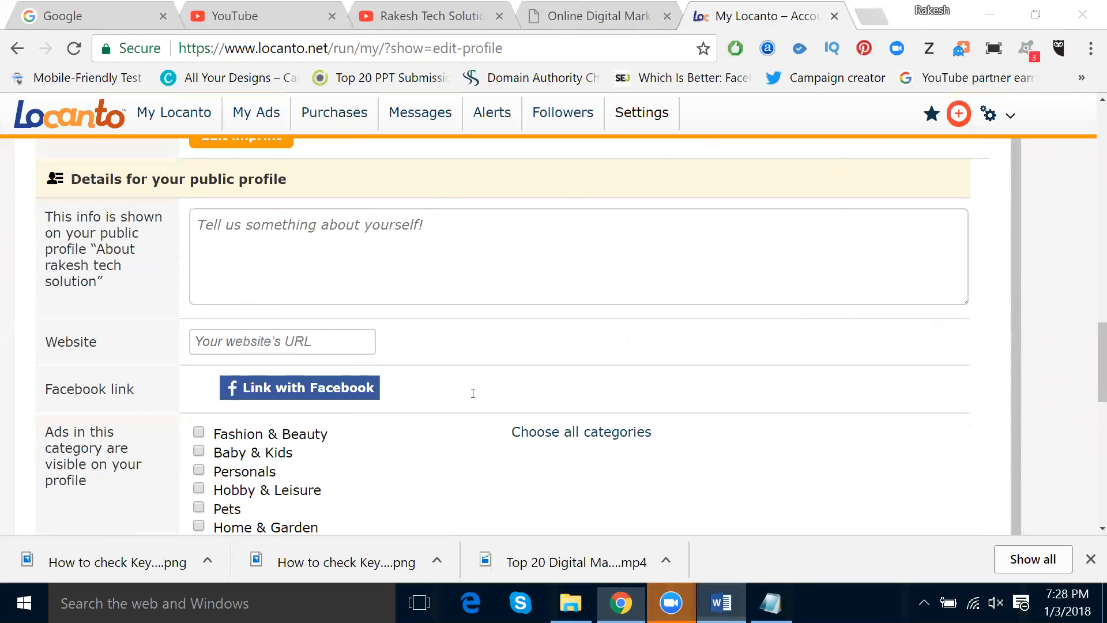
{"action": "left_click", "coordinate": [720, 604]}
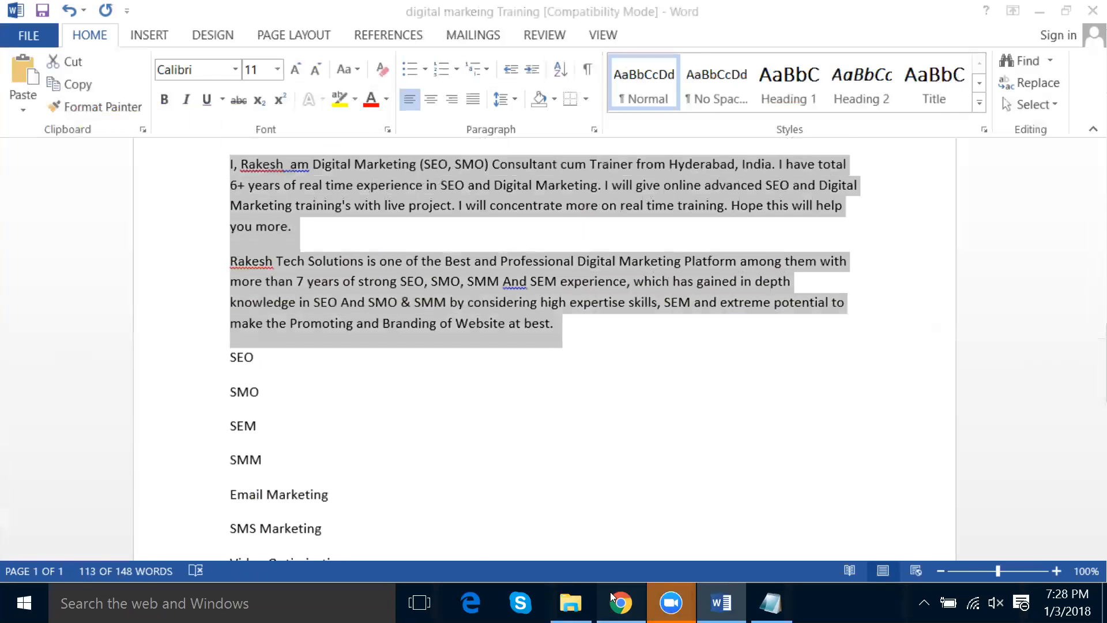
{"action": "left_click", "coordinate": [619, 602]}
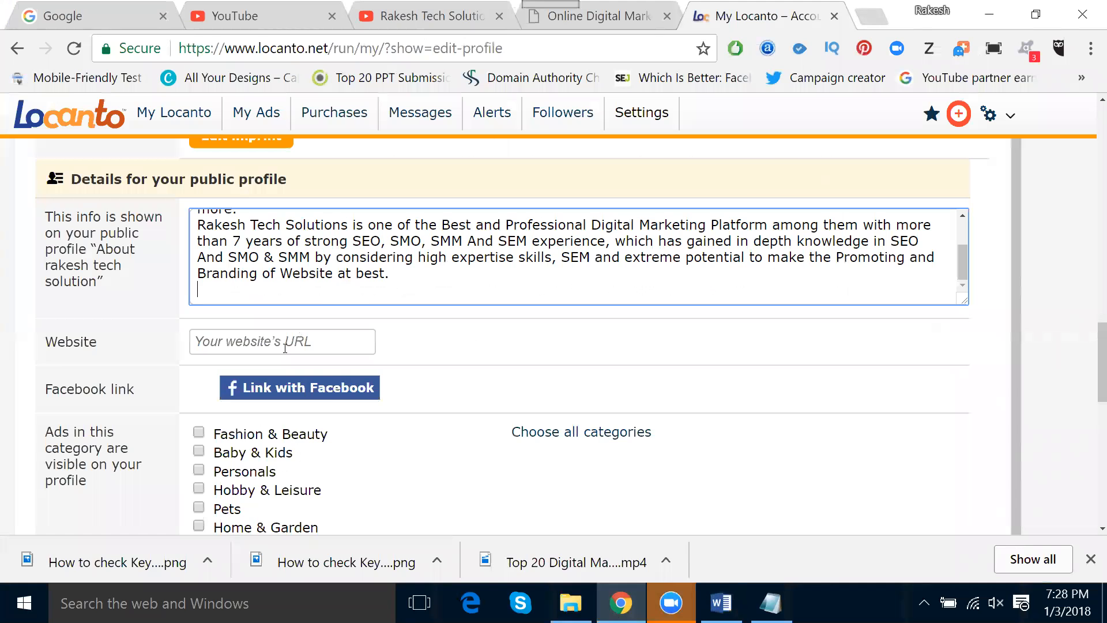
{"action": "left_click", "coordinate": [597, 15]}
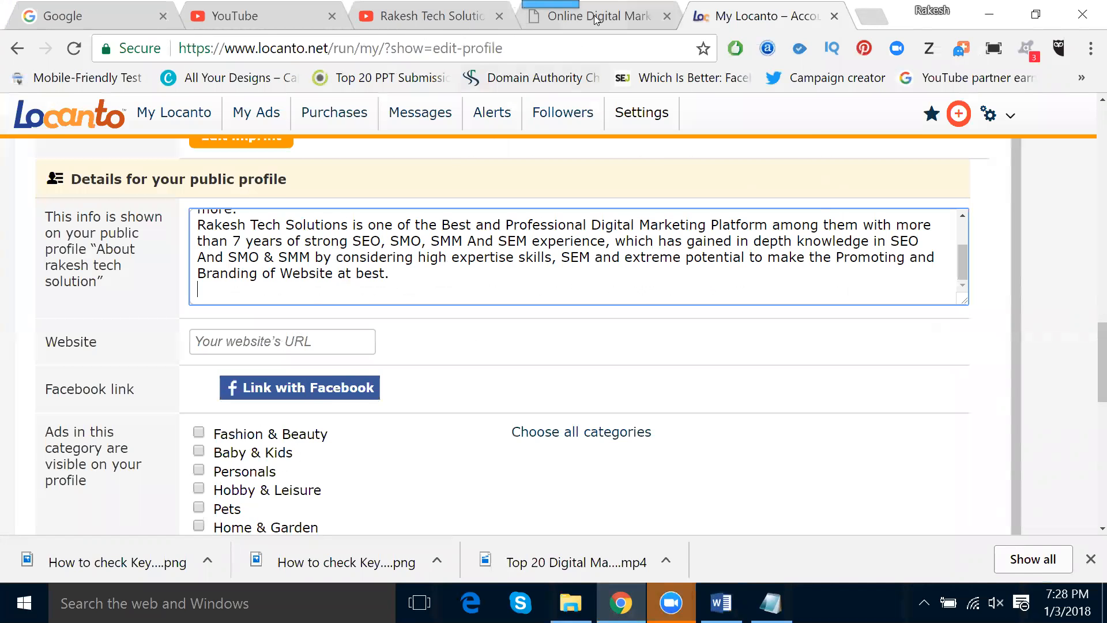
{"action": "left_click", "coordinate": [597, 16]}
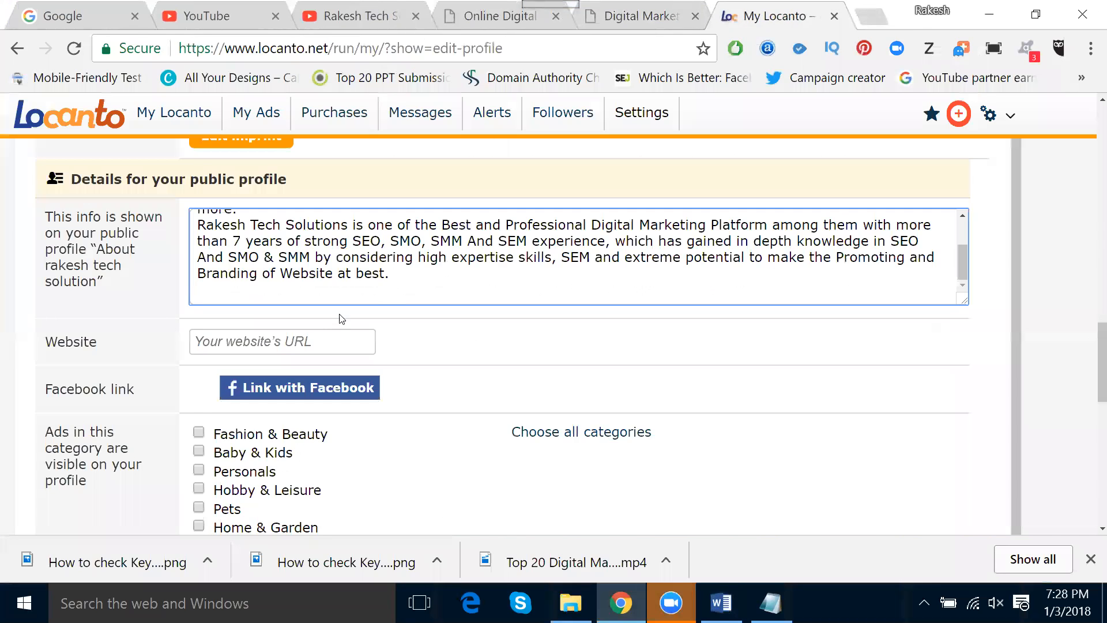
{"action": "type", "text": "www.rakeshtechsolutions.com/"}
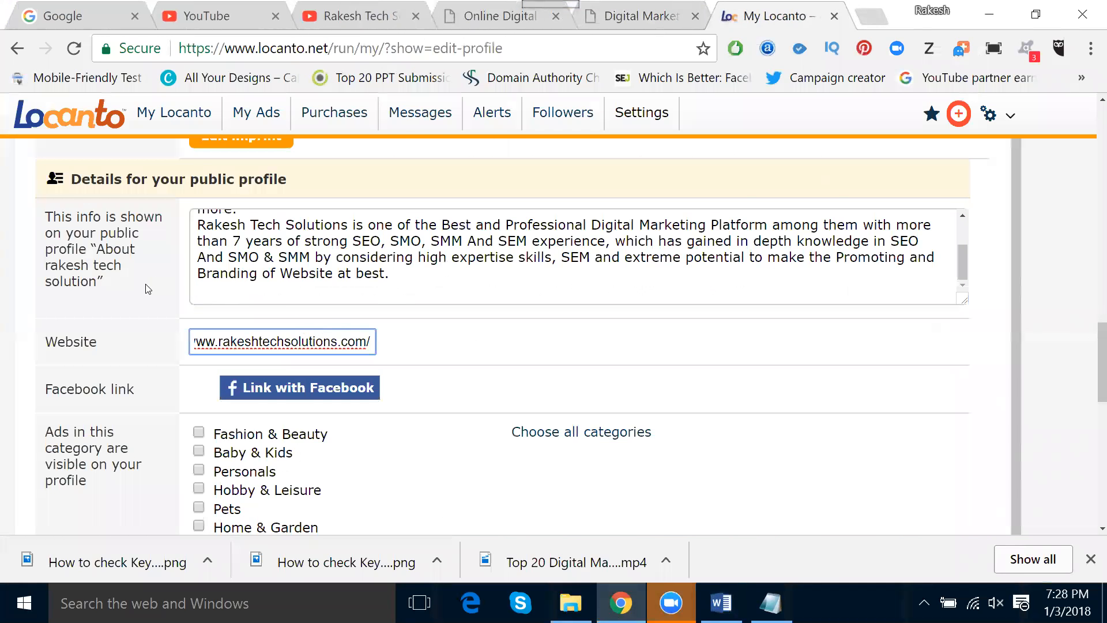
{"action": "scroll", "scroll_direction": "down", "scroll_amount": 3}
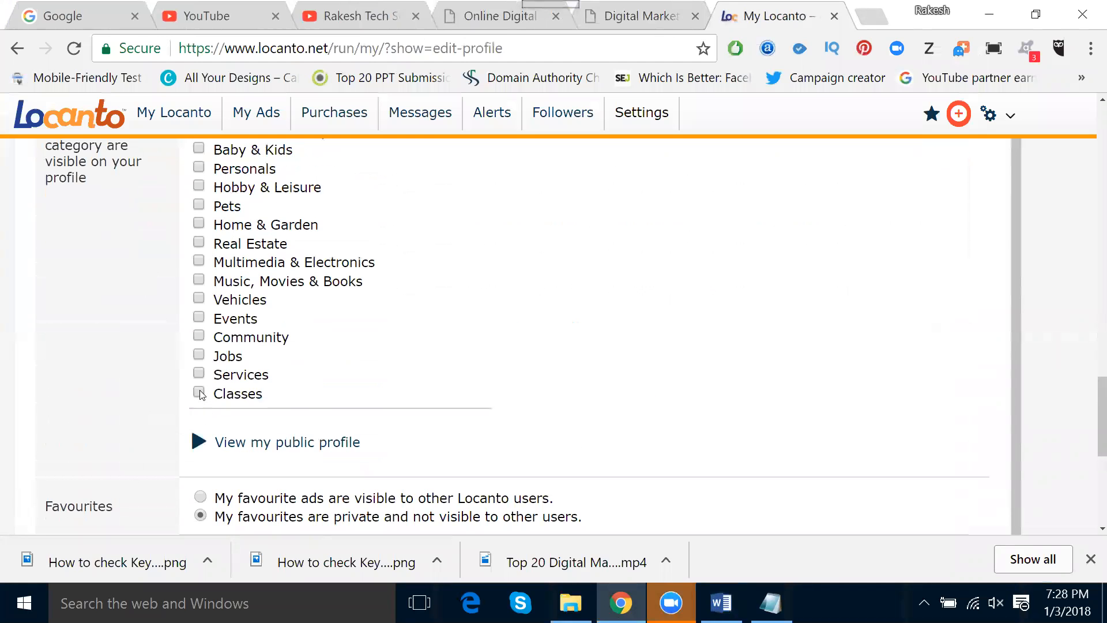
{"action": "scroll", "scroll_direction": "down", "scroll_amount": 3}
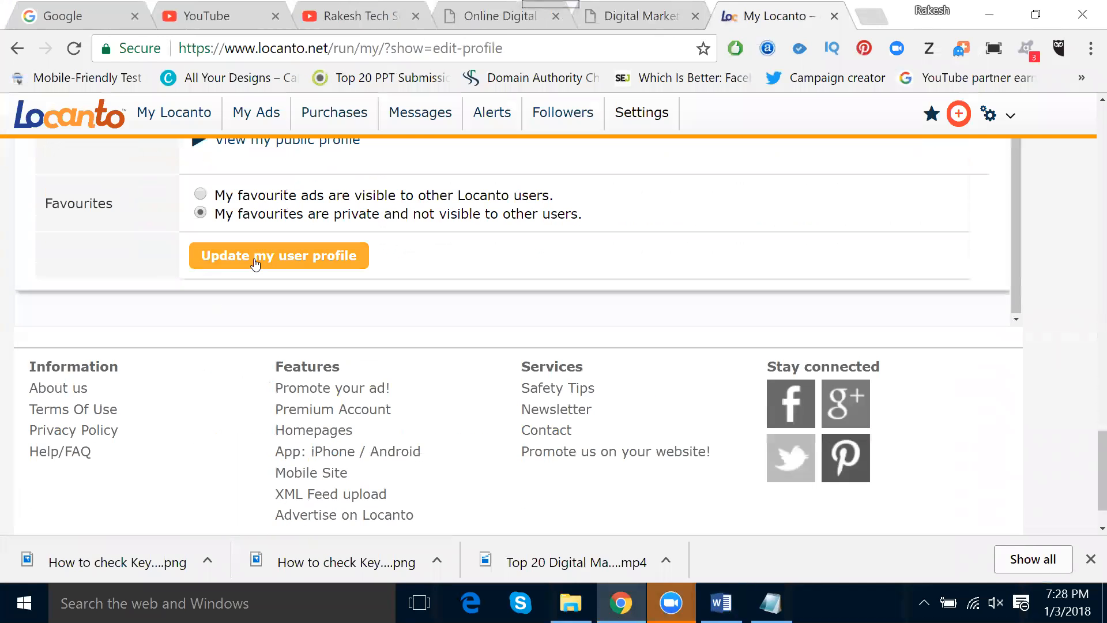
{"action": "left_click", "coordinate": [278, 255]}
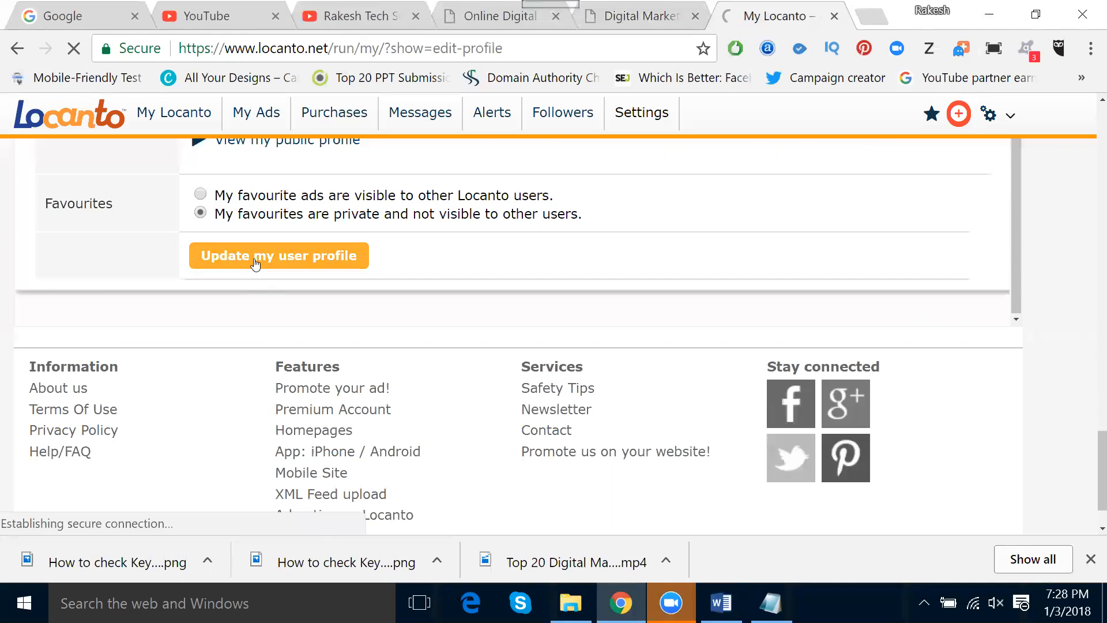
{"action": "left_click", "coordinate": [278, 256]}
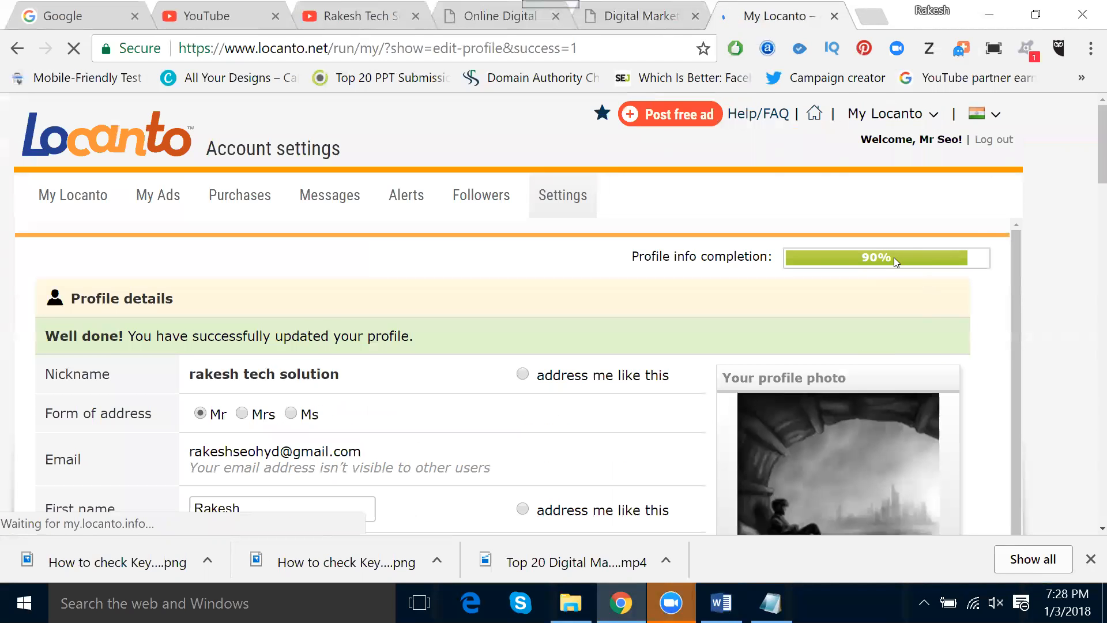
Step: Enter '88' in the phone number field and store the number
{"action": "scroll", "scroll_direction": "down", "scroll_amount": 3}
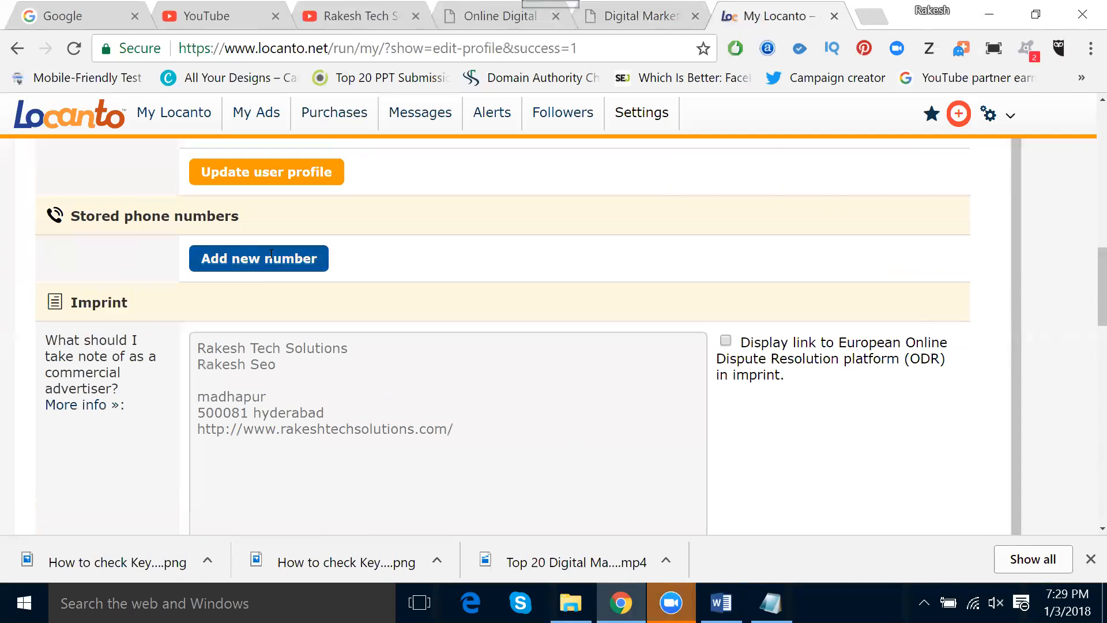
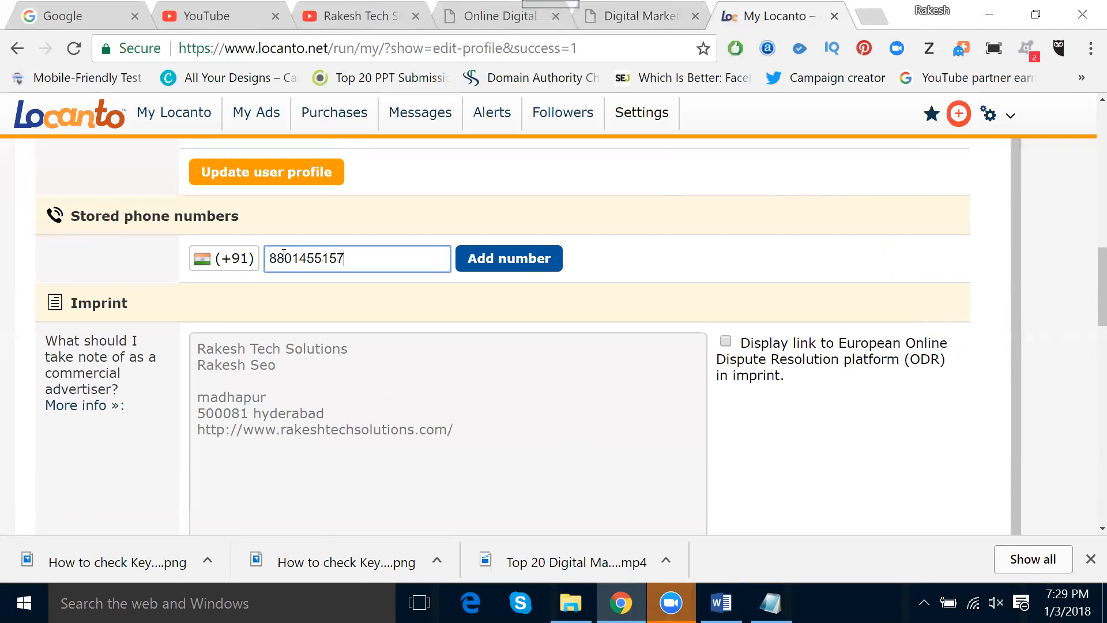
{"action": "left_click", "coordinate": [507, 258]}
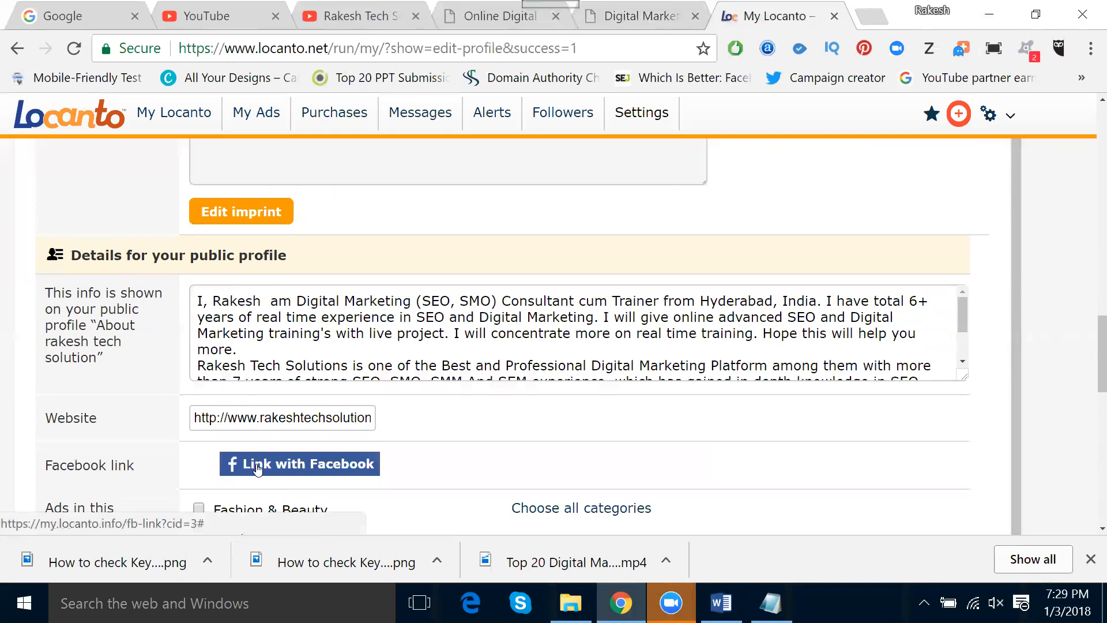
{"action": "mouse_move", "coordinate": [657, 390]}
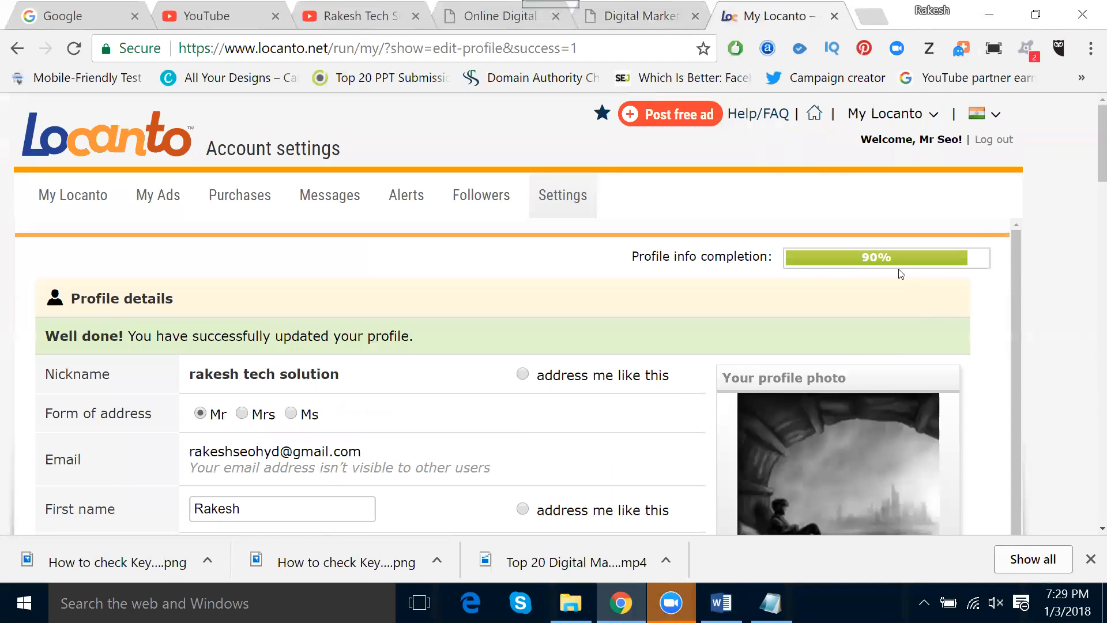
Step: Save the account settings again with 'Update my user profile'
{"action": "scroll", "scroll_direction": "down", "scroll_amount": 3}
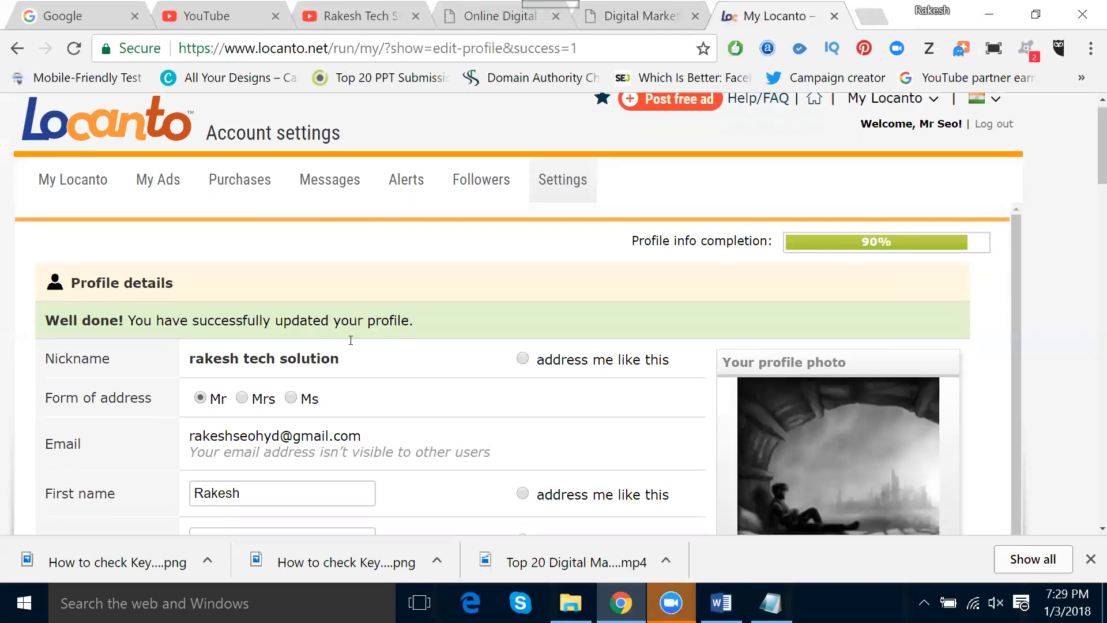
{"action": "scroll", "scroll_direction": "down", "scroll_amount": 3}
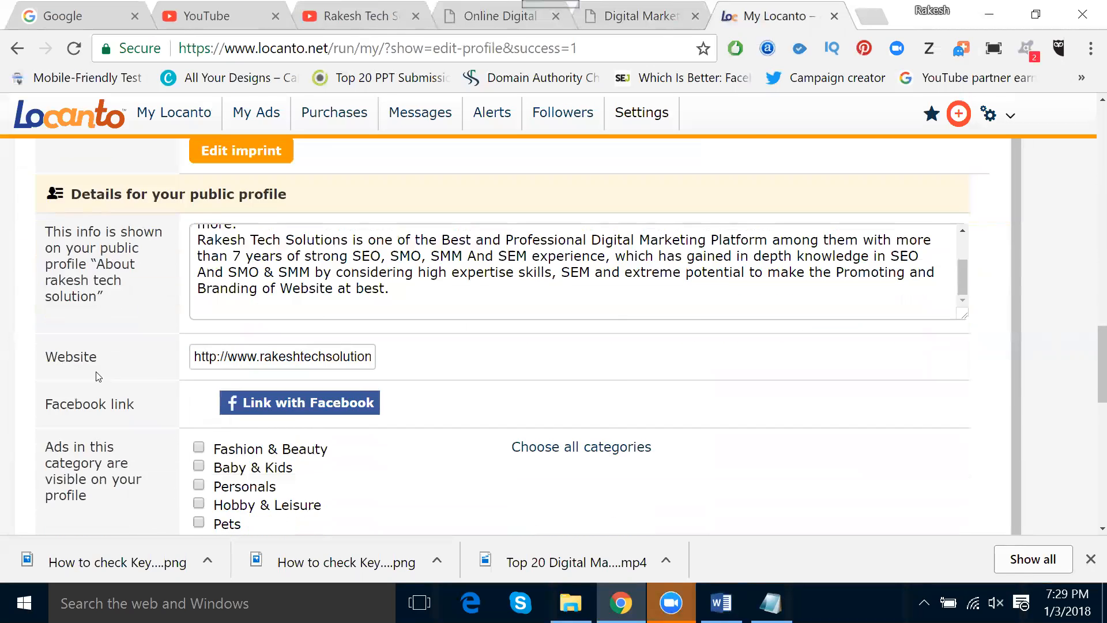
{"action": "left_click", "coordinate": [278, 432]}
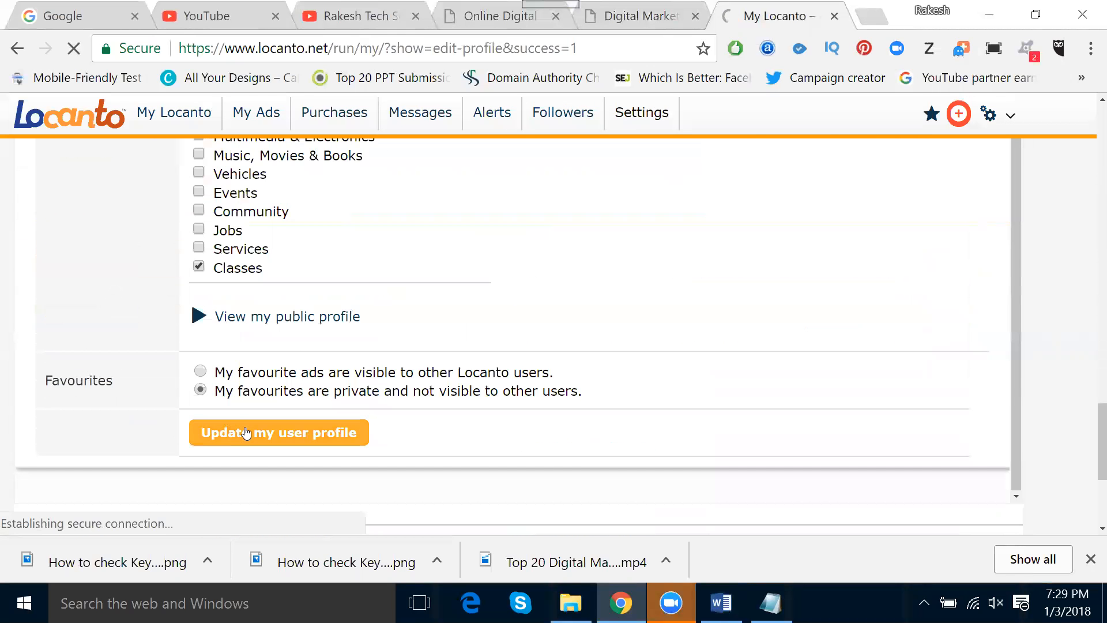
{"action": "left_click", "coordinate": [278, 432]}
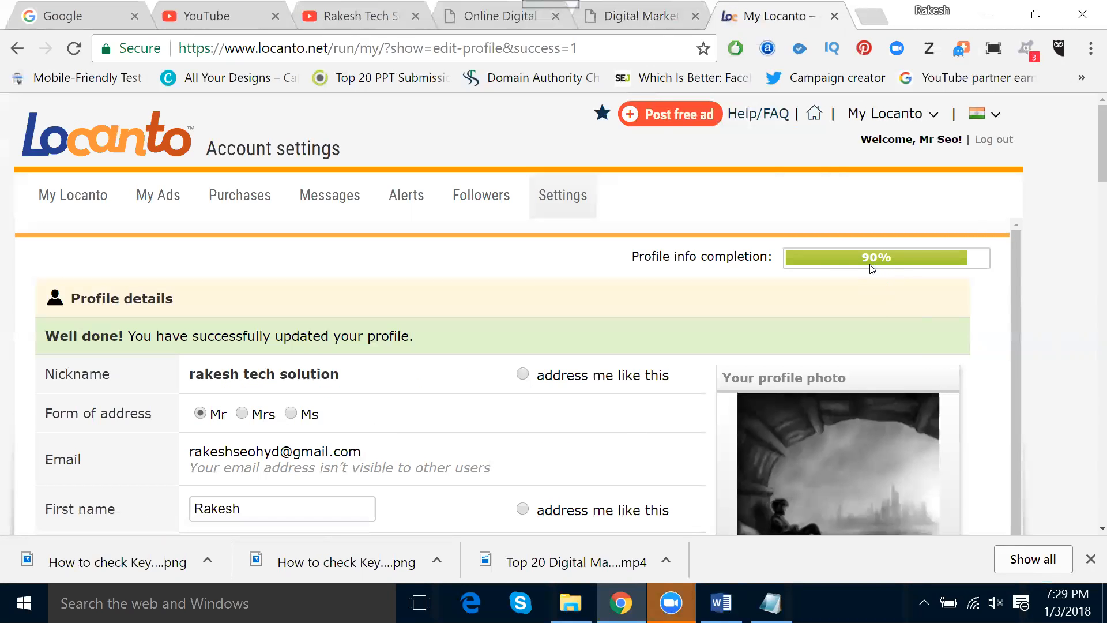
Step: Open My Ads from the My Locanto menu and review the five listed ads
{"action": "left_click", "coordinate": [888, 114]}
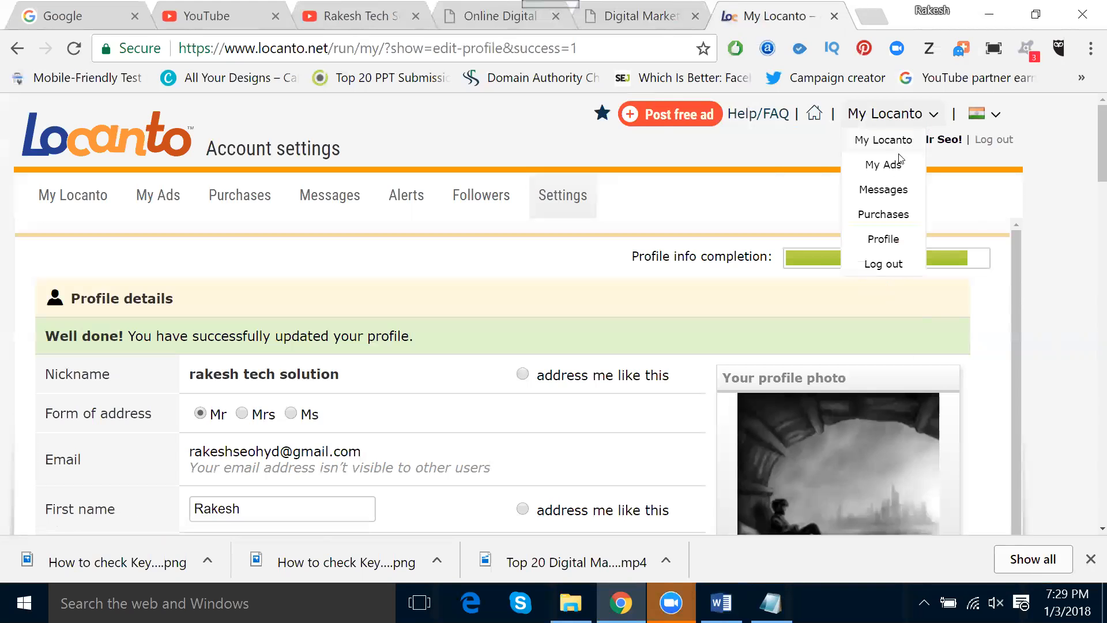
{"action": "left_click", "coordinate": [883, 165]}
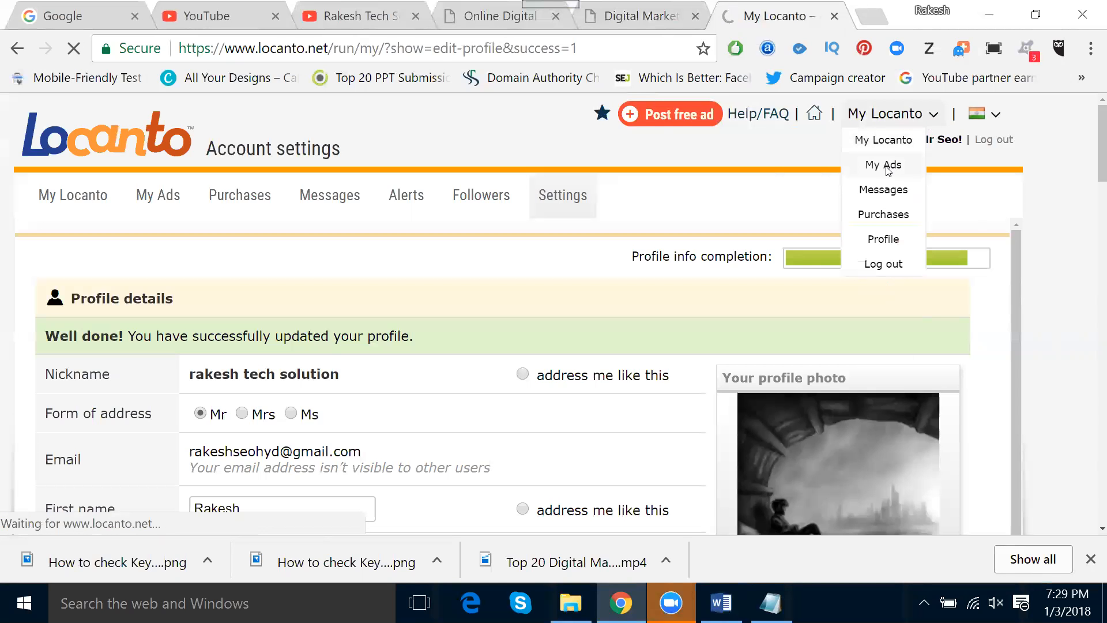
{"action": "left_click", "coordinate": [884, 165]}
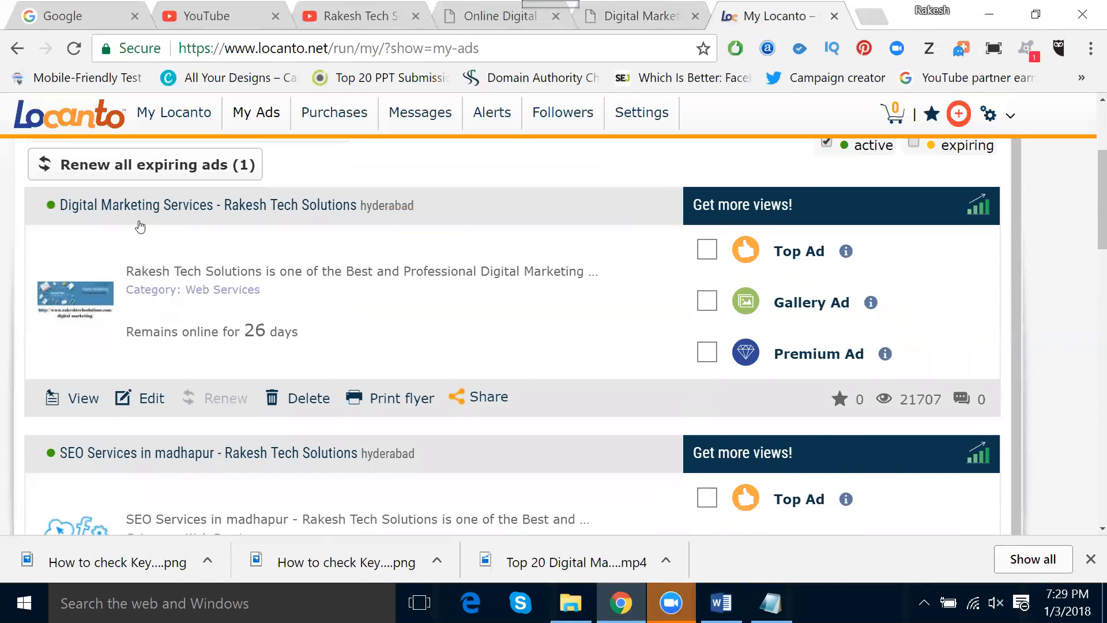
{"action": "mouse_move", "coordinate": [103, 208]}
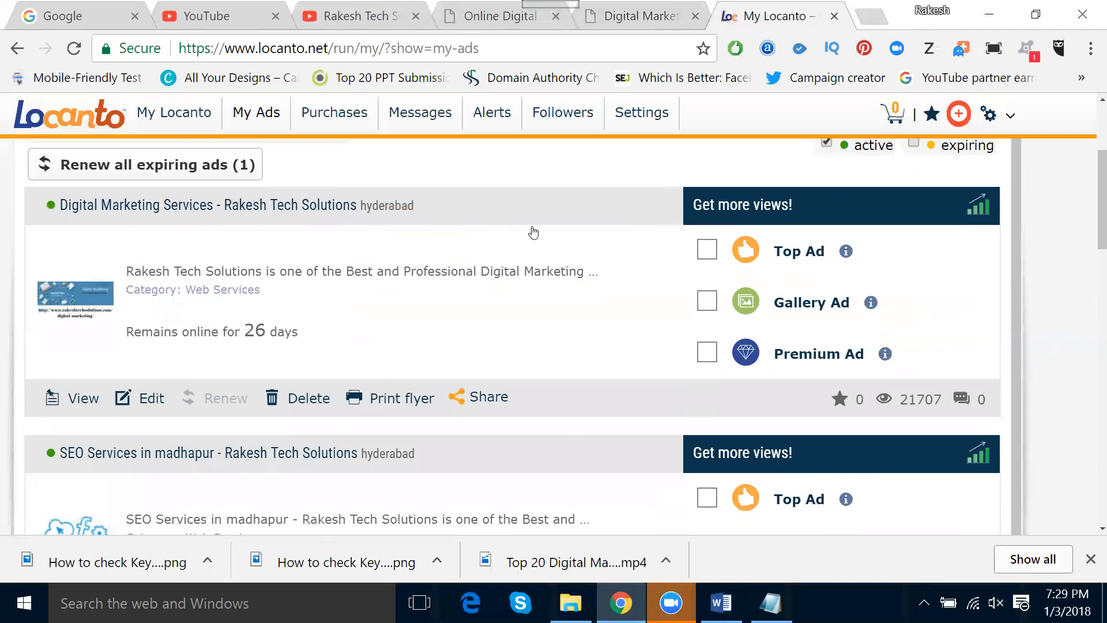
{"action": "scroll", "scroll_direction": "down", "scroll_amount": 3}
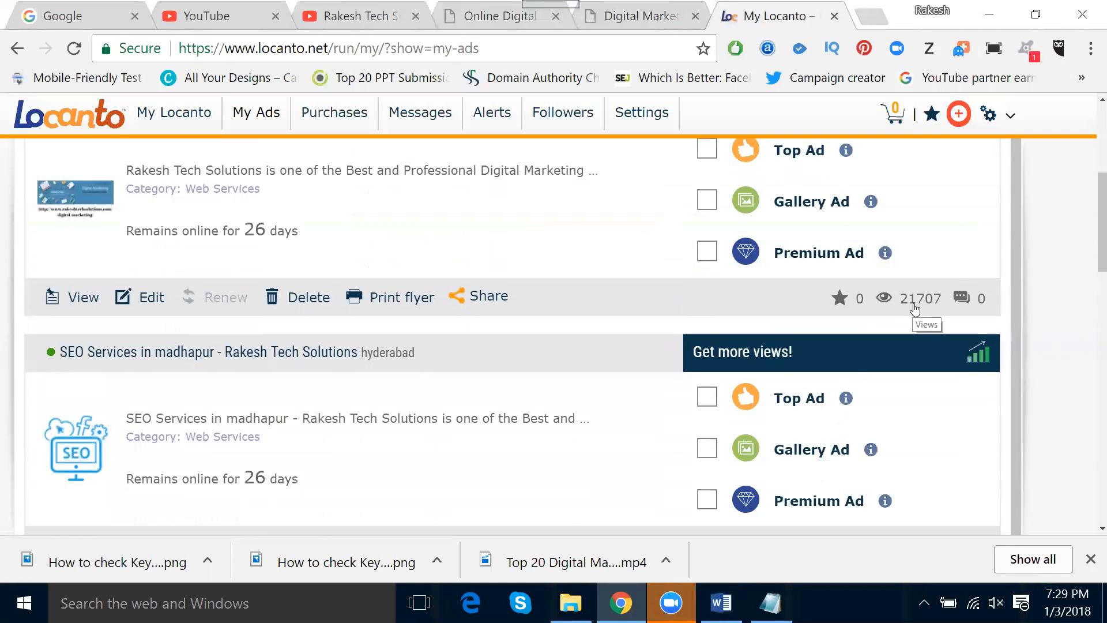
{"action": "scroll", "scroll_direction": "down", "scroll_amount": 3}
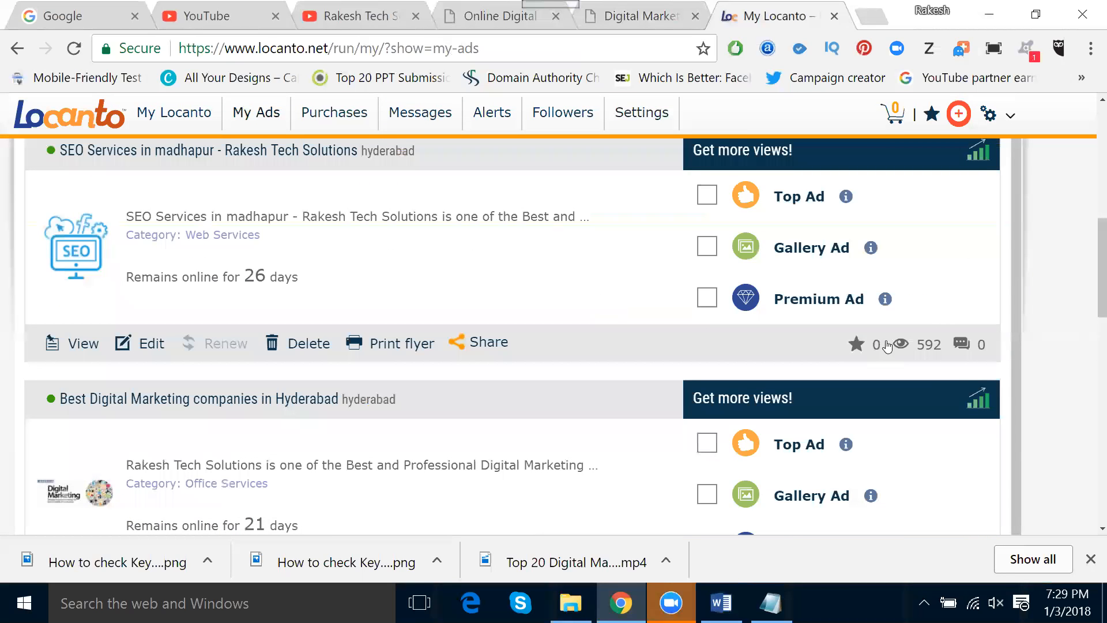
{"action": "mouse_move", "coordinate": [903, 345]}
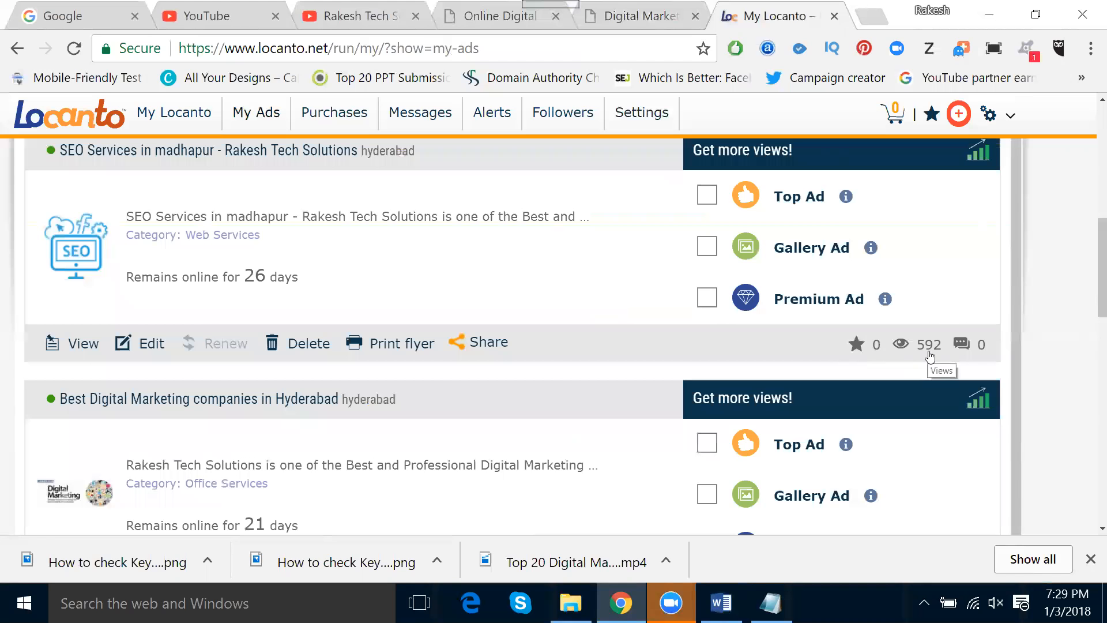
{"action": "mouse_move", "coordinate": [337, 293]}
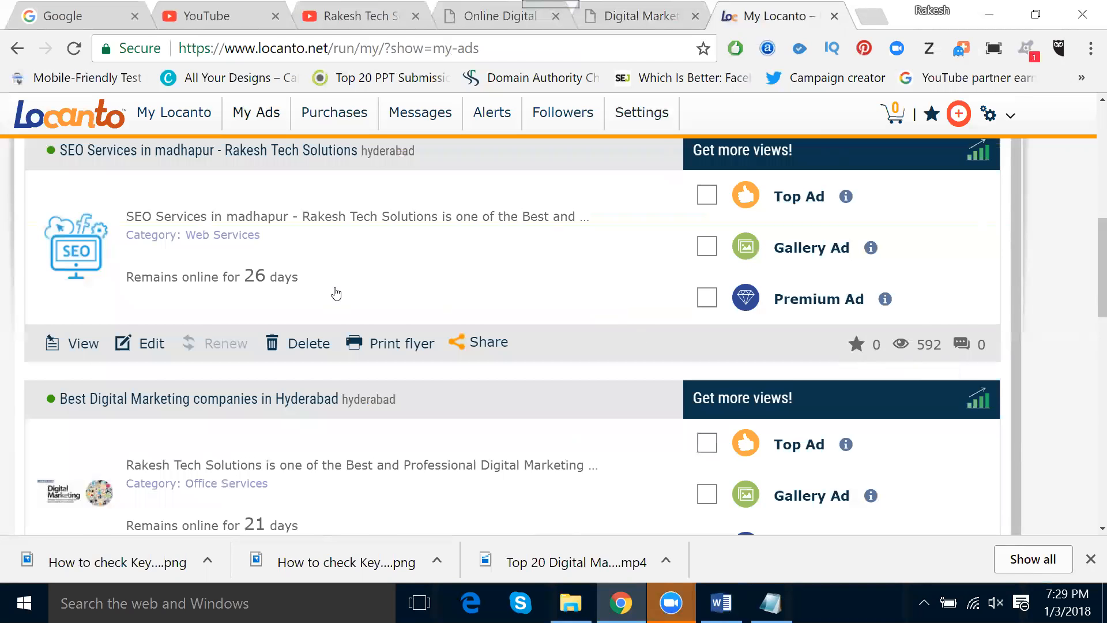
{"action": "scroll", "scroll_direction": "down", "scroll_amount": 3}
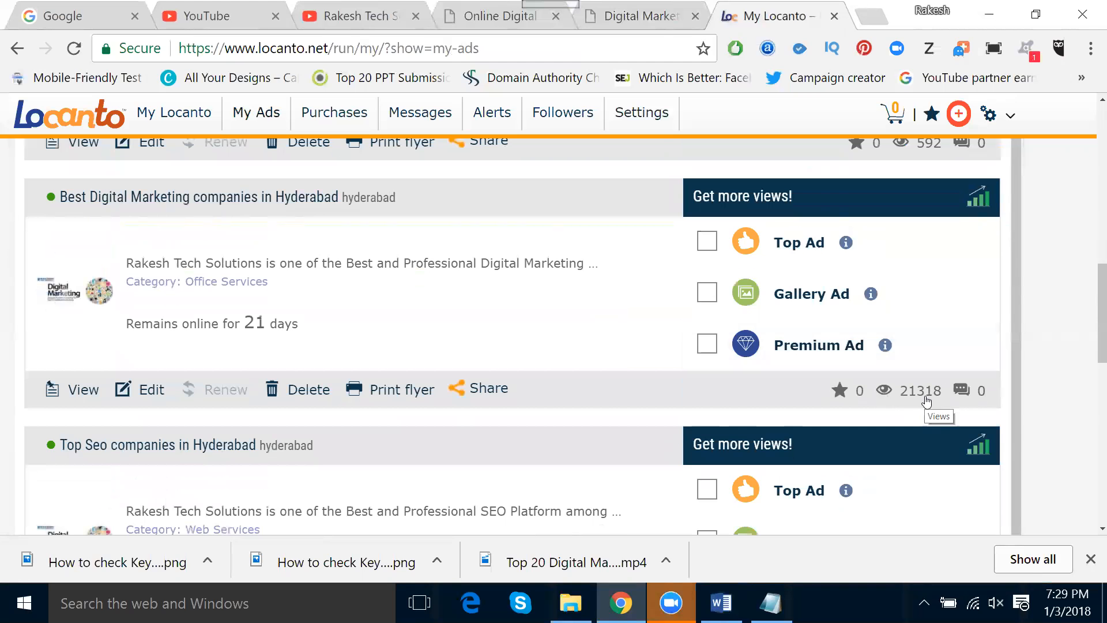
{"action": "scroll", "scroll_direction": "down", "scroll_amount": 3}
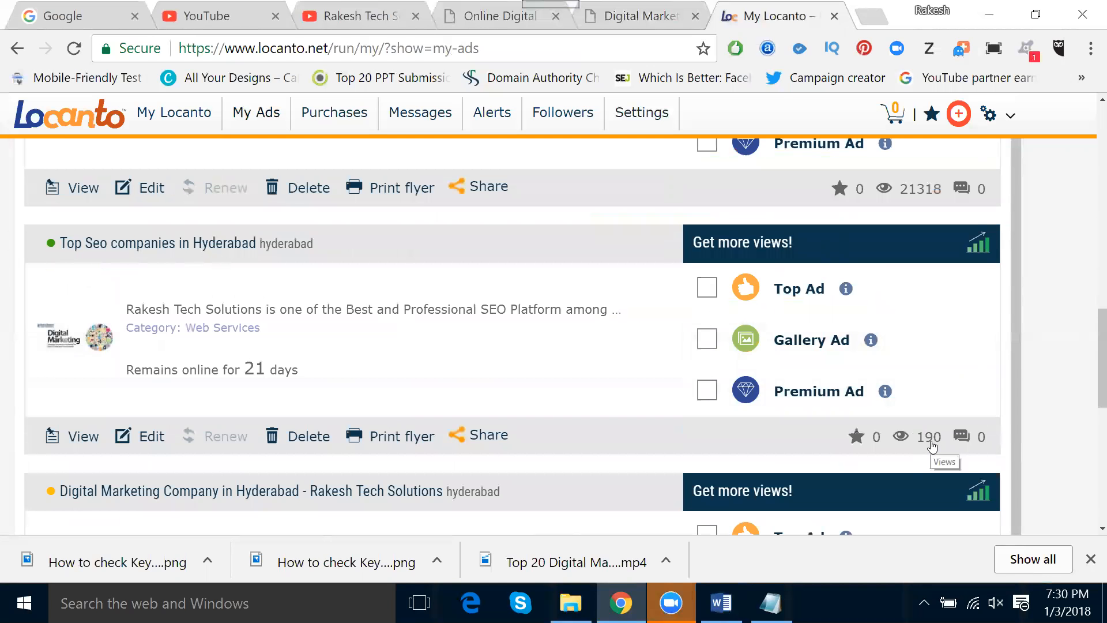
{"action": "scroll", "scroll_direction": "down", "scroll_amount": 3}
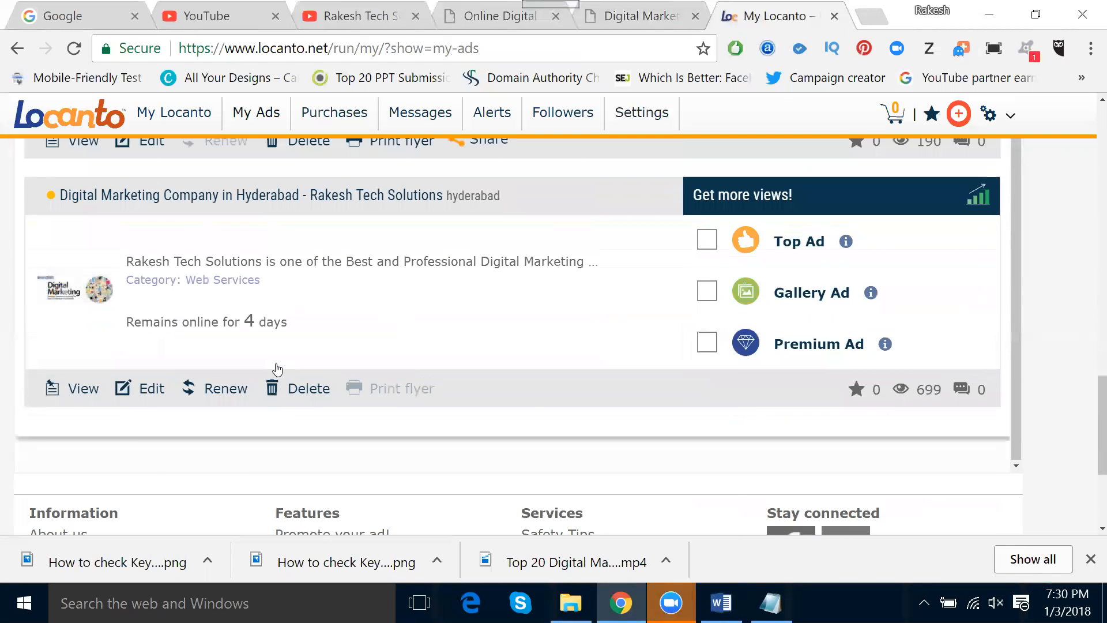
{"action": "scroll", "scroll_direction": "up", "scroll_amount": 3}
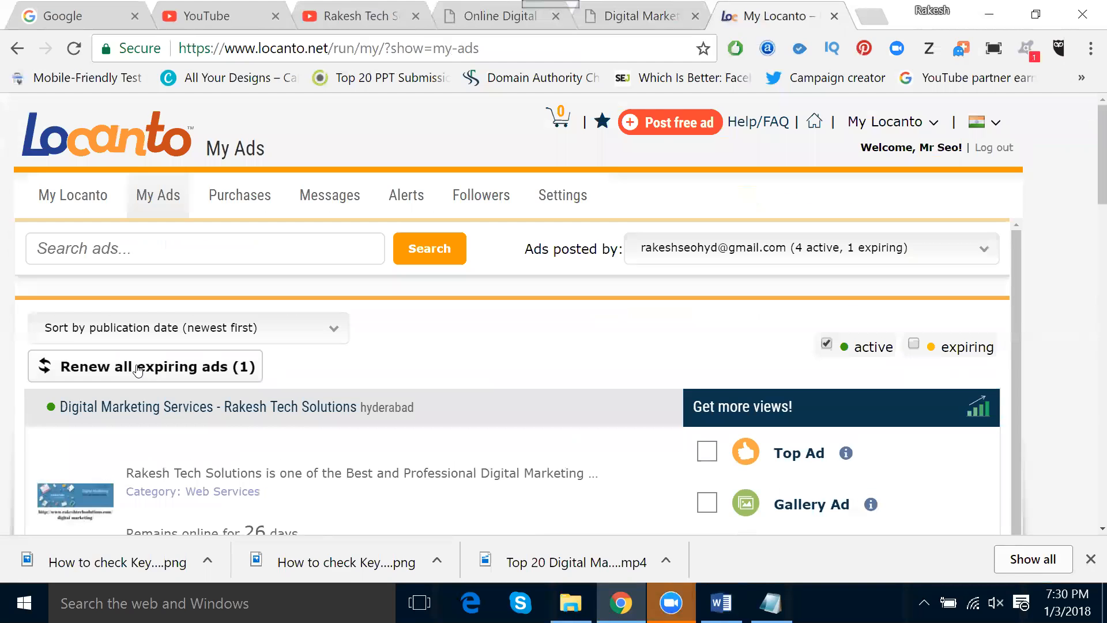
Step: Renew the expiring Digital Marketing Company in Hyderabad ad via 'Renew all expiring ads (1)'
{"action": "left_click", "coordinate": [144, 365]}
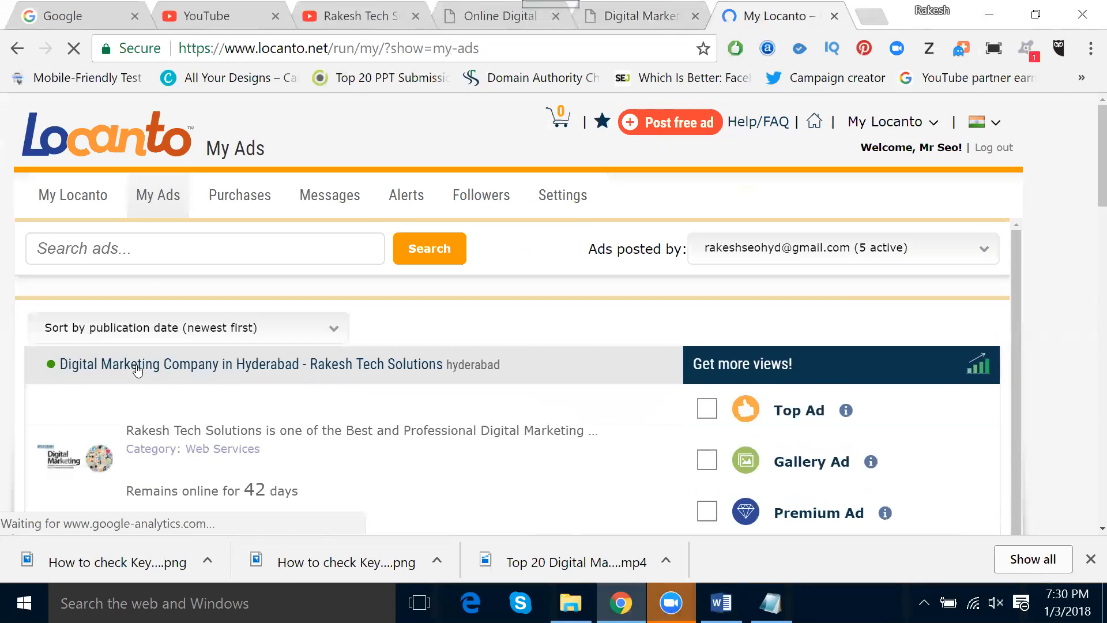
{"action": "scroll", "scroll_direction": "down", "scroll_amount": 3}
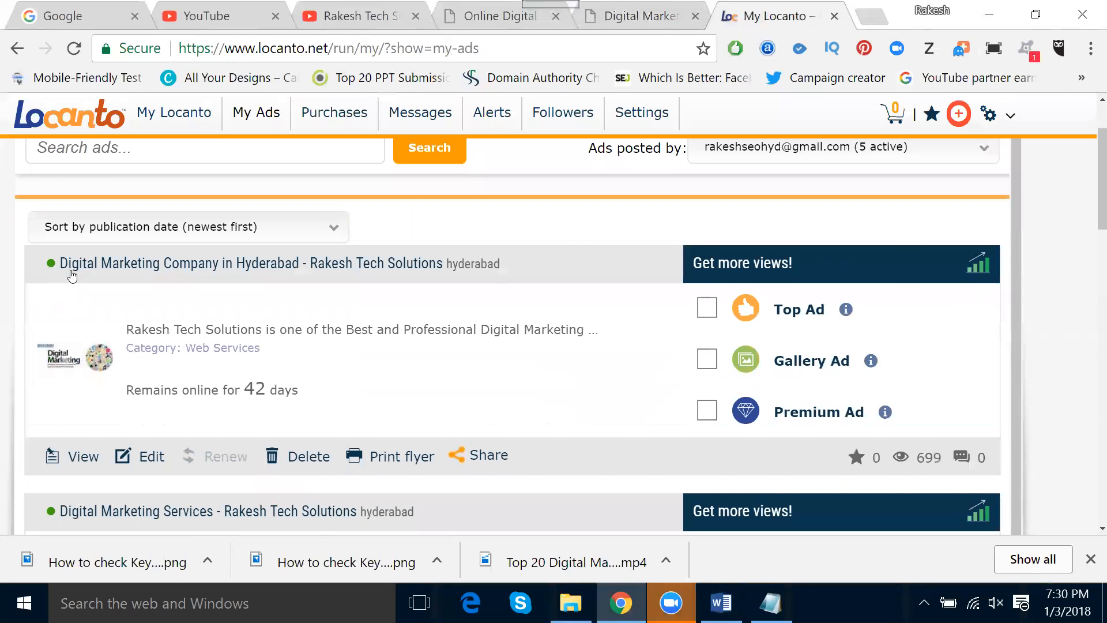
{"action": "mouse_move", "coordinate": [222, 263]}
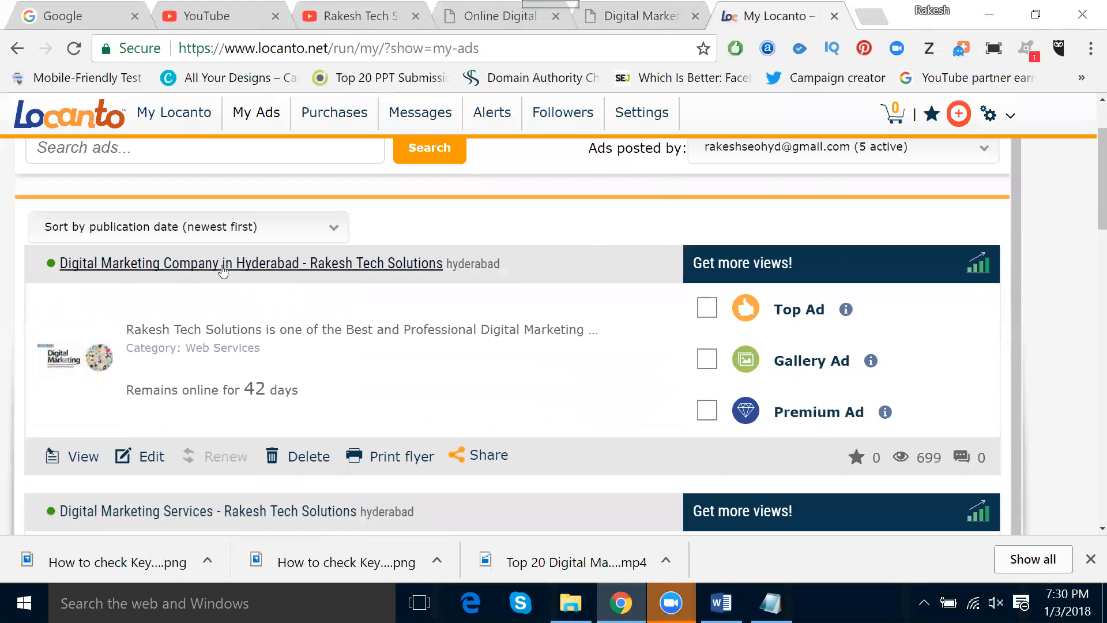
{"action": "mouse_move", "coordinate": [252, 263]}
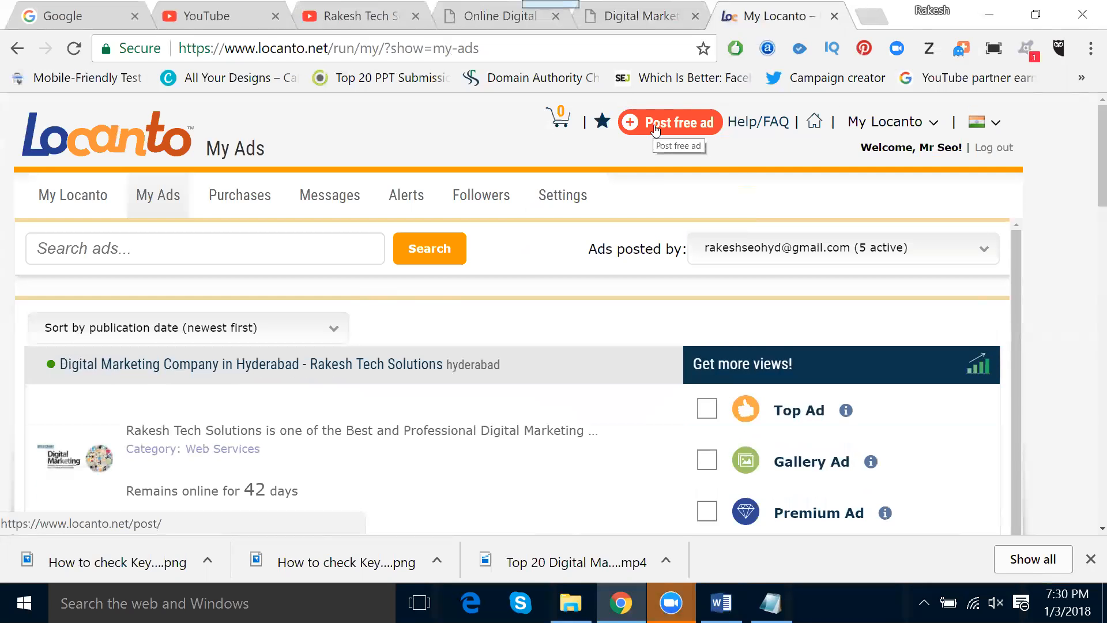
Step: Start a new free ad in the Services > Other Services category and proceed
{"action": "left_click", "coordinate": [670, 123]}
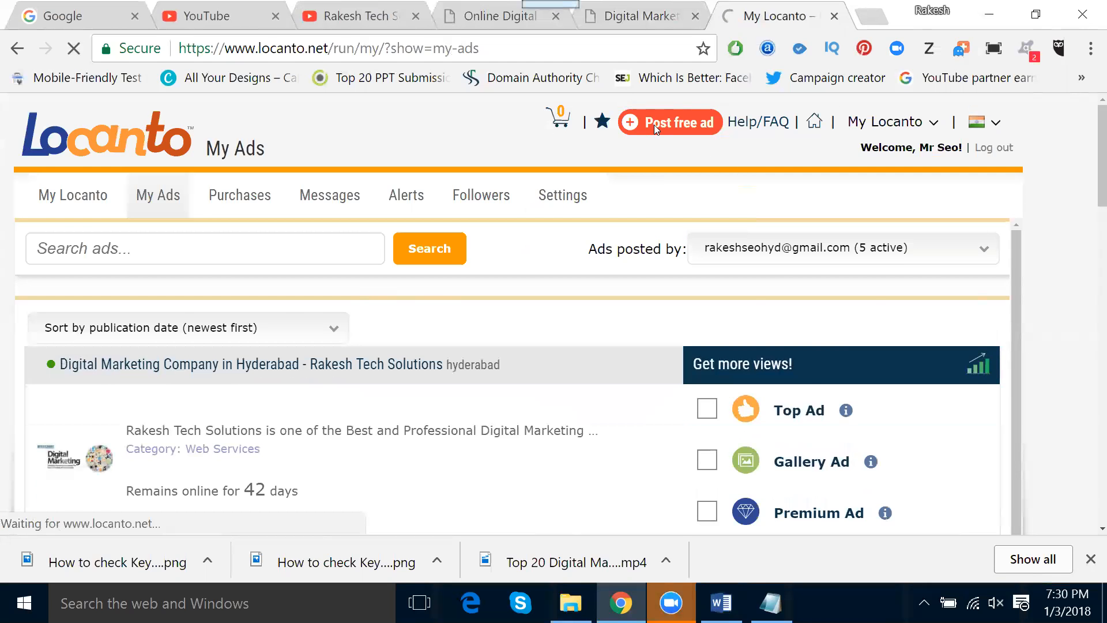
{"action": "left_click", "coordinate": [670, 122]}
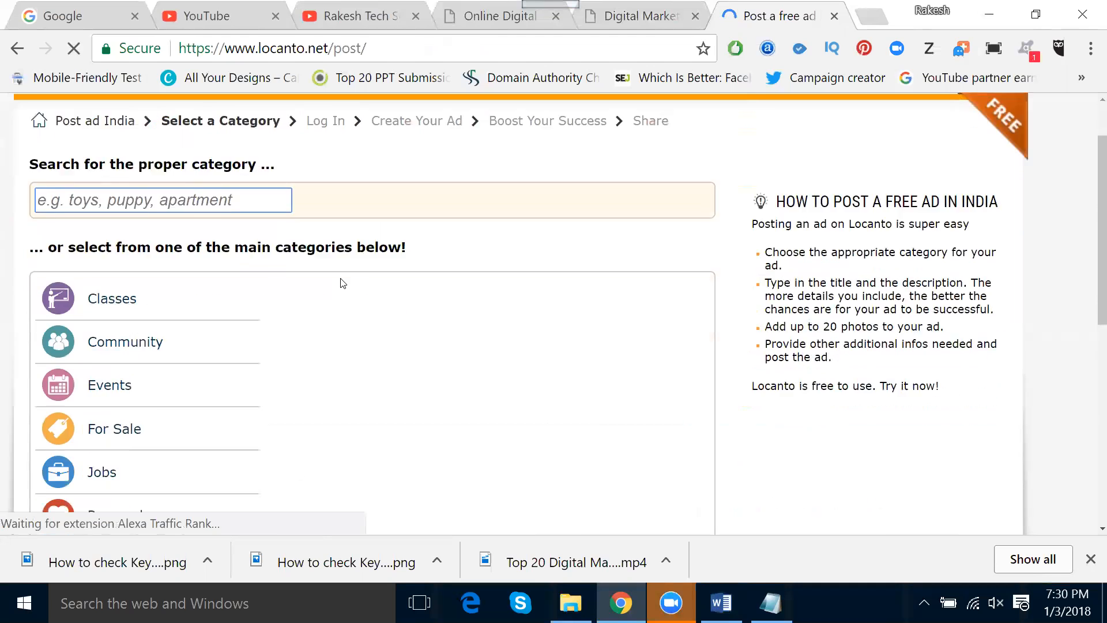
{"action": "scroll", "scroll_direction": "down", "scroll_amount": 3}
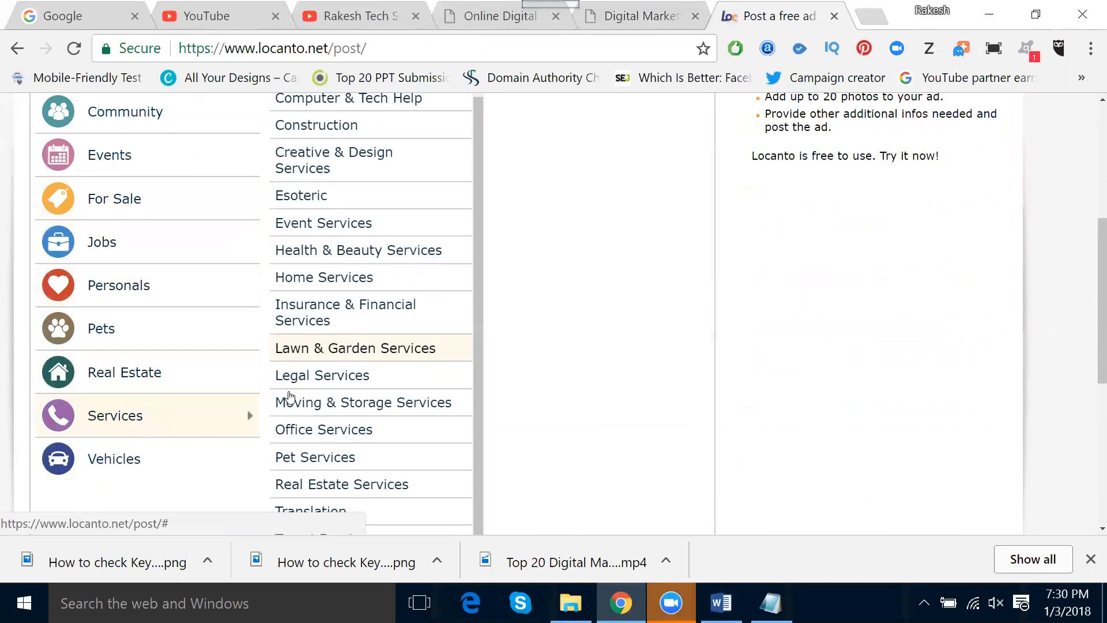
{"action": "scroll", "scroll_direction": "down", "scroll_amount": 3}
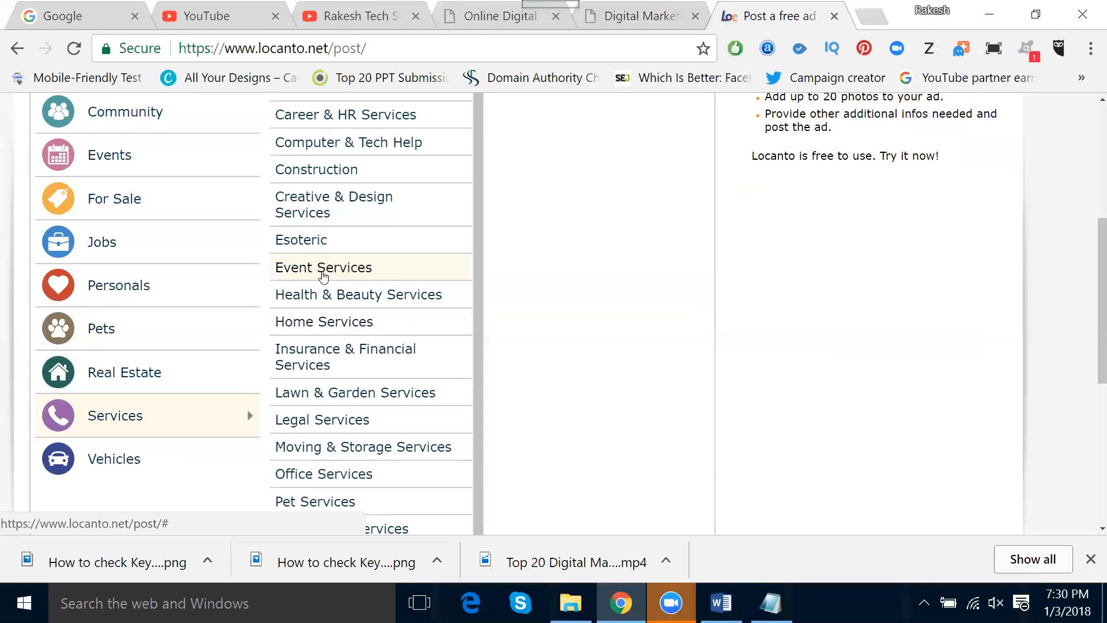
{"action": "scroll", "scroll_direction": "down", "scroll_amount": 3}
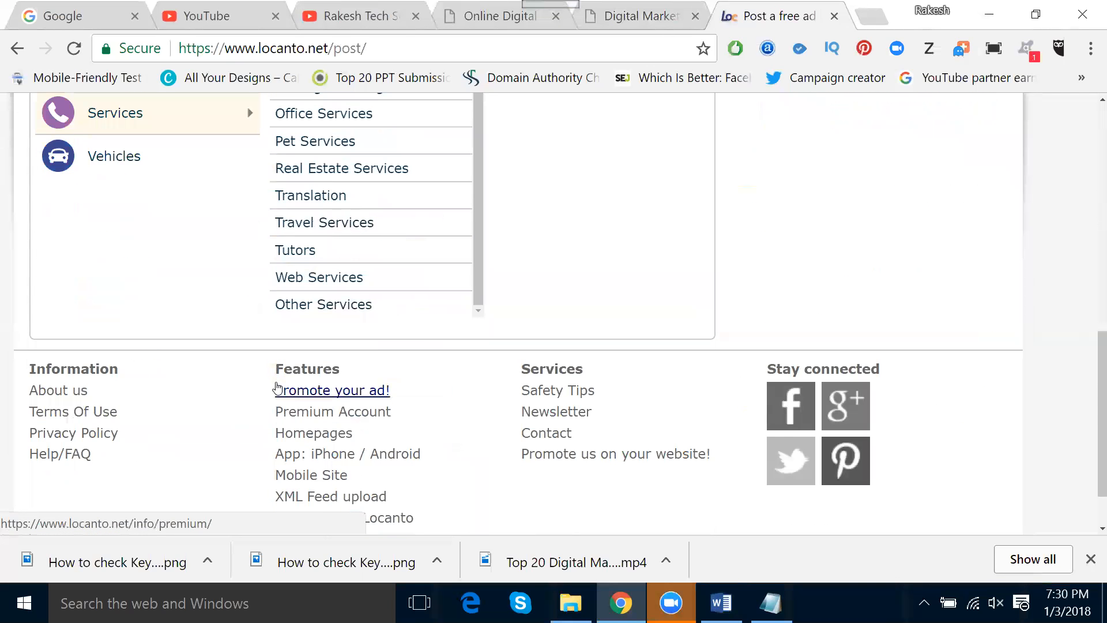
{"action": "left_click", "coordinate": [324, 304]}
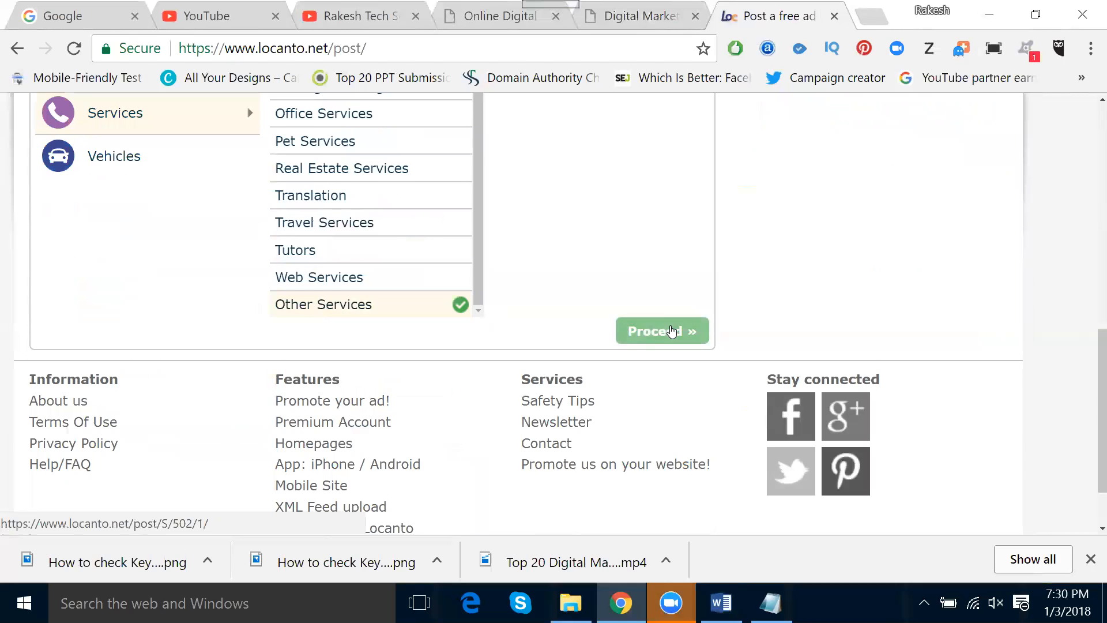
{"action": "left_click", "coordinate": [662, 330]}
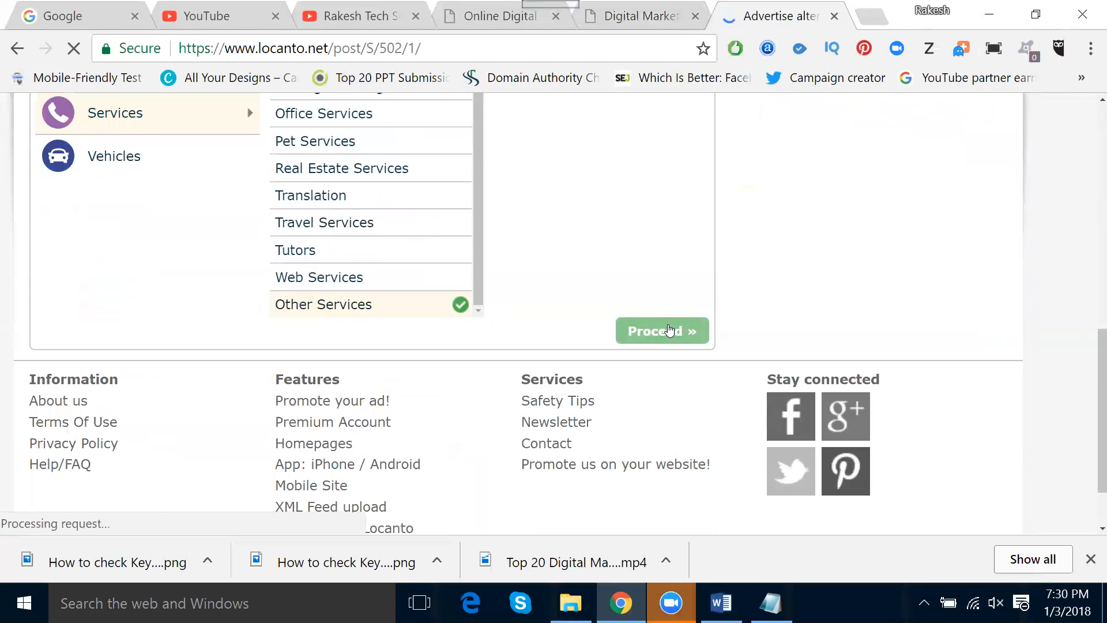
Step: Title the ad 'Best Digital Marketing Company in Somajiguda' and add the training description
{"action": "left_click", "coordinate": [661, 331]}
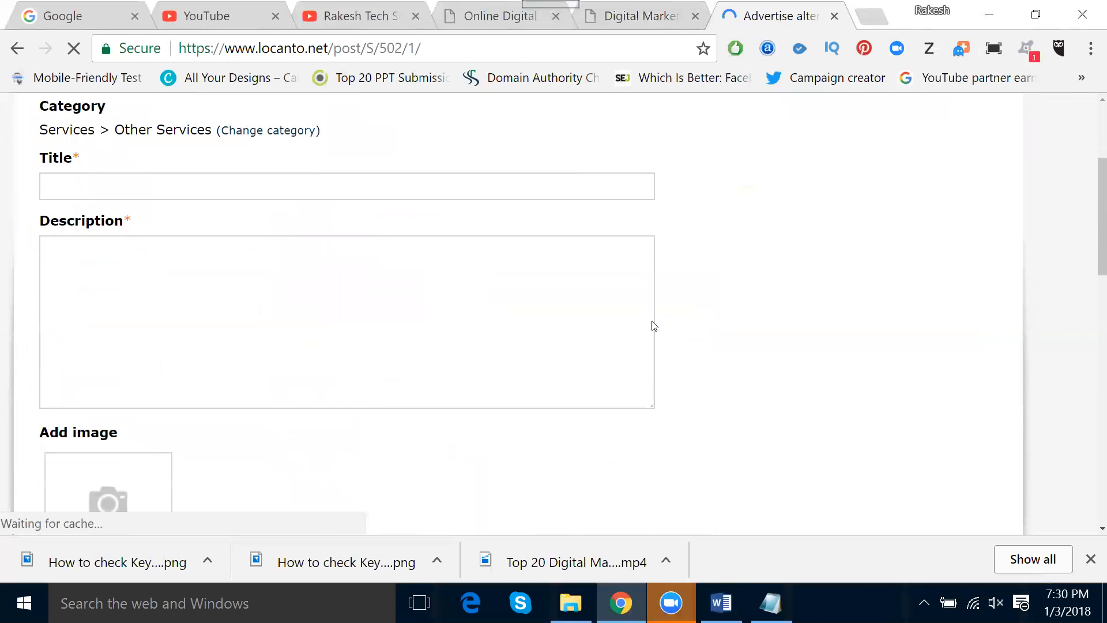
{"action": "left_click", "coordinate": [347, 185]}
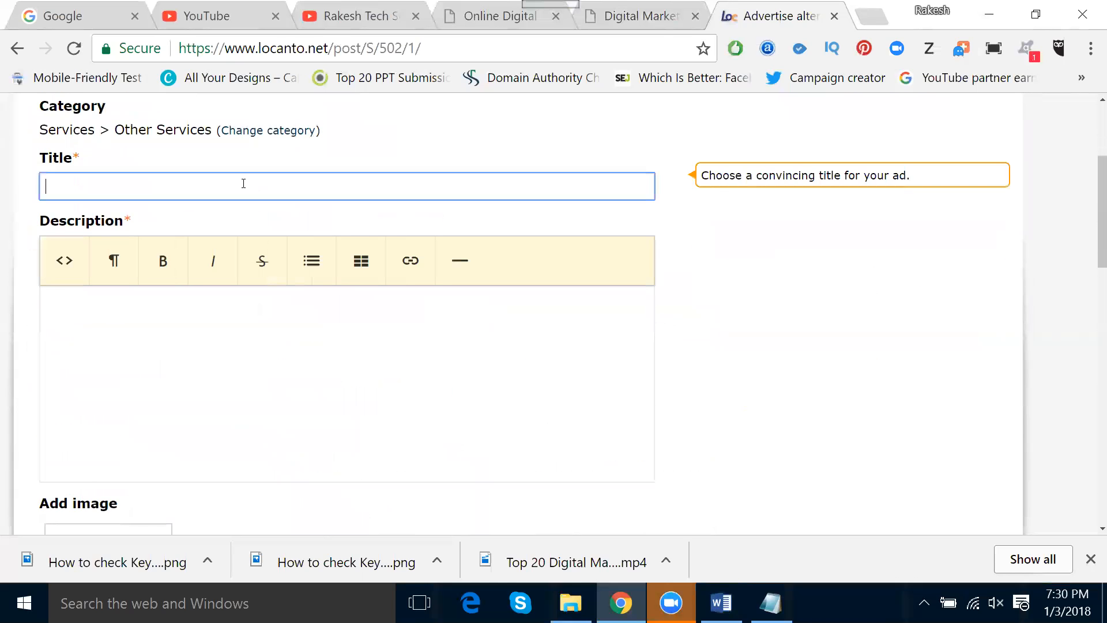
{"action": "type", "text": "B"}
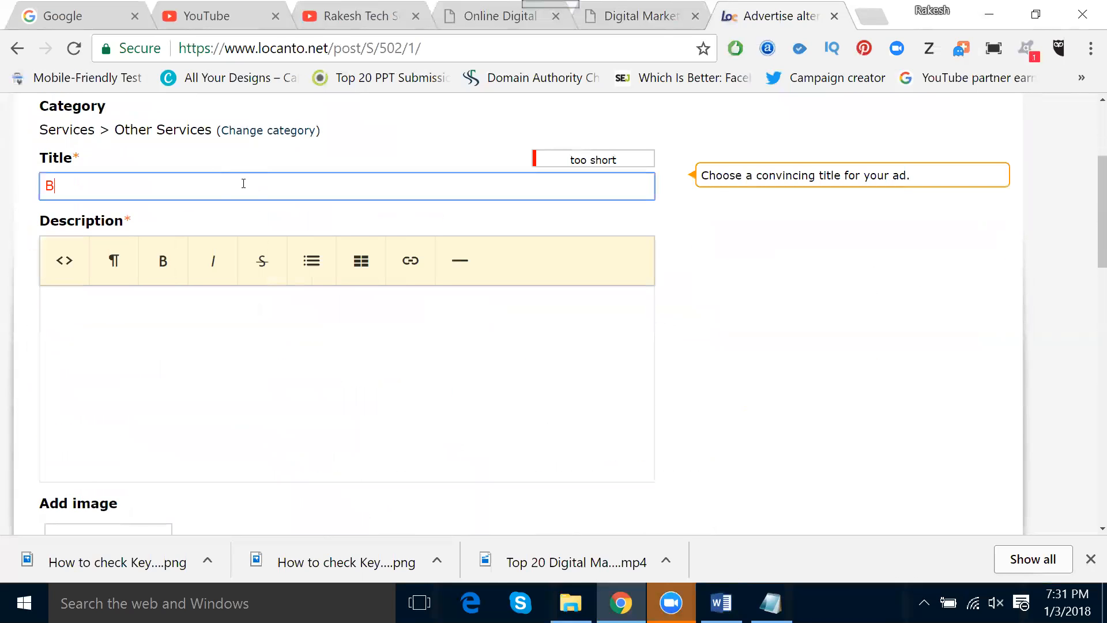
{"action": "type", "text": "est Dig"}
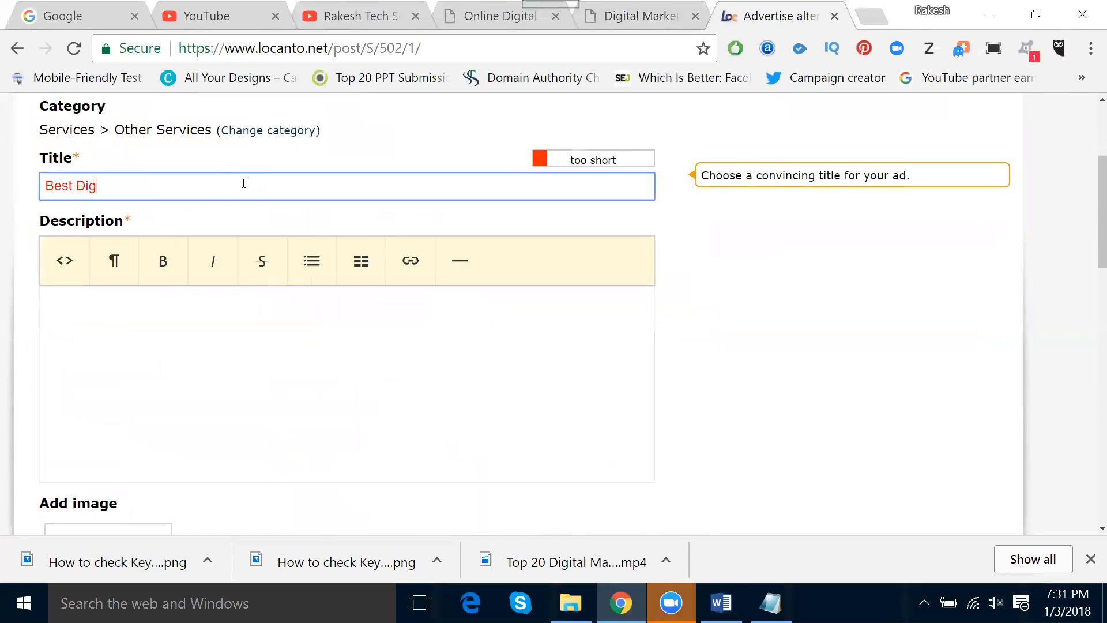
{"action": "type", "text": "ital Mar"}
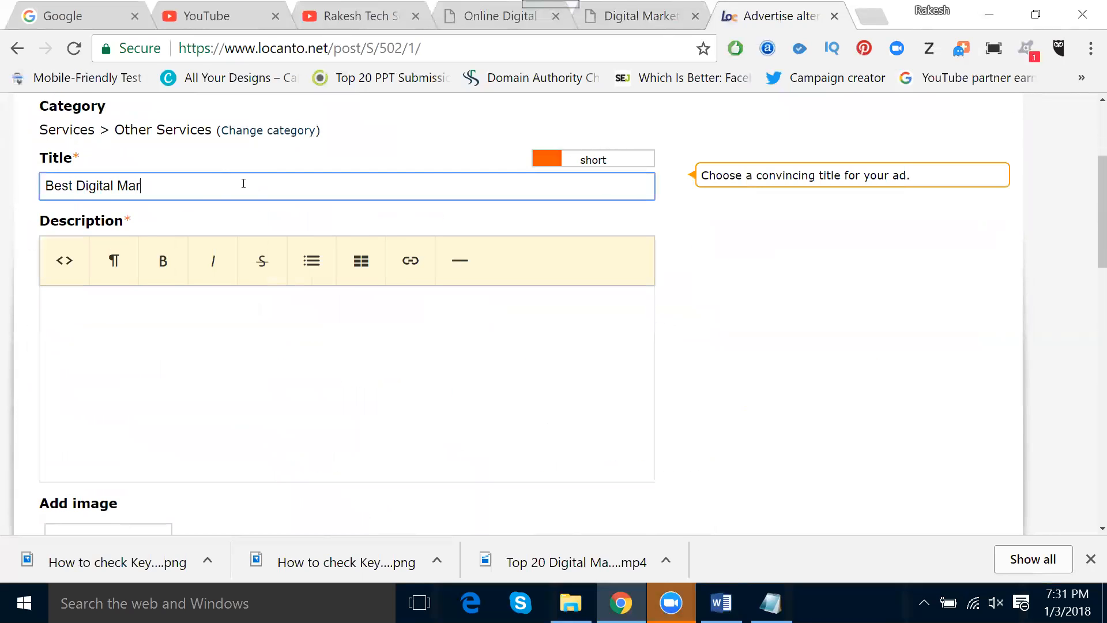
{"action": "type", "text": "keting Company"}
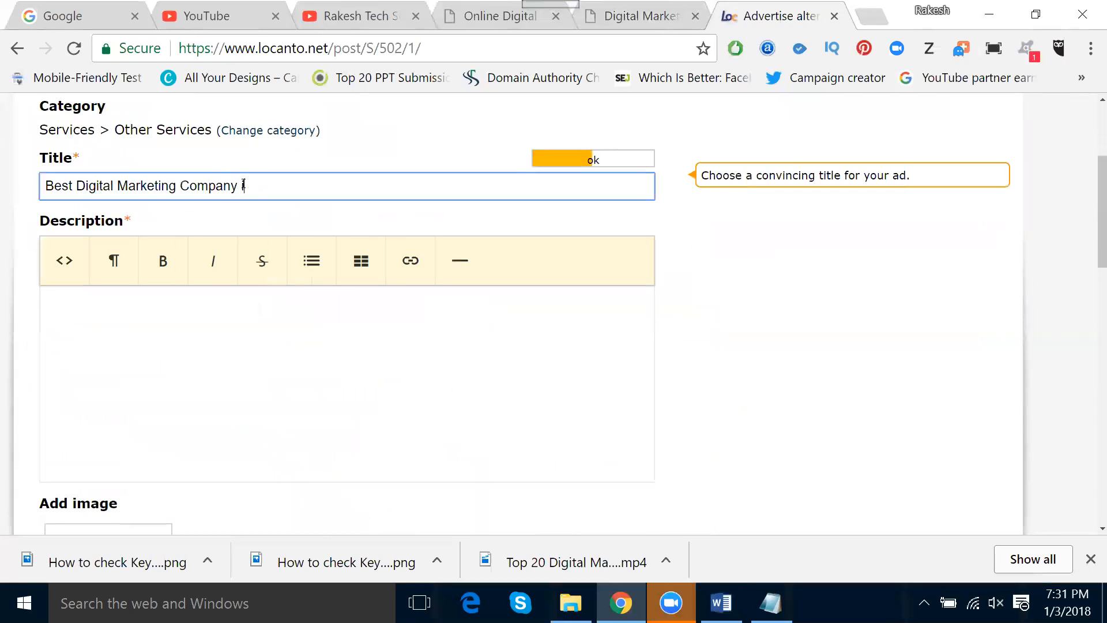
{"action": "type", "text": "in Somaj"}
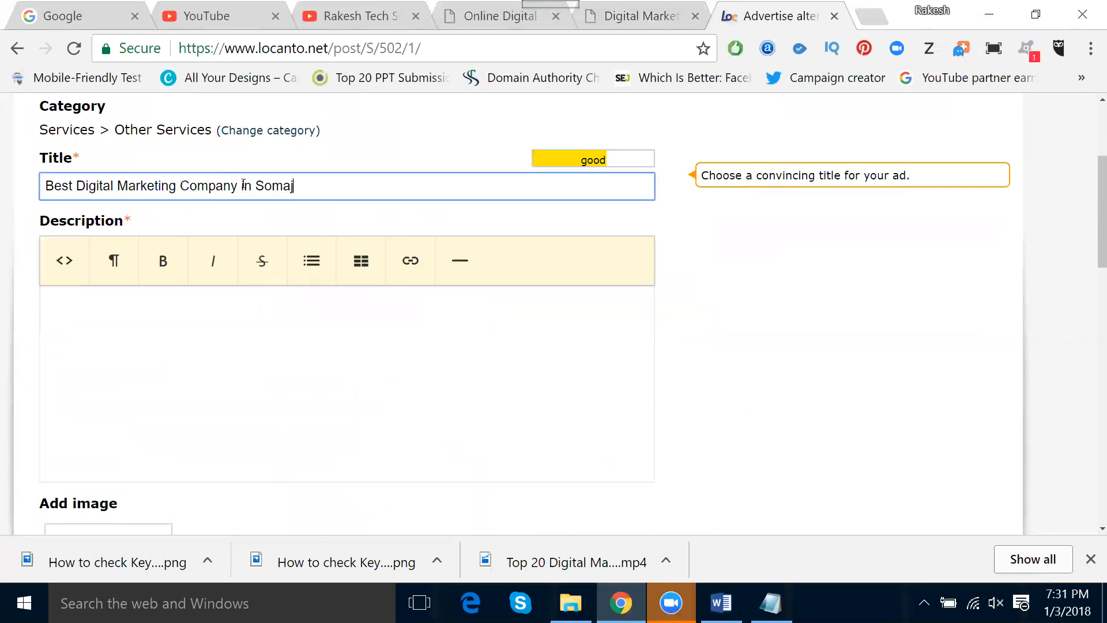
{"action": "type", "text": "iguda"}
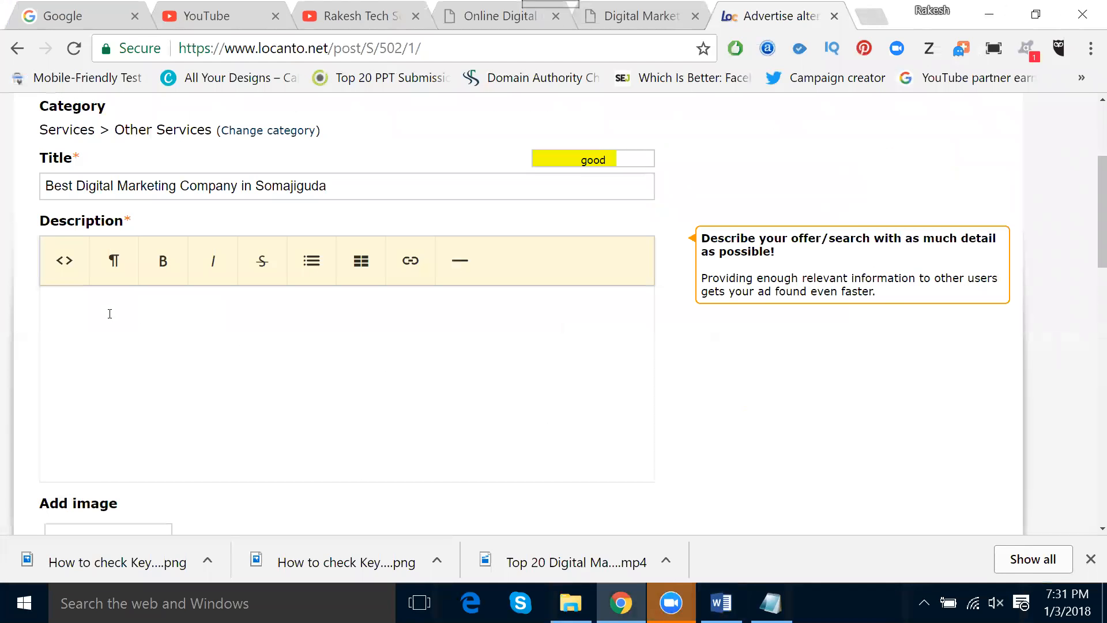
{"action": "scroll", "scroll_direction": "down", "scroll_amount": 3}
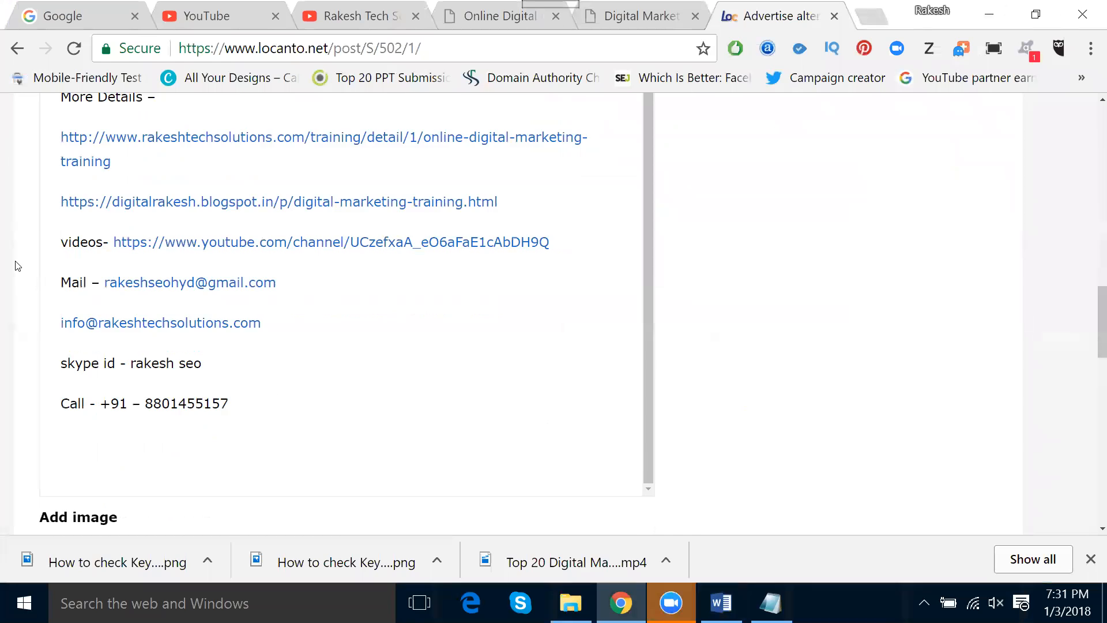
{"action": "scroll", "scroll_direction": "down", "scroll_amount": 3}
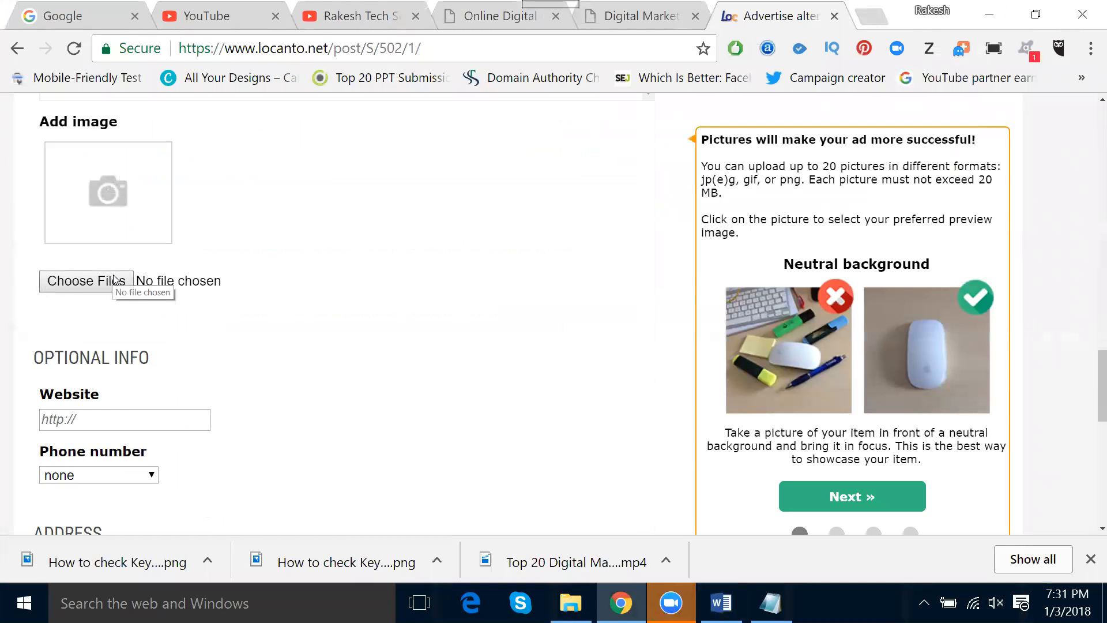
Step: Attach the digital marketing image from E:\Projects\documentandwork to the ad
{"action": "left_click", "coordinate": [85, 281]}
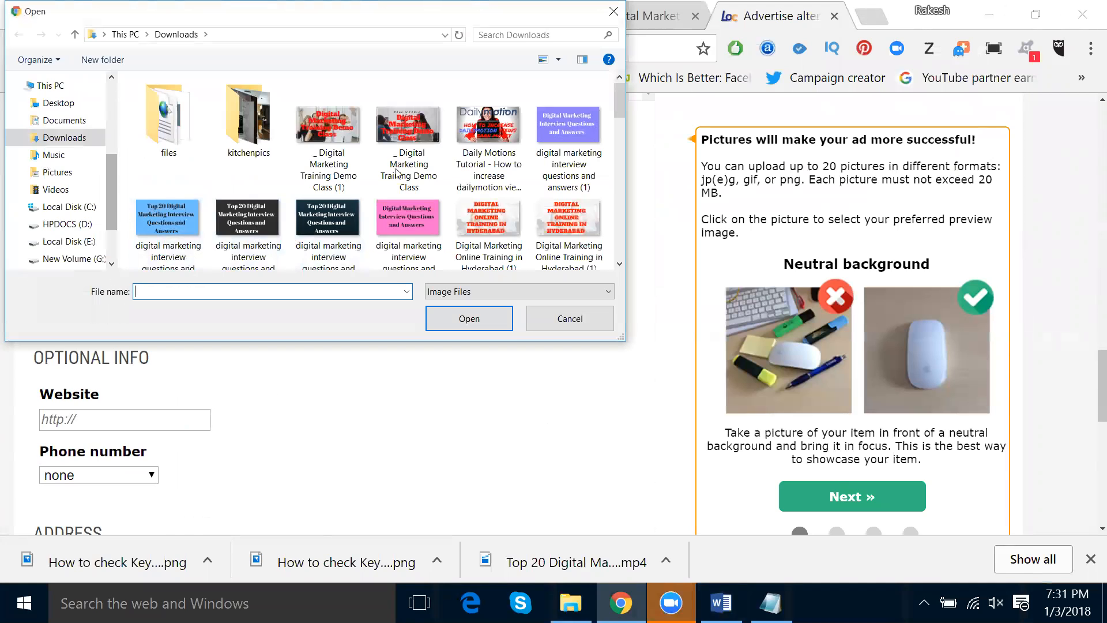
{"action": "left_click", "coordinate": [66, 242]}
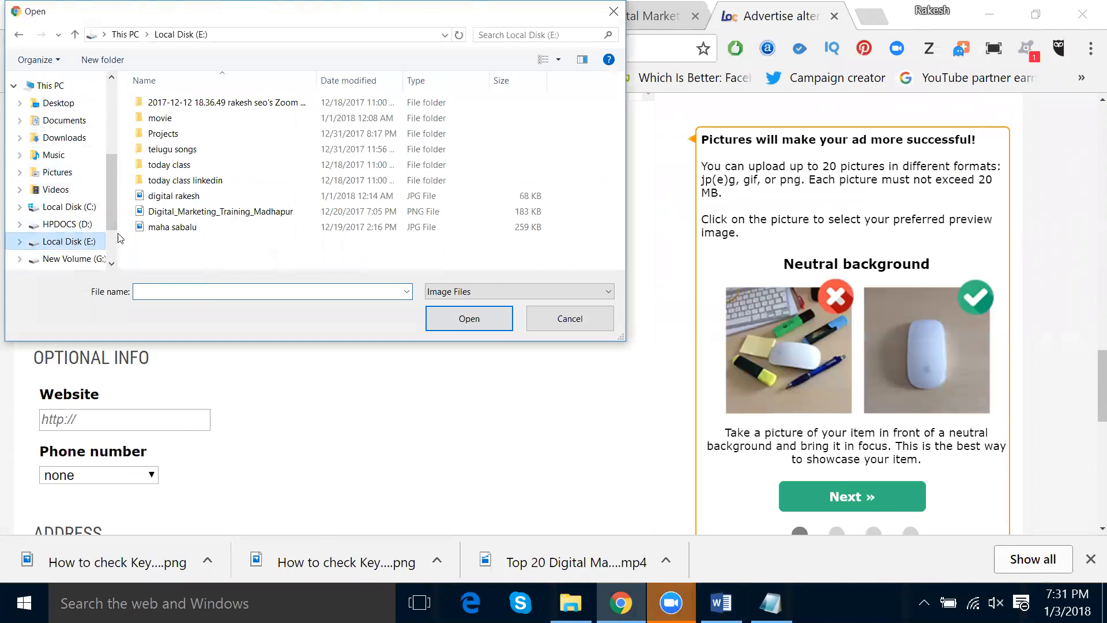
{"action": "double_click", "coordinate": [164, 133]}
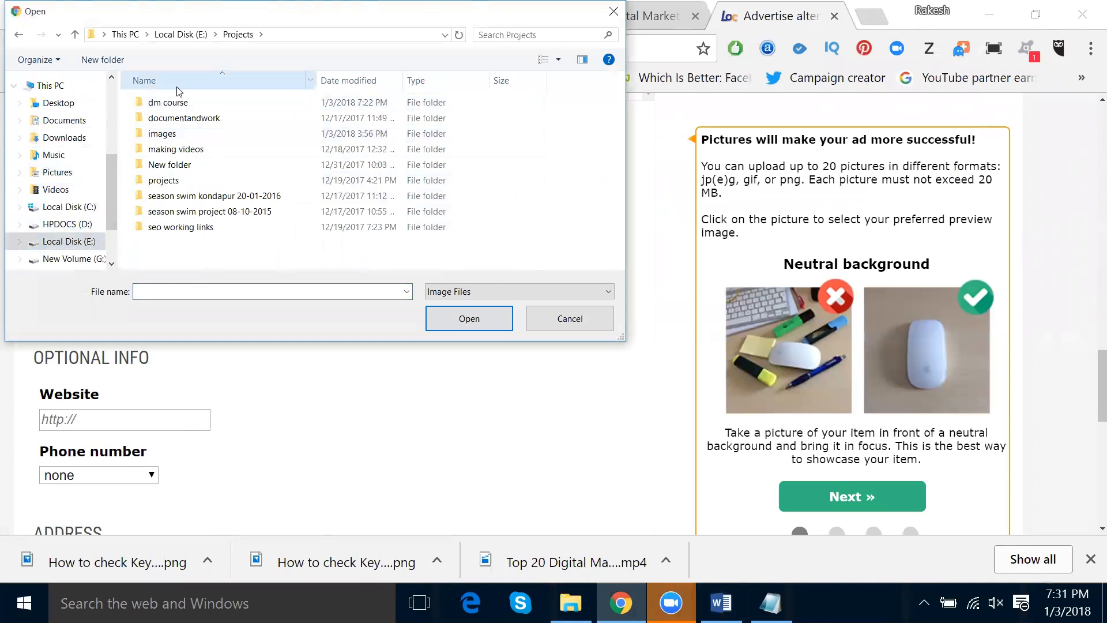
{"action": "double_click", "coordinate": [183, 118]}
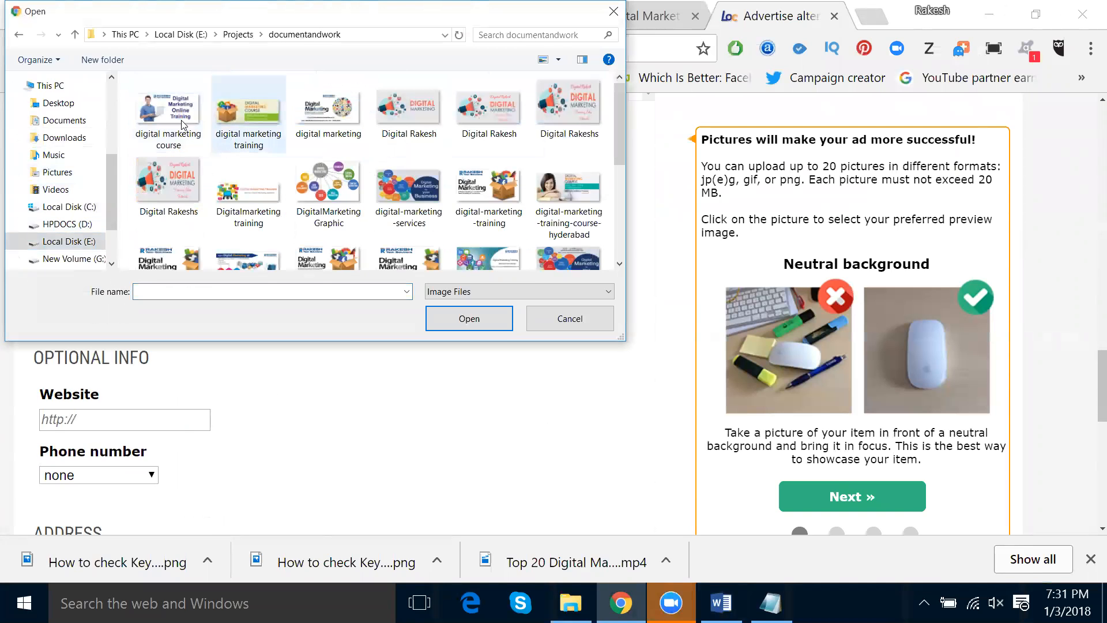
{"action": "left_click", "coordinate": [570, 319]}
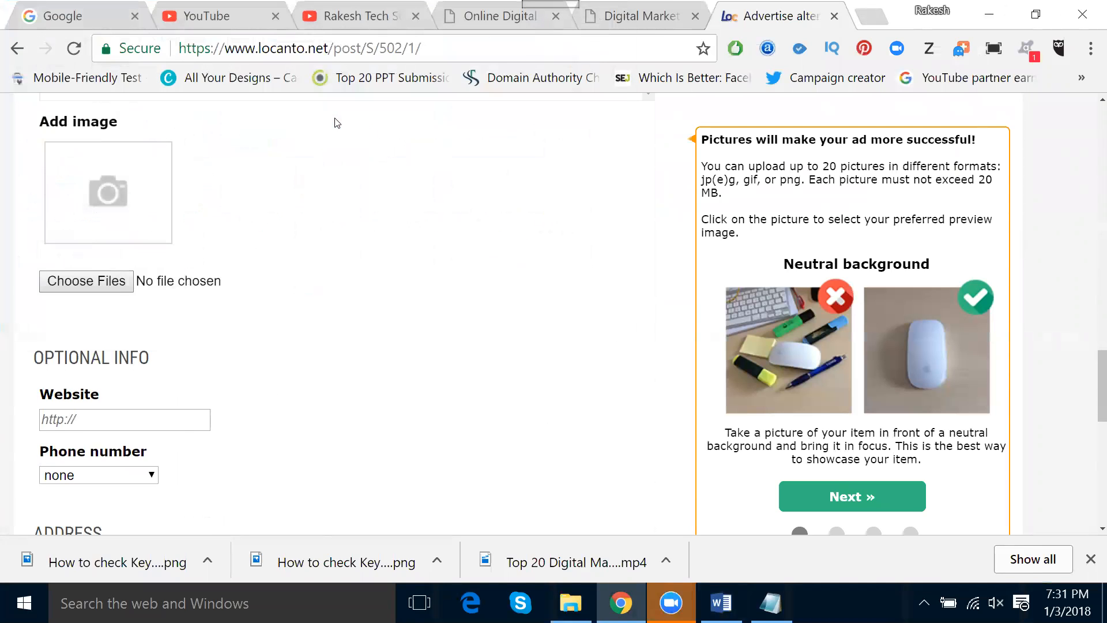
{"action": "left_click", "coordinate": [85, 280]}
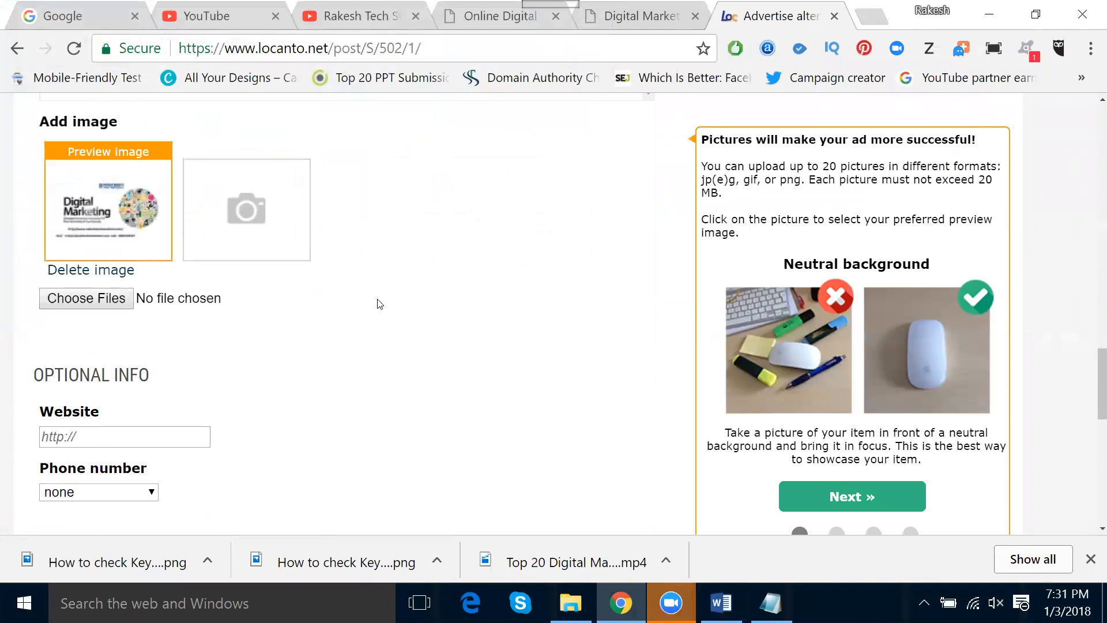
{"action": "scroll", "scroll_direction": "down", "scroll_amount": 3}
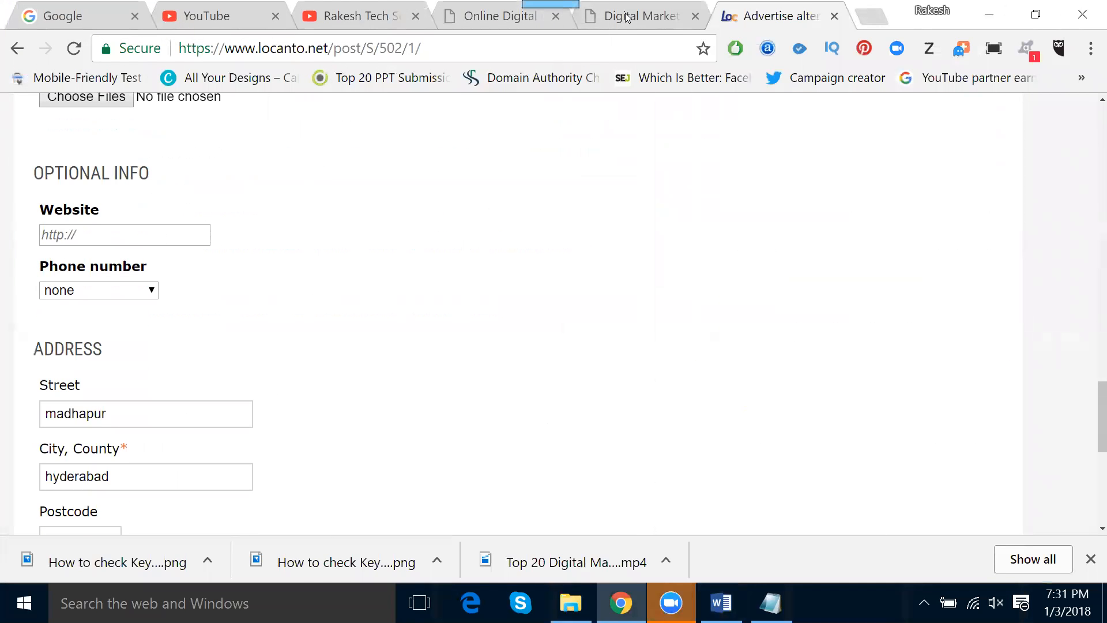
{"action": "left_click", "coordinate": [639, 16]}
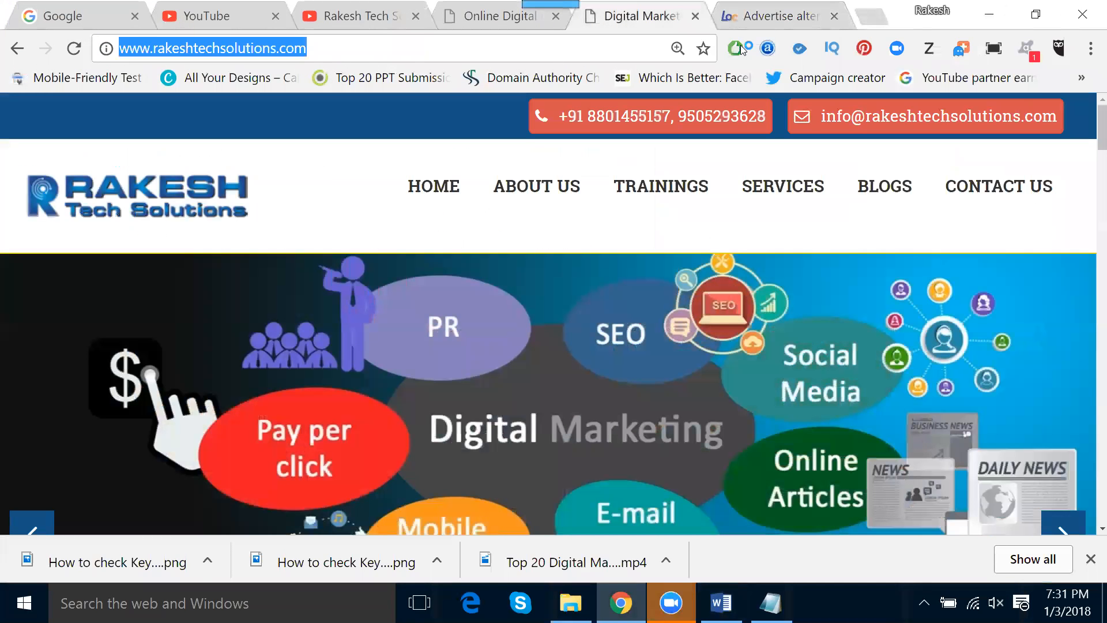
{"action": "left_click", "coordinate": [777, 15]}
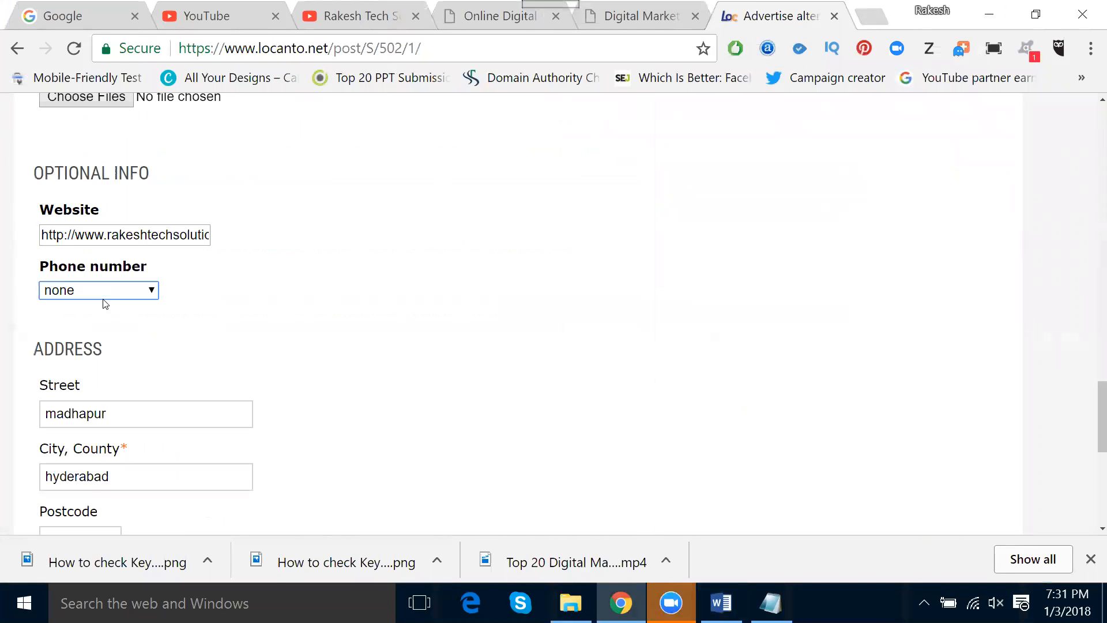
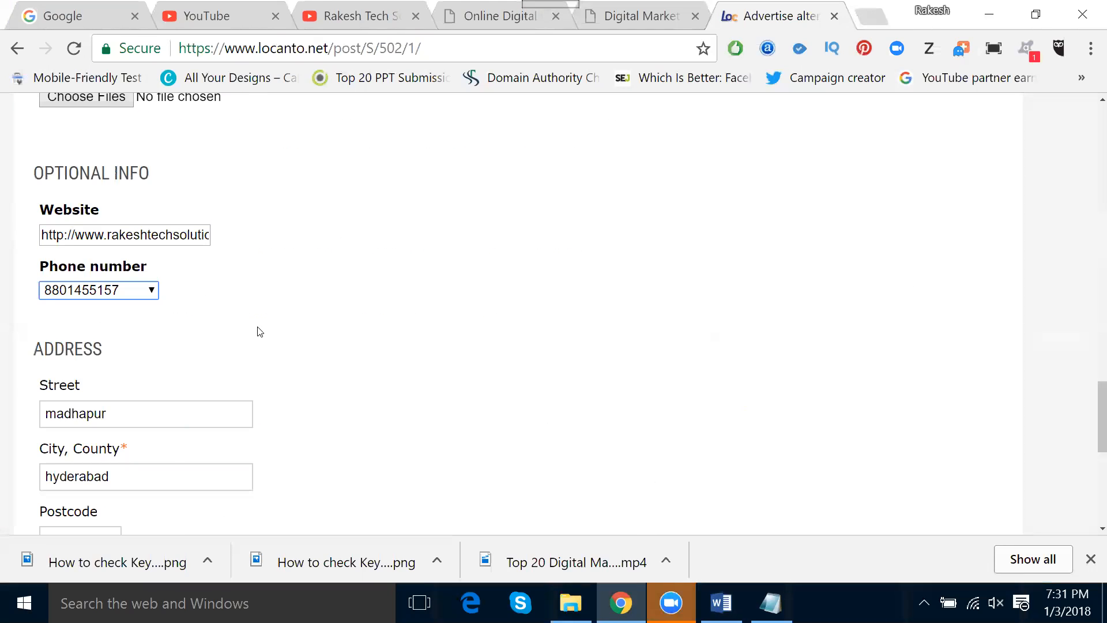
{"action": "scroll", "scroll_direction": "down", "scroll_amount": 3}
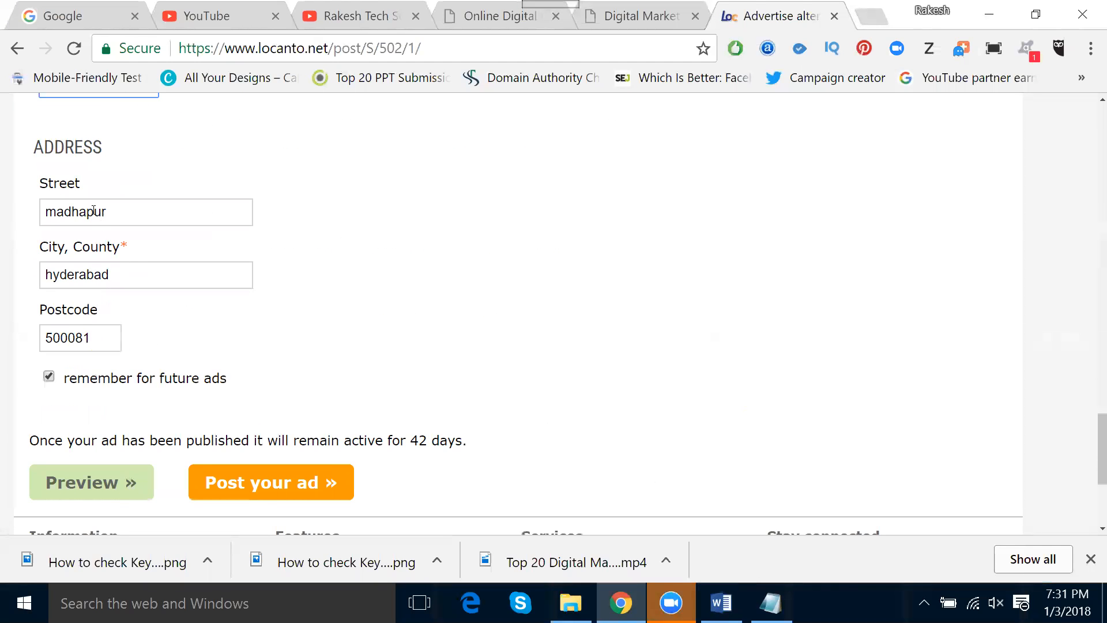
{"action": "type", "text": "somajigu"}
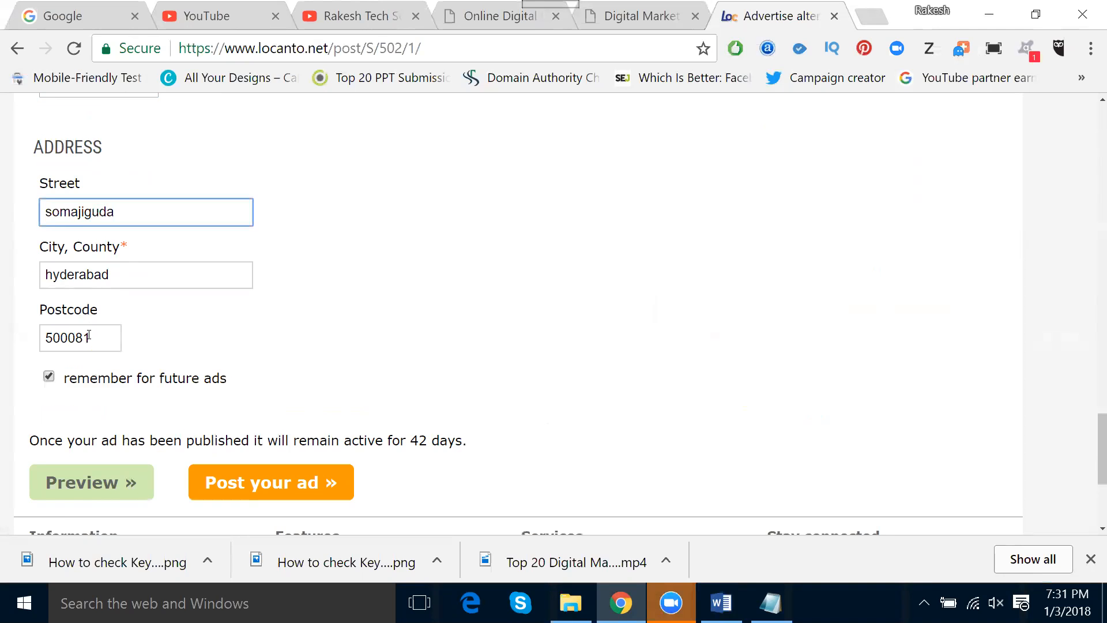
{"action": "scroll", "scroll_direction": "down", "scroll_amount": 3}
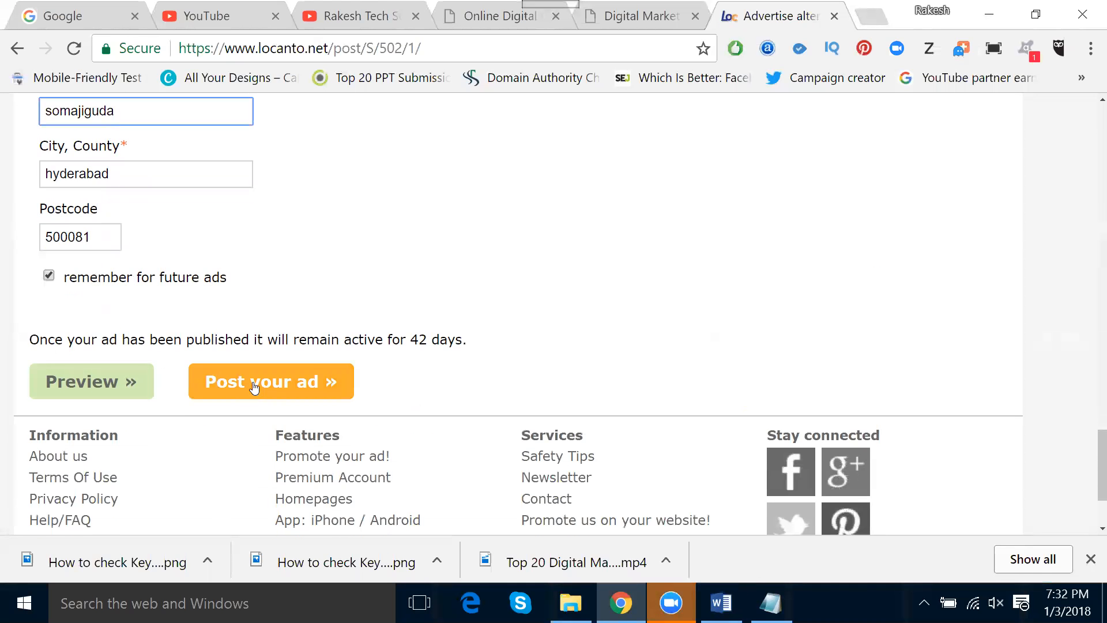
Step: Post the Somajiguda ad and find it listed under My Locanto > My Ads
{"action": "left_click", "coordinate": [271, 381]}
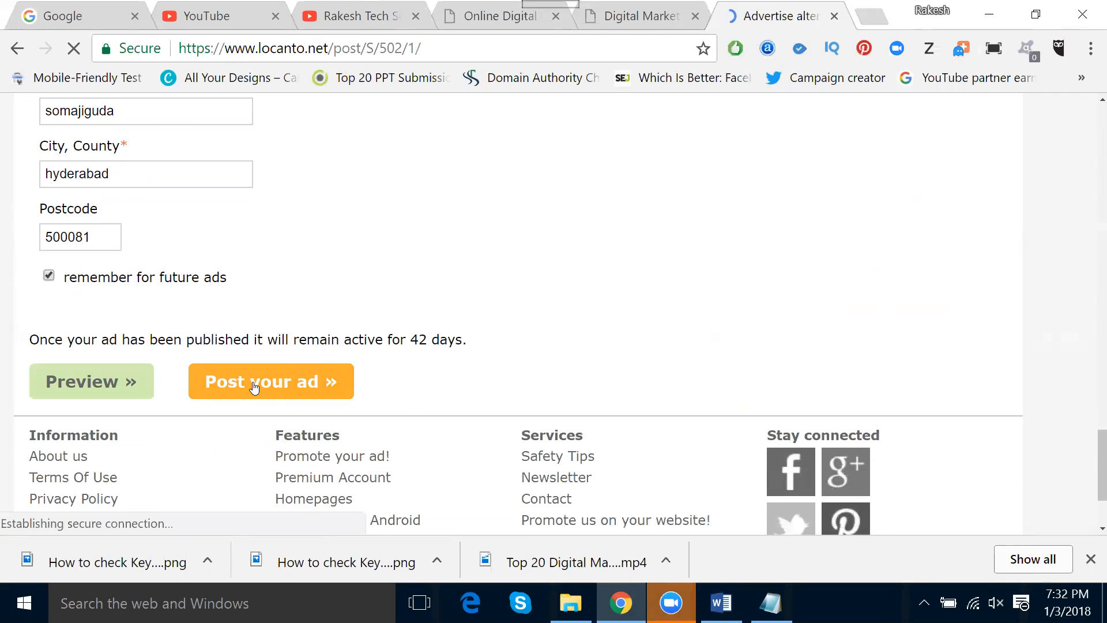
{"action": "left_click", "coordinate": [271, 381]}
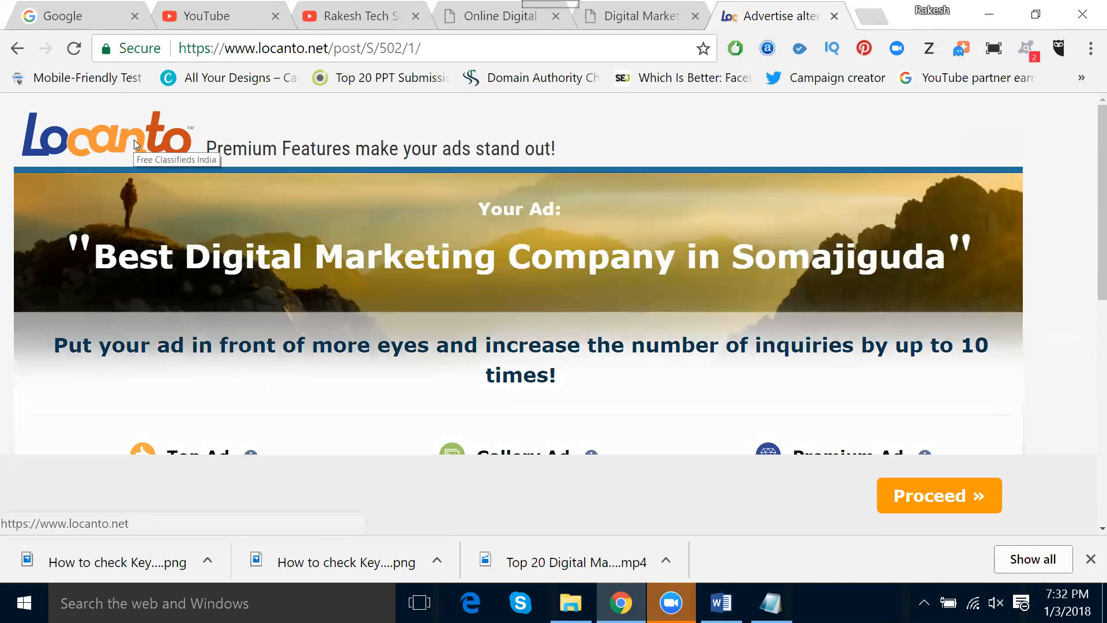
{"action": "left_click", "coordinate": [106, 135]}
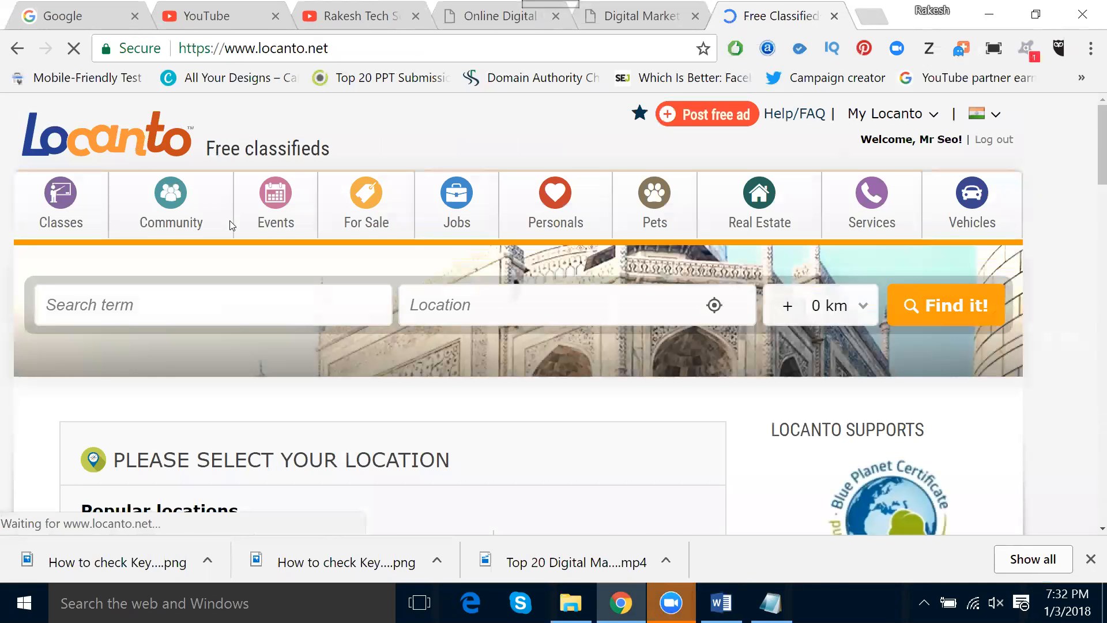
{"action": "left_click", "coordinate": [887, 114]}
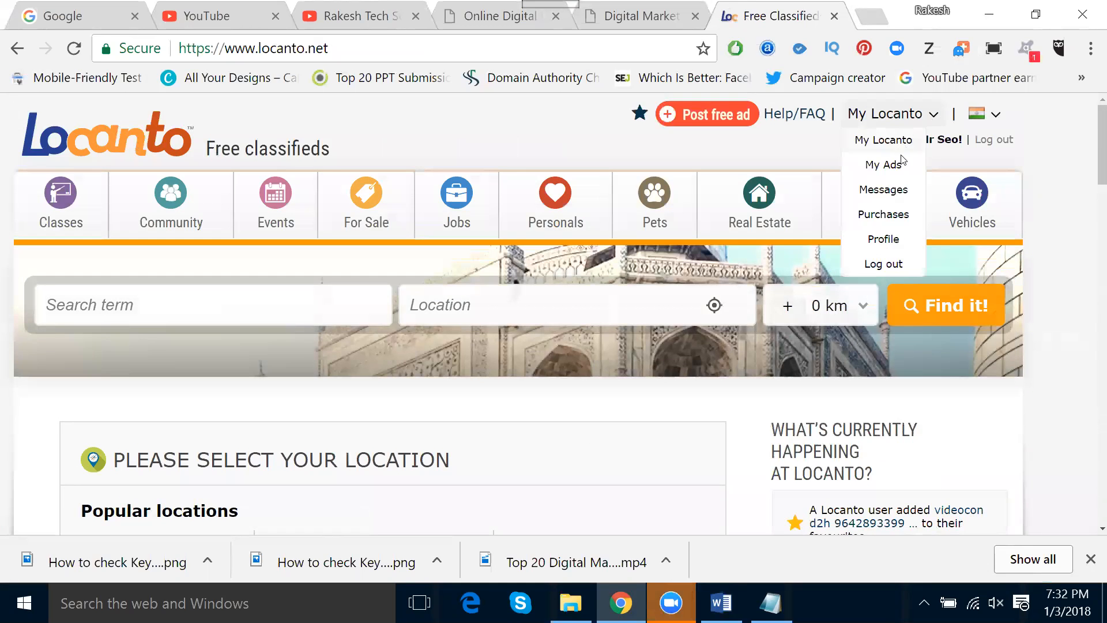
{"action": "left_click", "coordinate": [882, 164]}
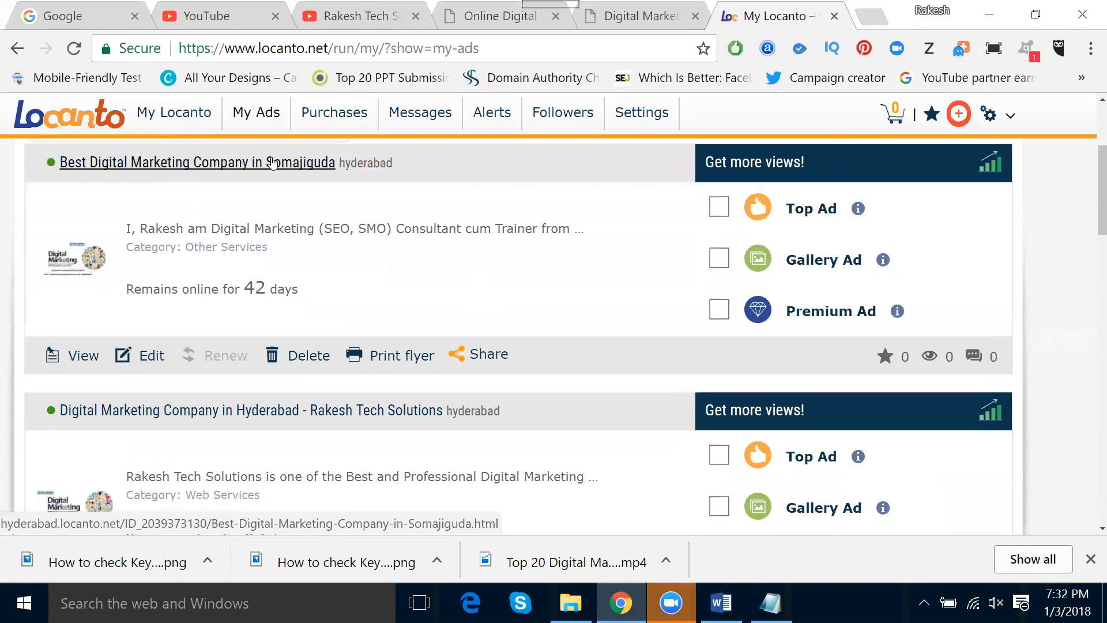
{"action": "left_click", "coordinate": [488, 353]}
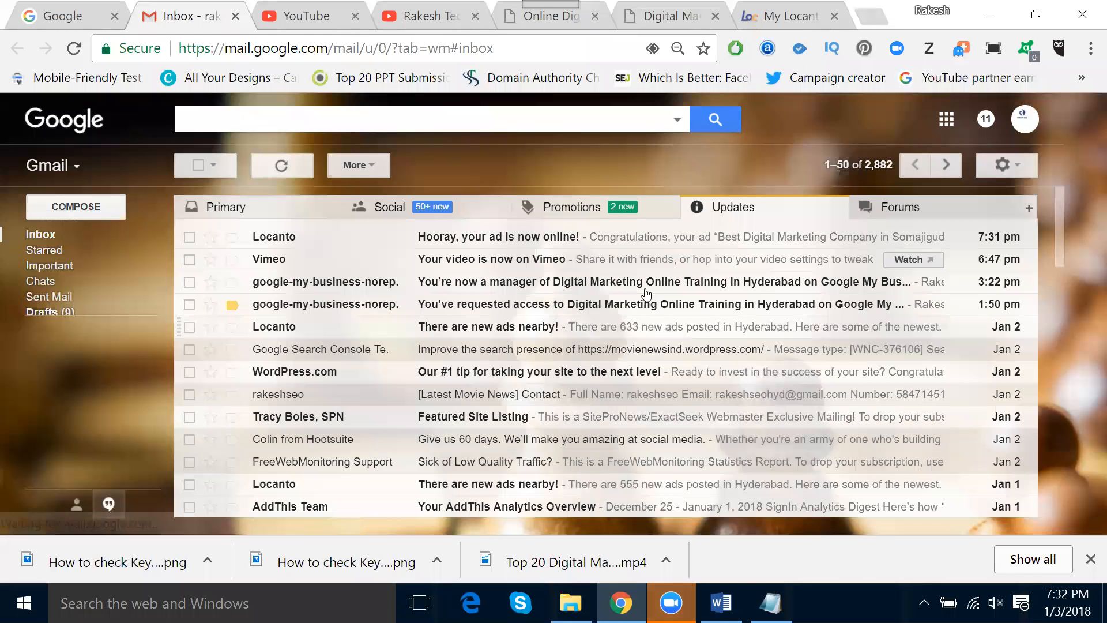
Step: Open Locanto's 'Hooray, your ad is now online!' email in Gmail
{"action": "left_click", "coordinate": [498, 237]}
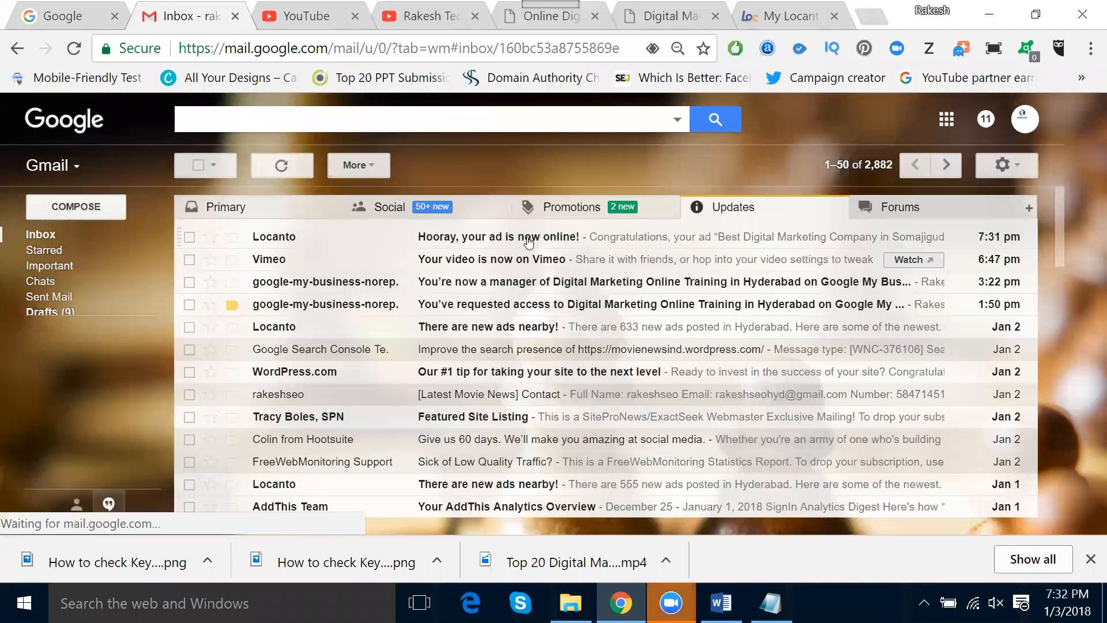
{"action": "left_click", "coordinate": [498, 237]}
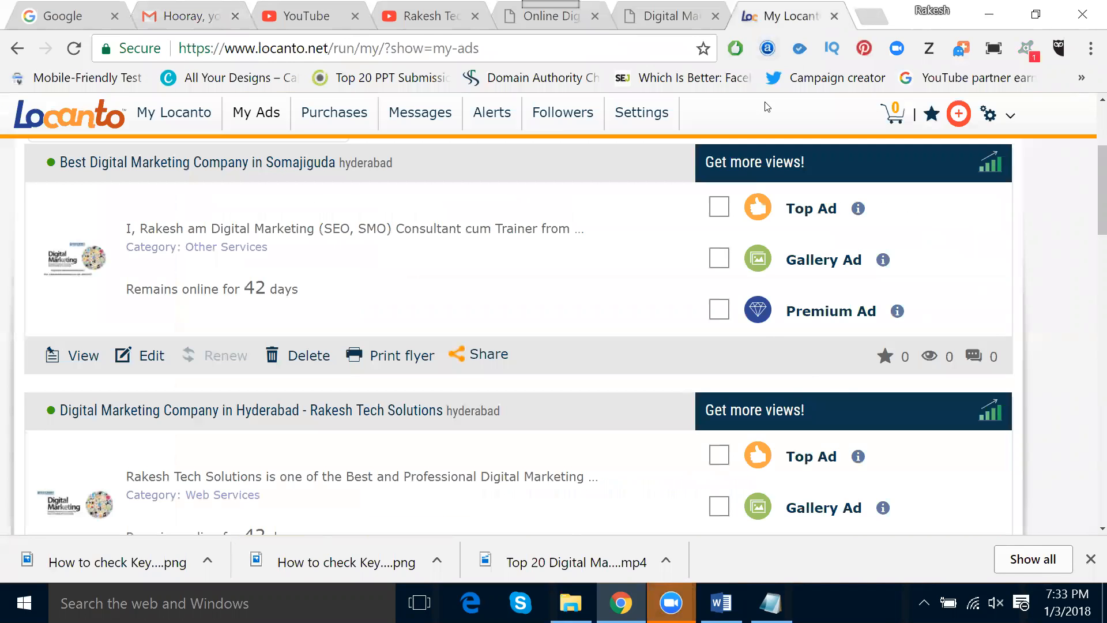
{"action": "mouse_move", "coordinate": [846, 409]}
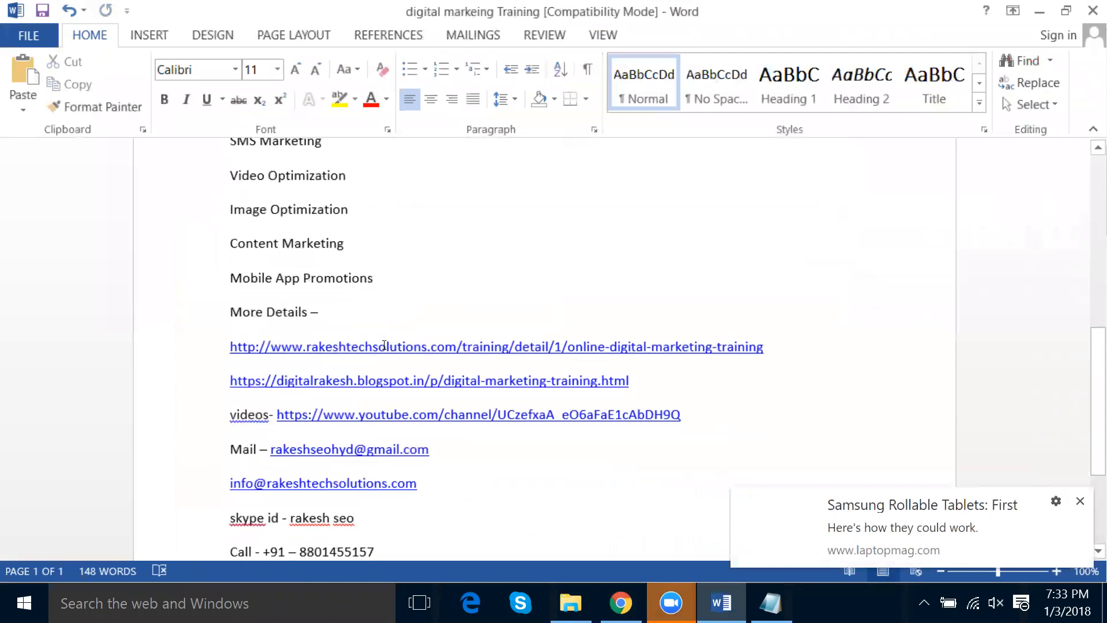
Step: Scroll through the training document in Microsoft Word
{"action": "scroll", "scroll_direction": "down", "scroll_amount": 3}
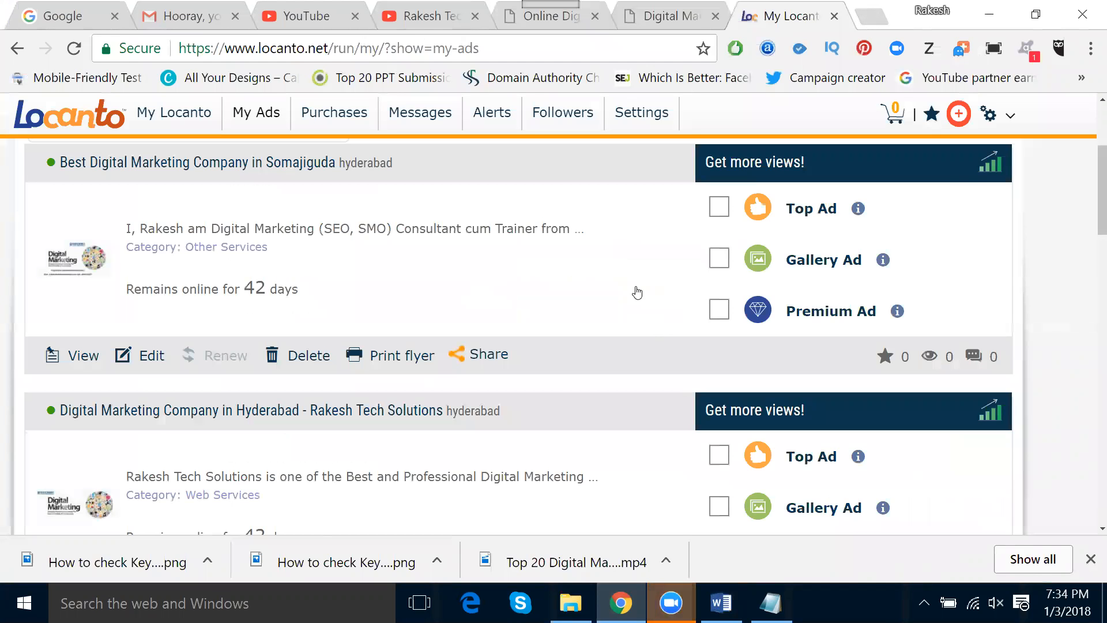
{"action": "mouse_move", "coordinate": [486, 326]}
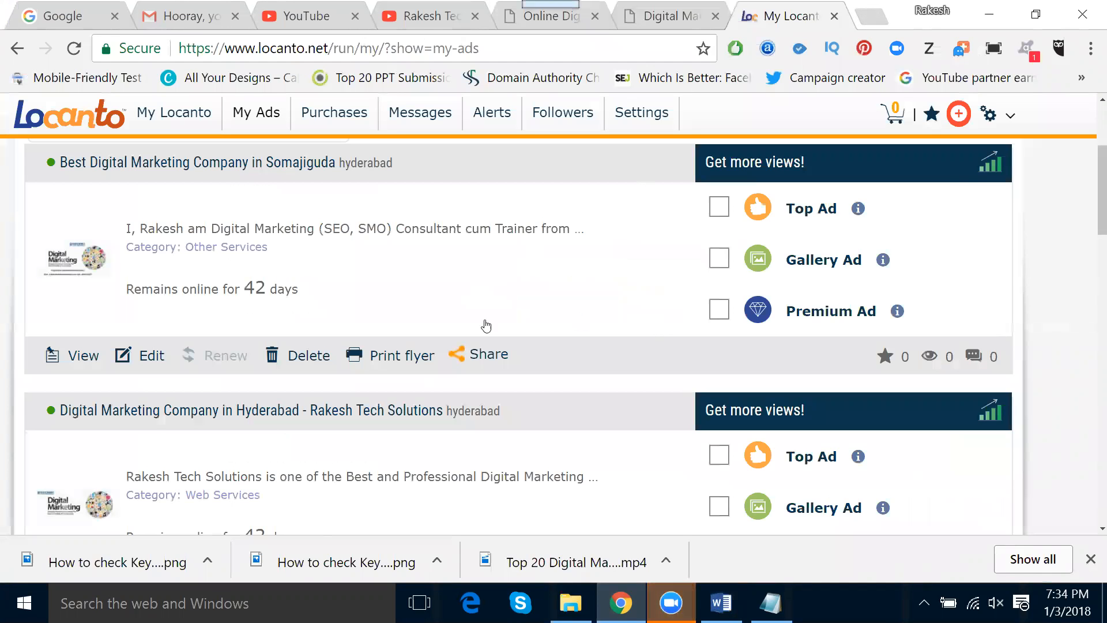